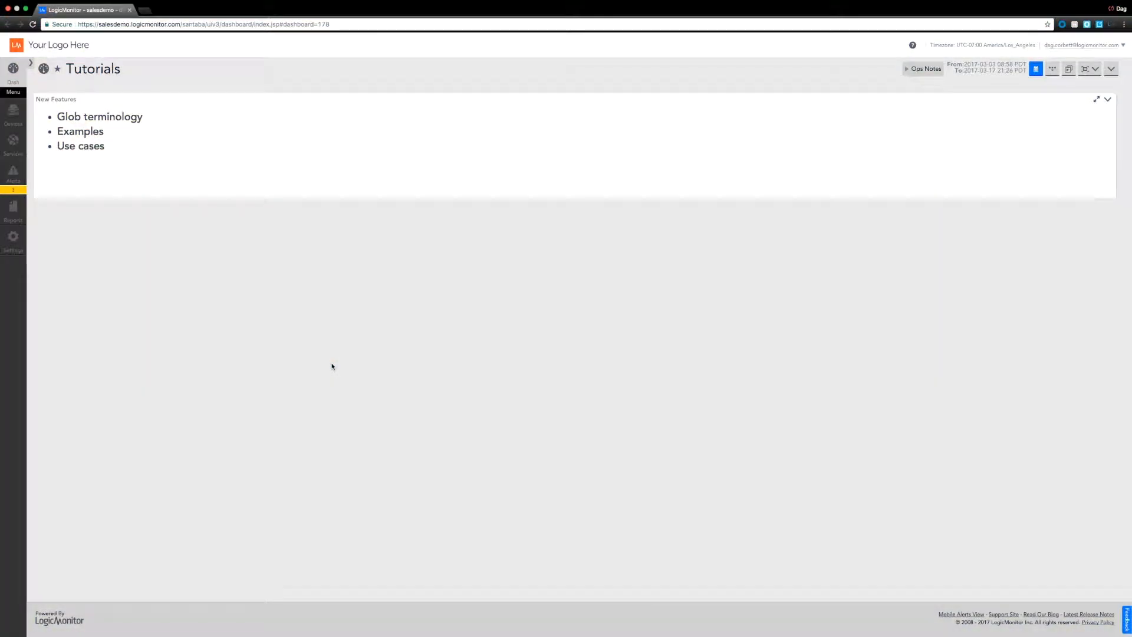
pyautogui.moveTo(129, 127)
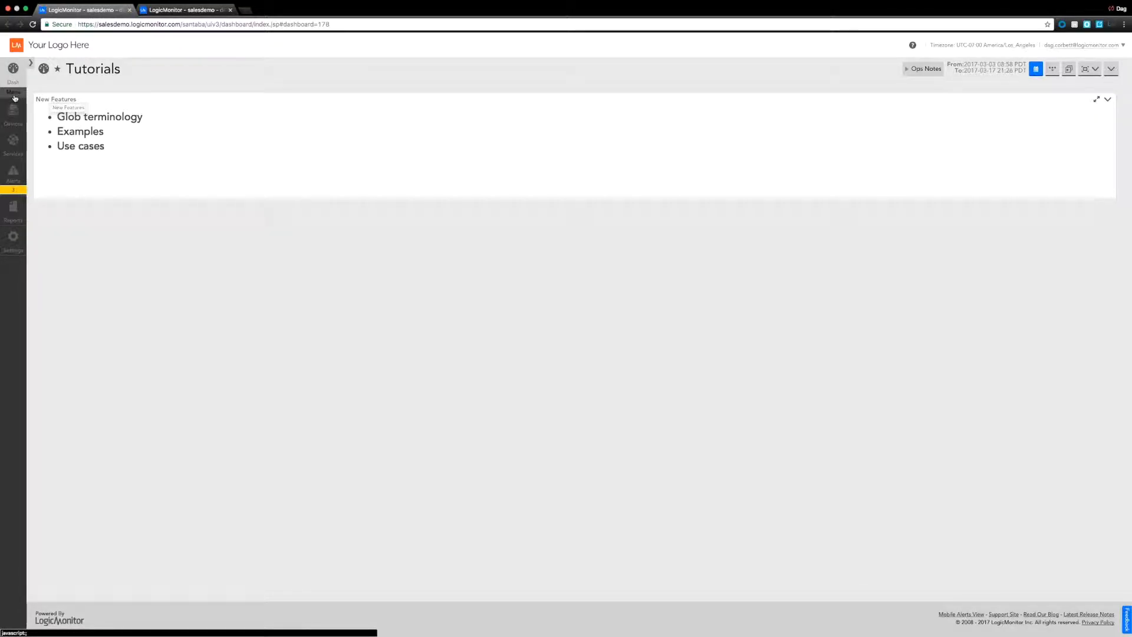
# Start a NOC widget titled 'Group health' sorted by Alert Severity
pyautogui.click(1111, 69)
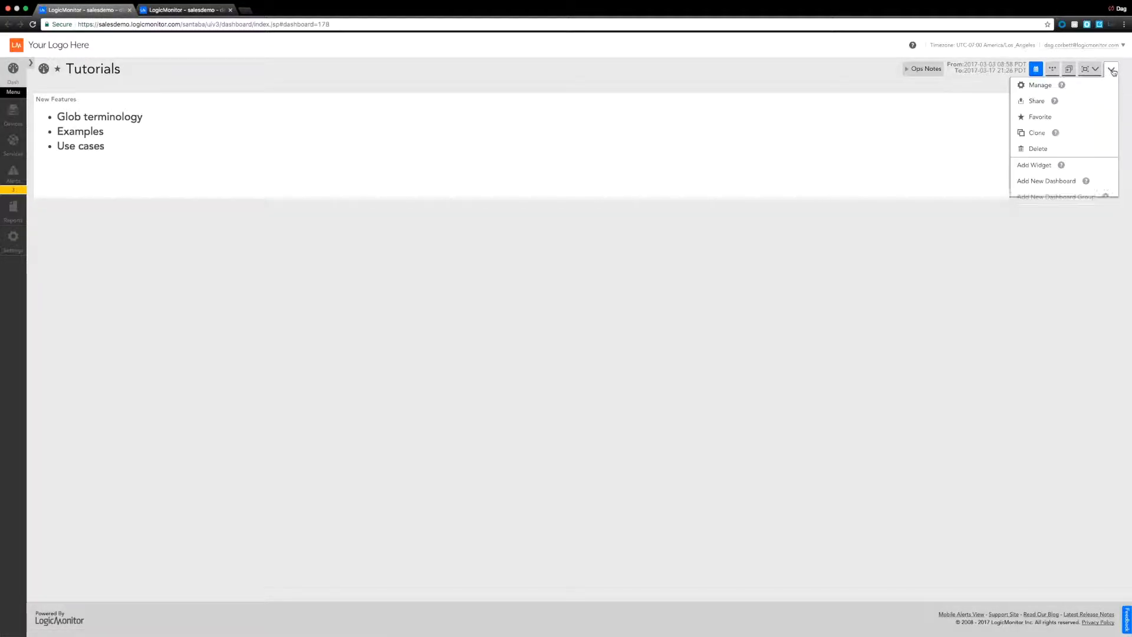
pyautogui.click(1034, 165)
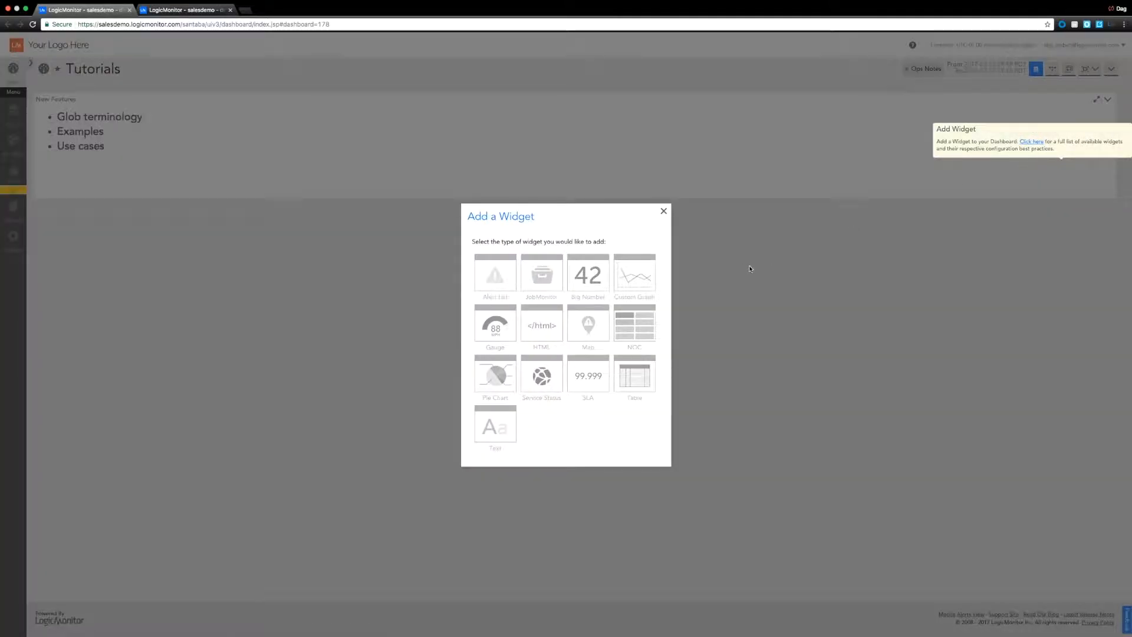
pyautogui.click(634, 323)
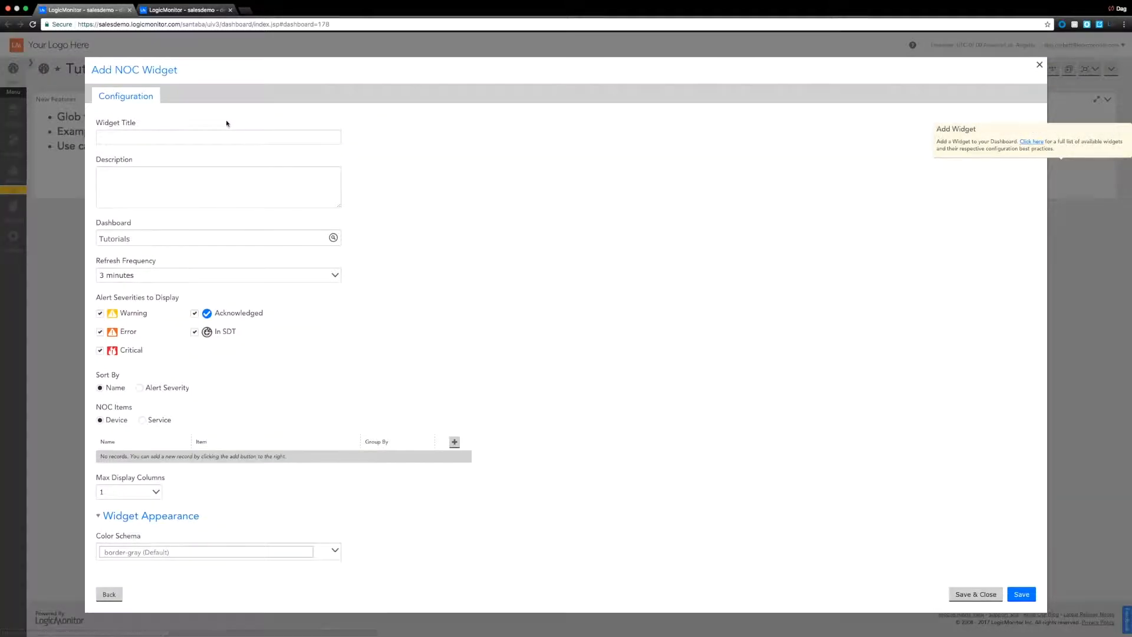
pyautogui.click(217, 137)
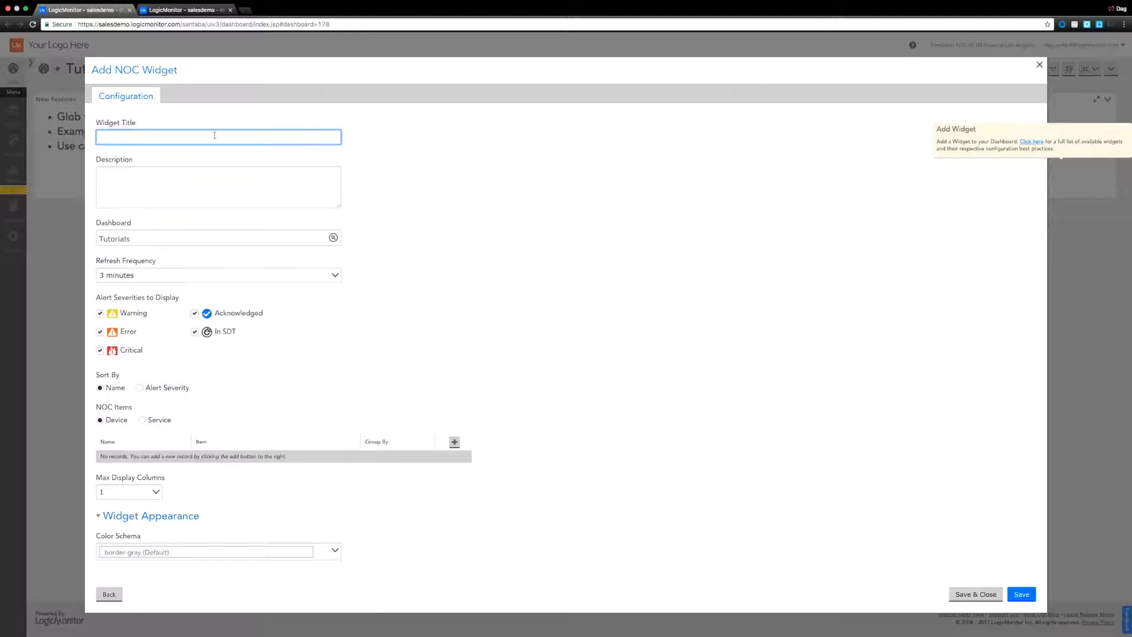
pyautogui.write('Grou')
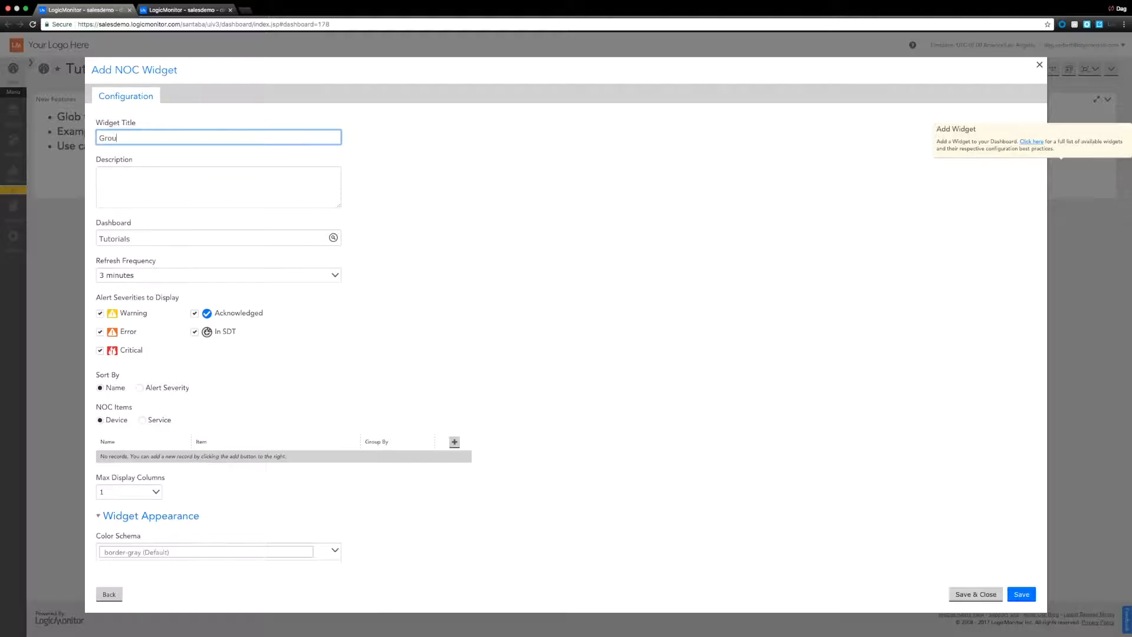
pyautogui.write('p health')
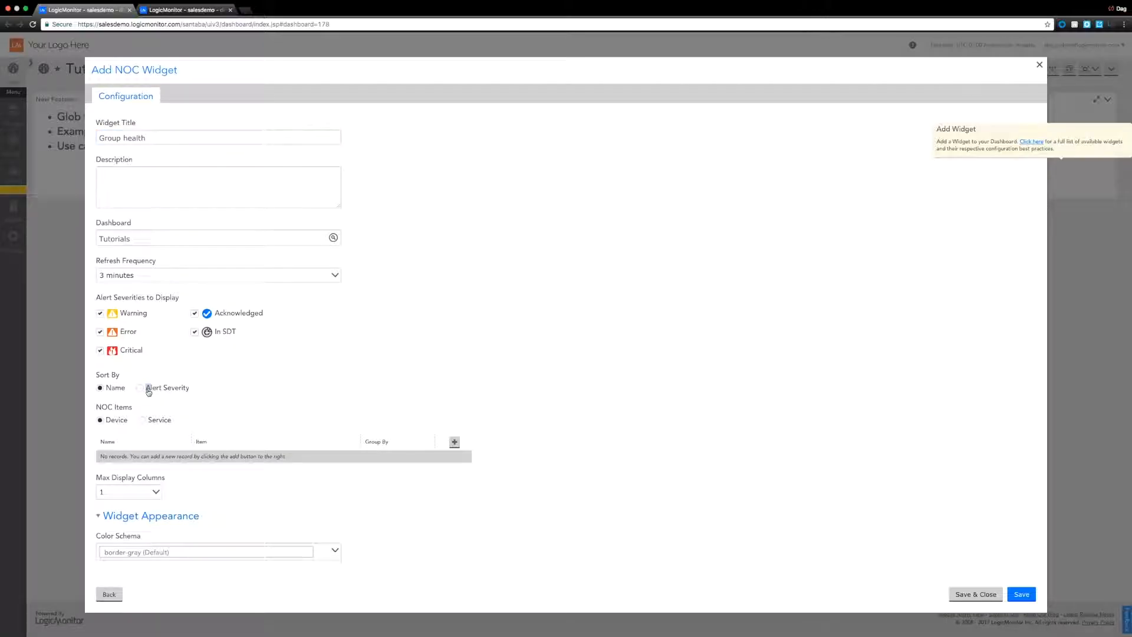
pyautogui.click(141, 388)
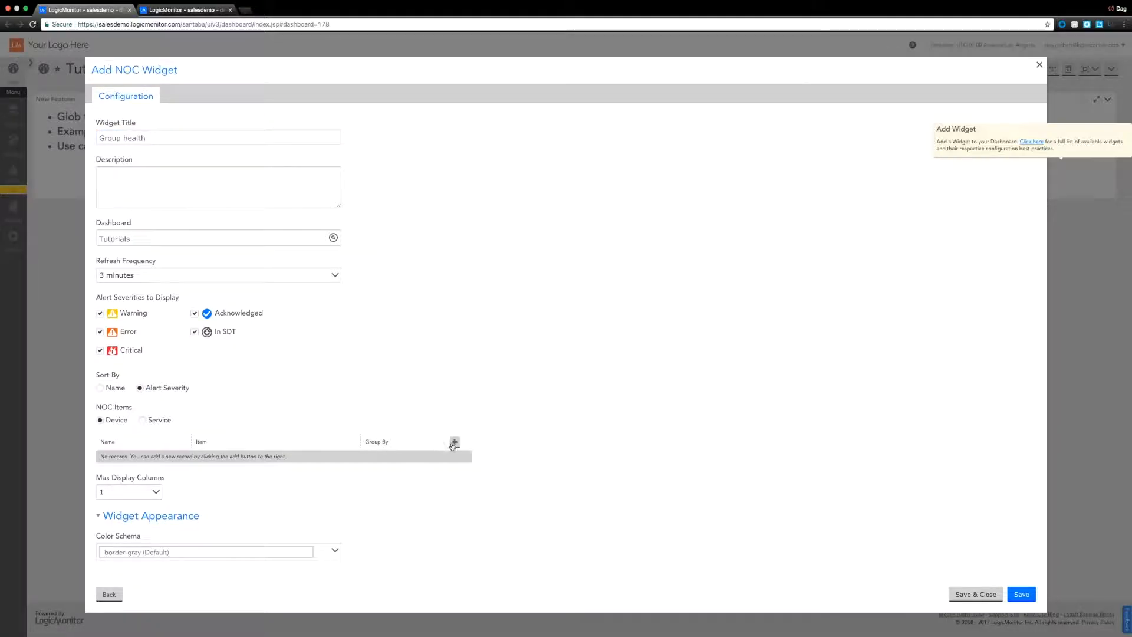
# Add and save a NOC item matching * everywhere, grouped by Device Group
pyautogui.click(454, 442)
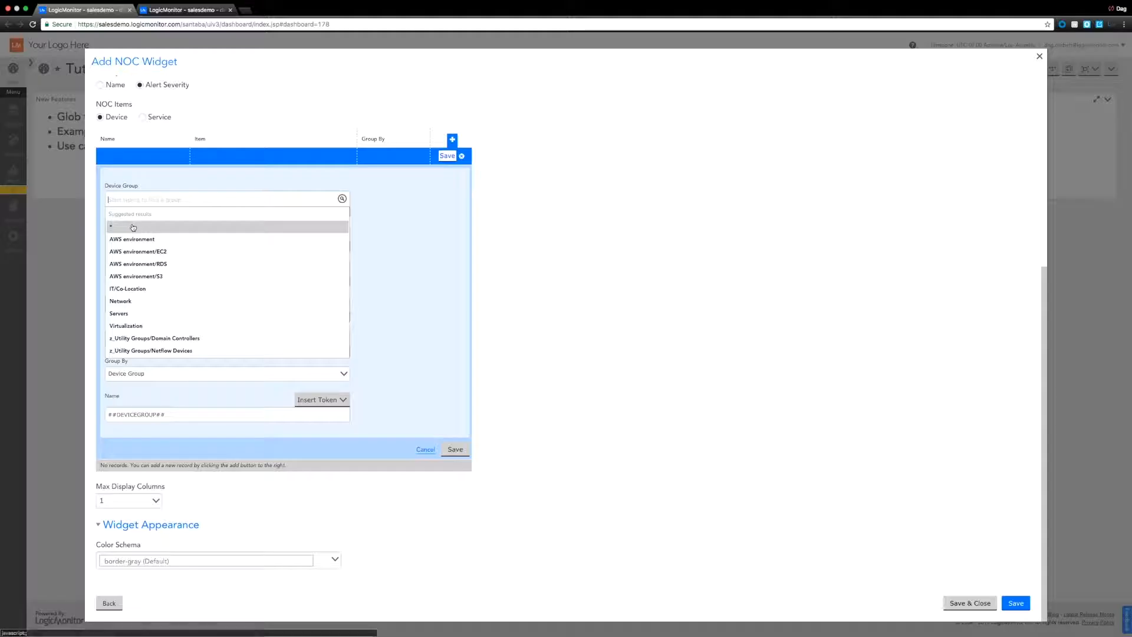
pyautogui.click(133, 228)
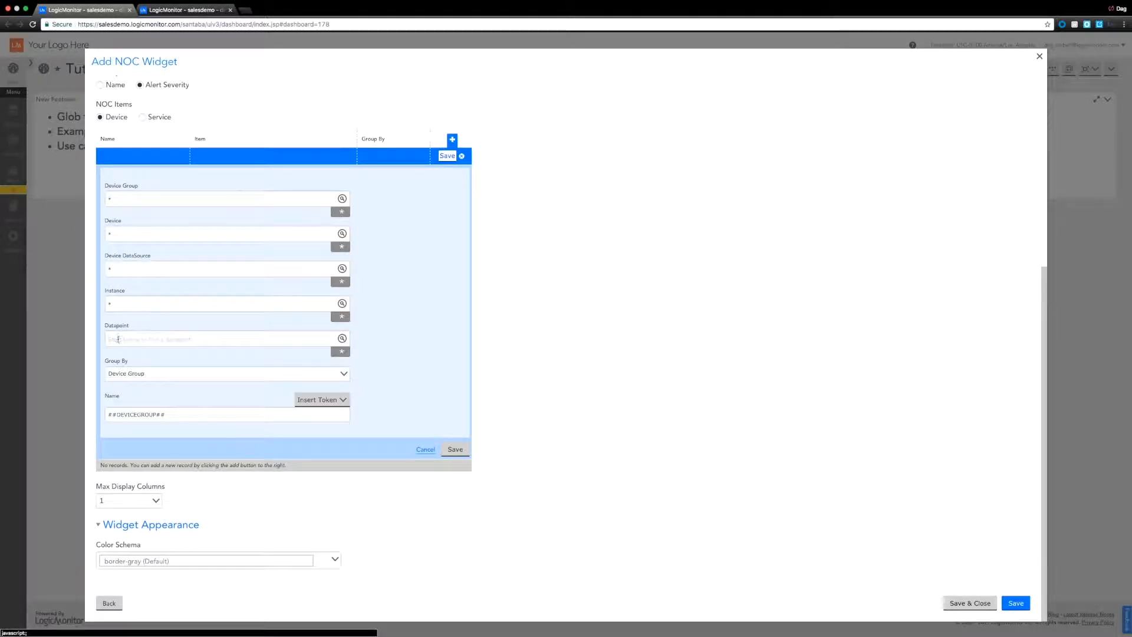
pyautogui.click(226, 373)
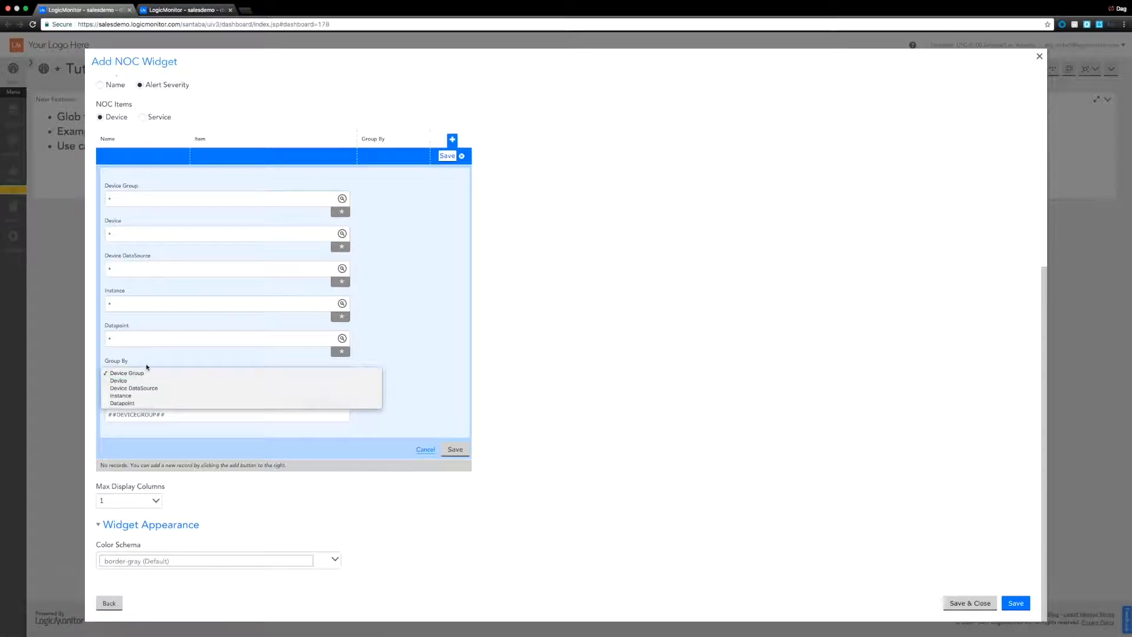
pyautogui.click(455, 450)
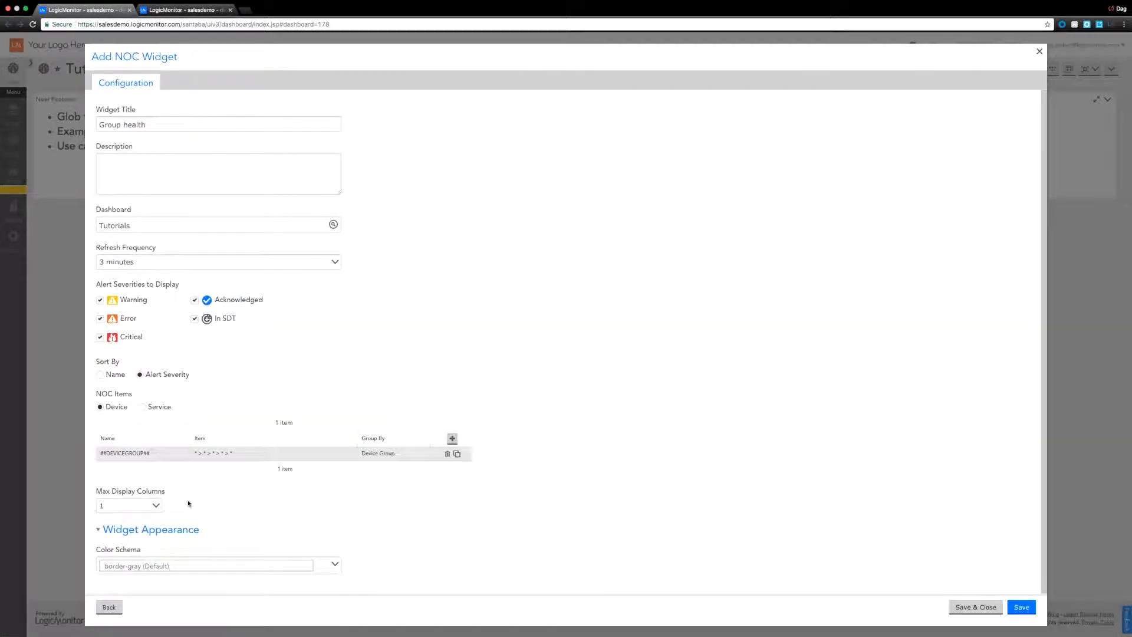
# Save the widget to the dashboard, glance at the Devices tree and return to Tutorials
pyautogui.click(128, 505)
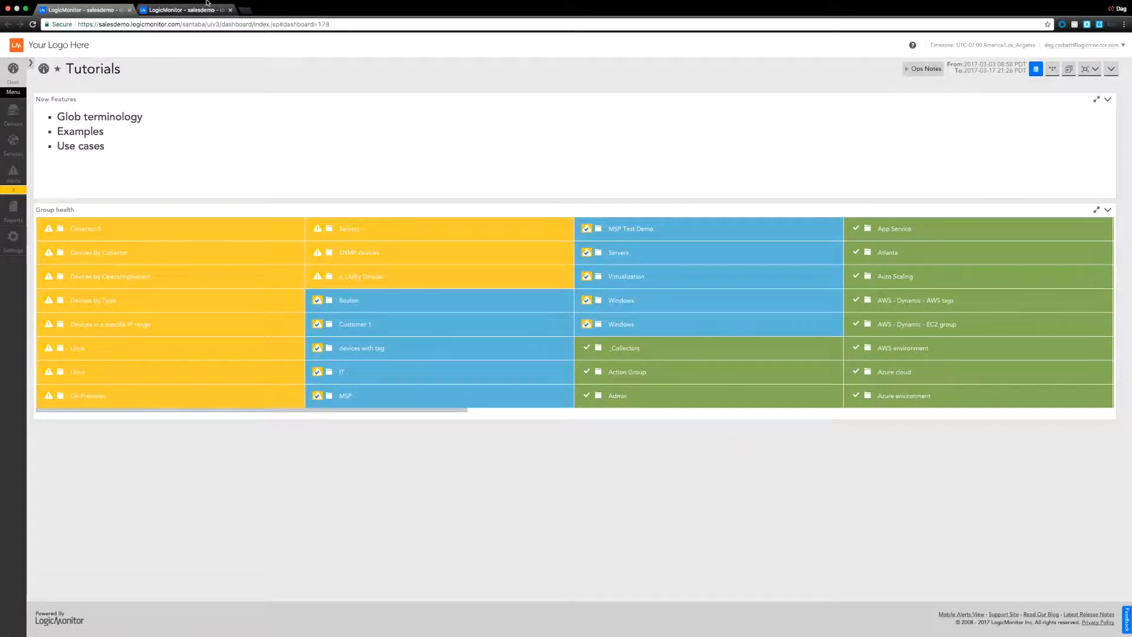
pyautogui.moveTo(186, 9)
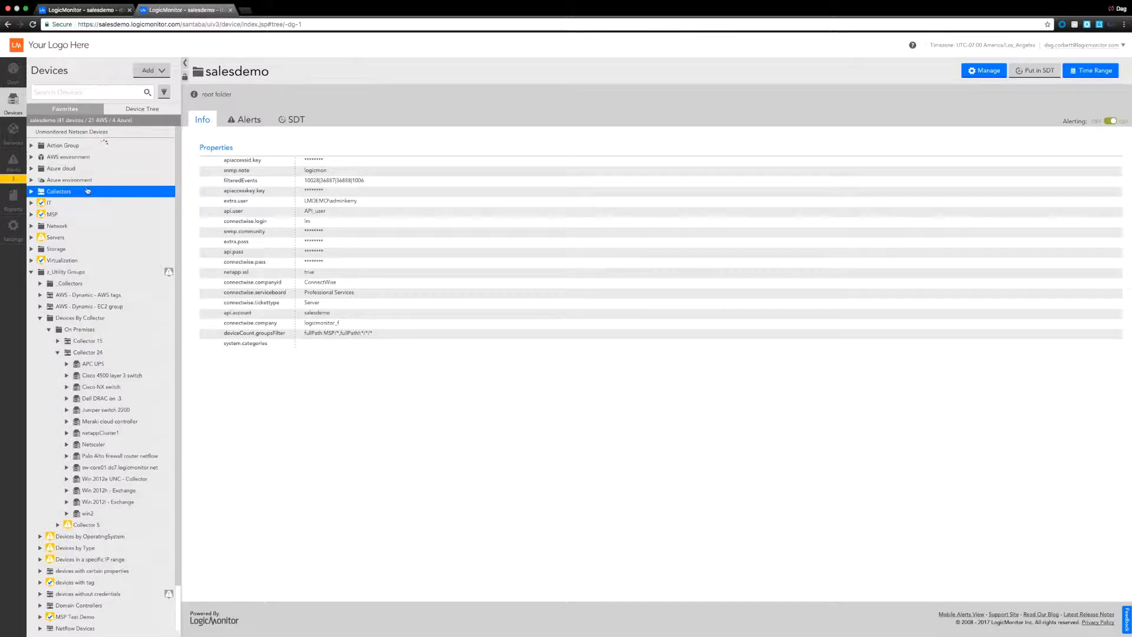
pyautogui.click(66, 387)
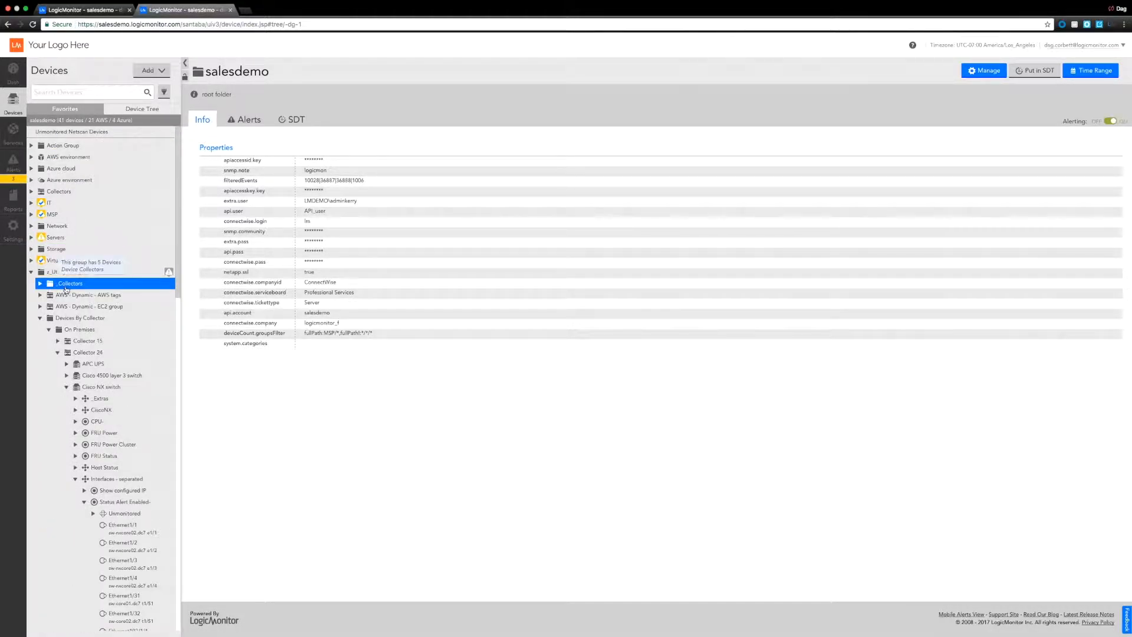
pyautogui.click(79, 329)
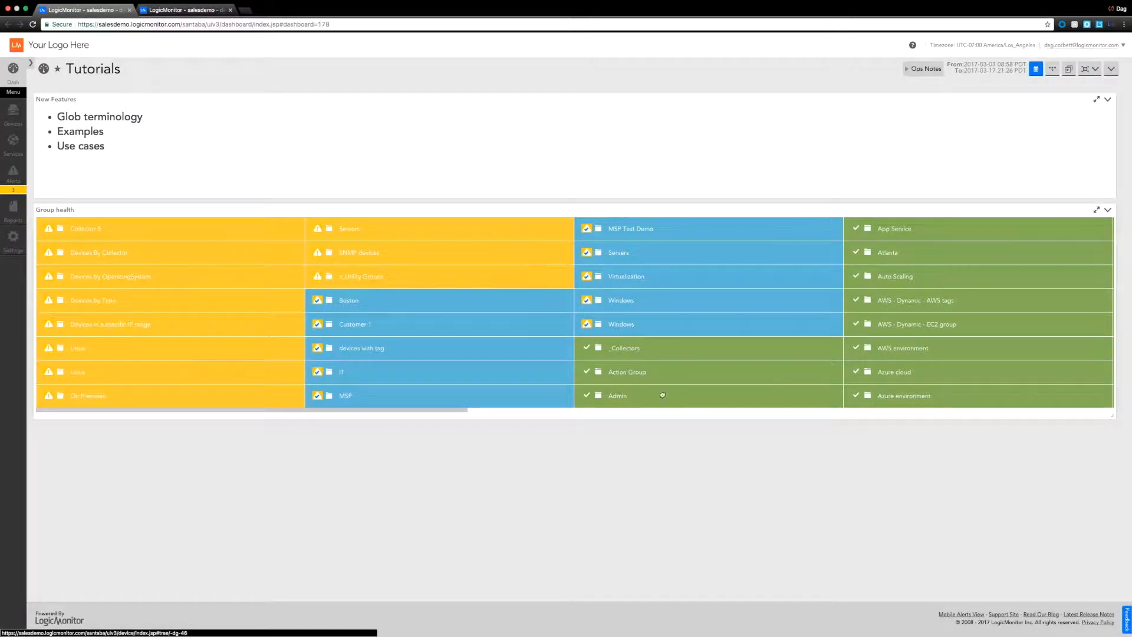
pyautogui.moveTo(728, 431)
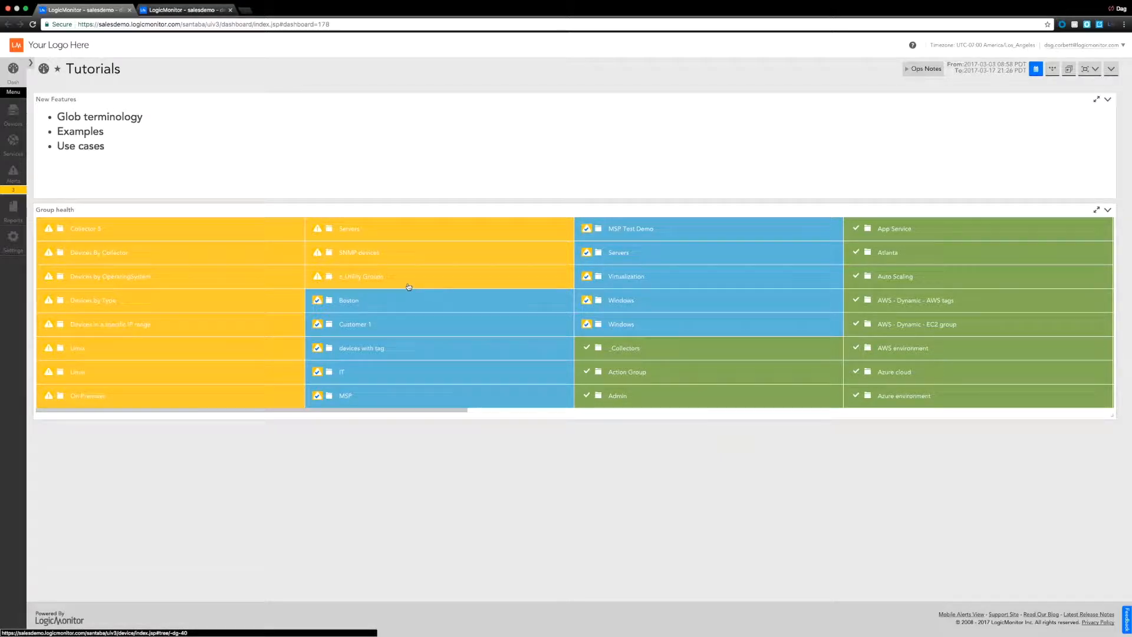
pyautogui.moveTo(287, 275)
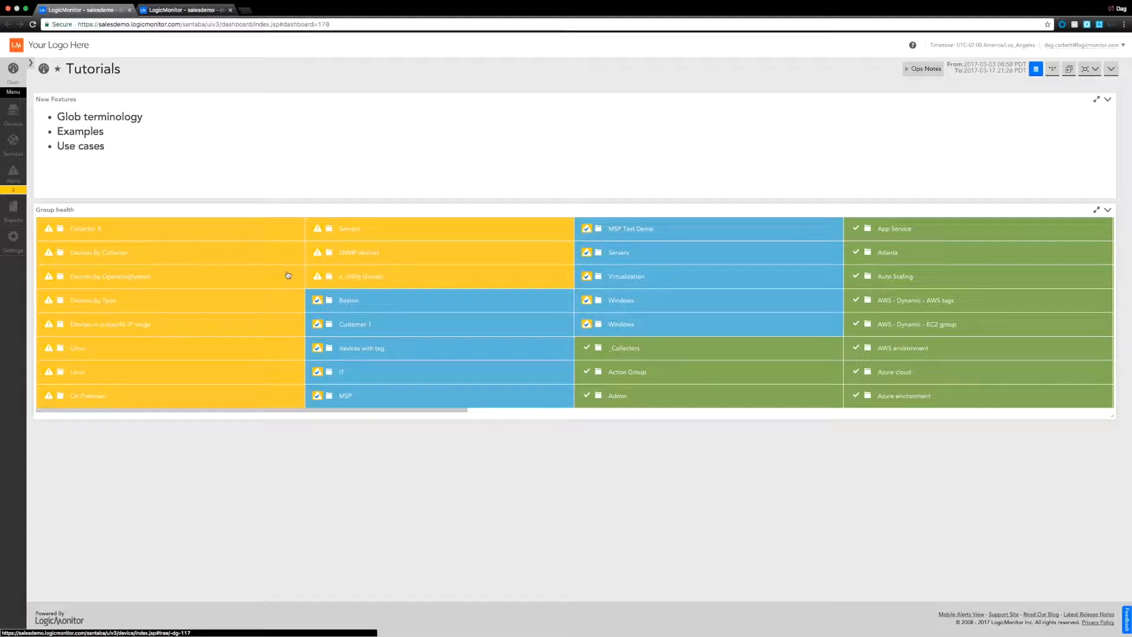
pyautogui.moveTo(245, 230)
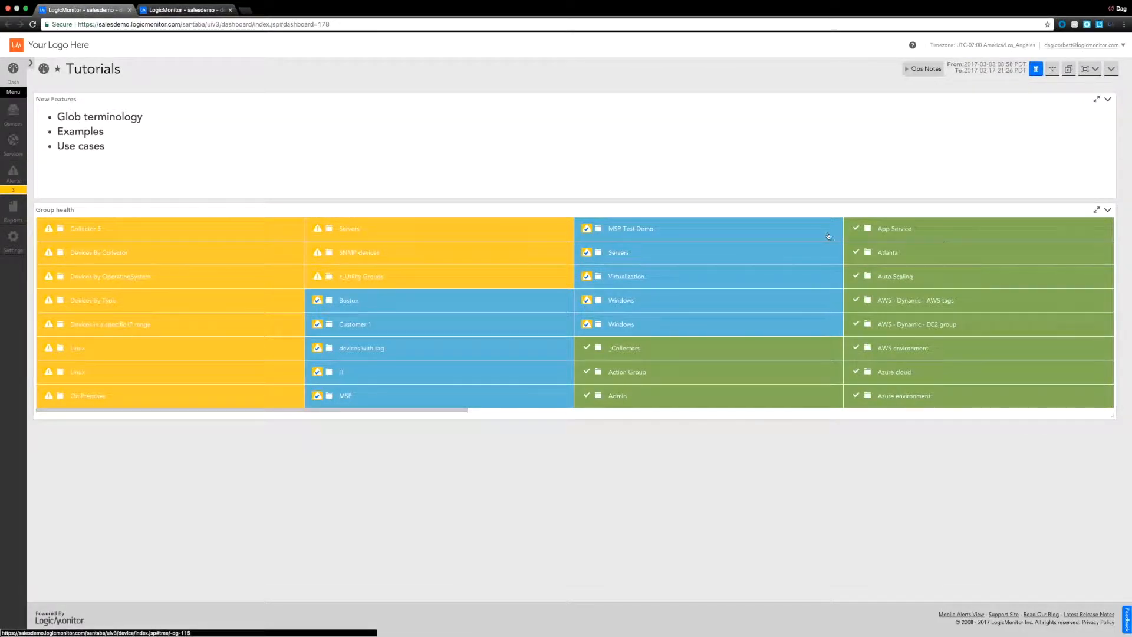
# Reconfigure the widget's item with Device Group pattern !(*/*) and save it
pyautogui.click(1107, 209)
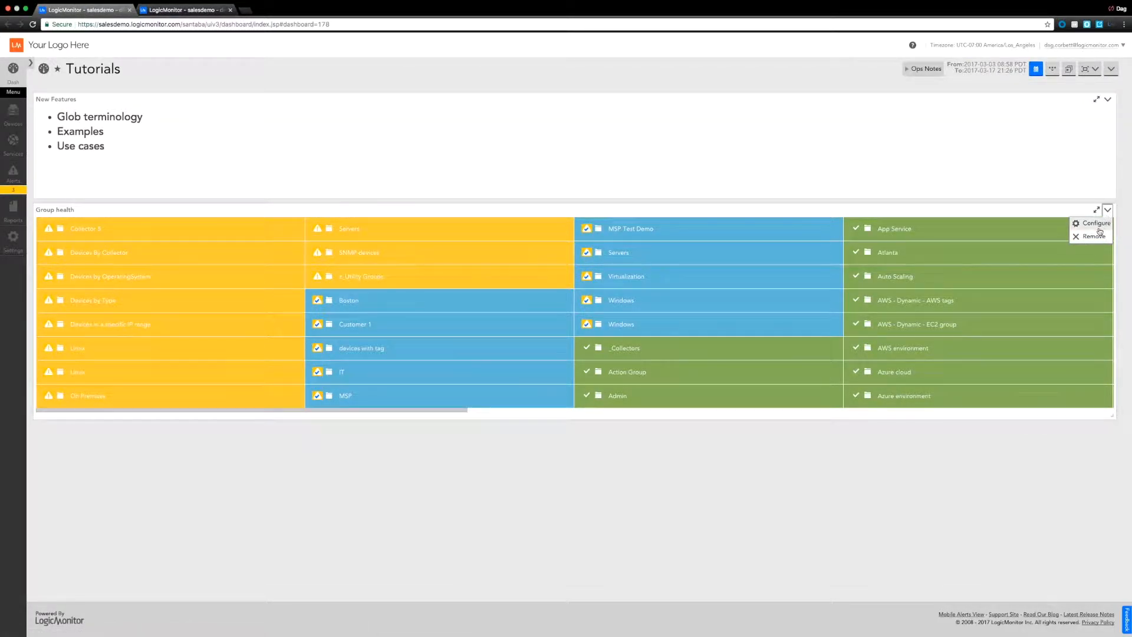
pyautogui.click(1095, 223)
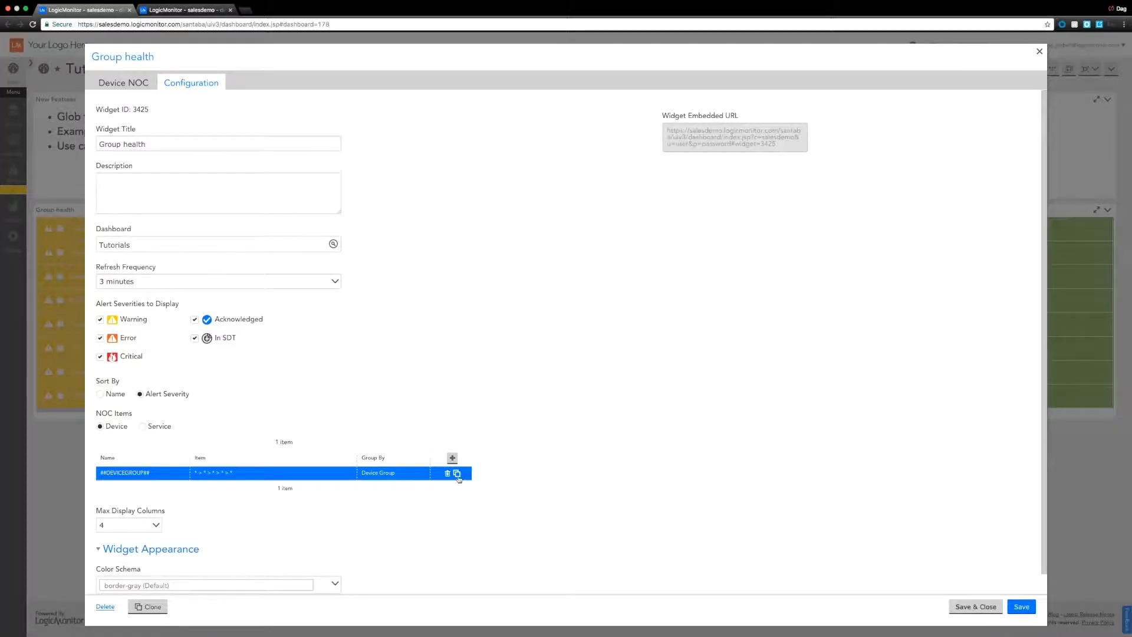
pyautogui.click(447, 474)
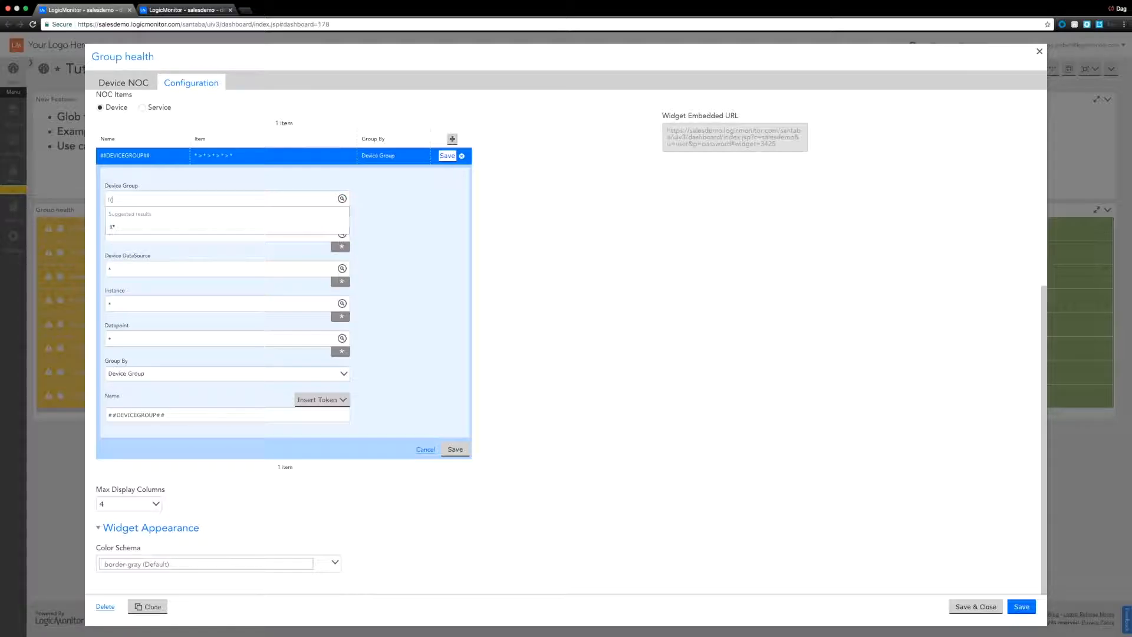
pyautogui.write('(*/*')
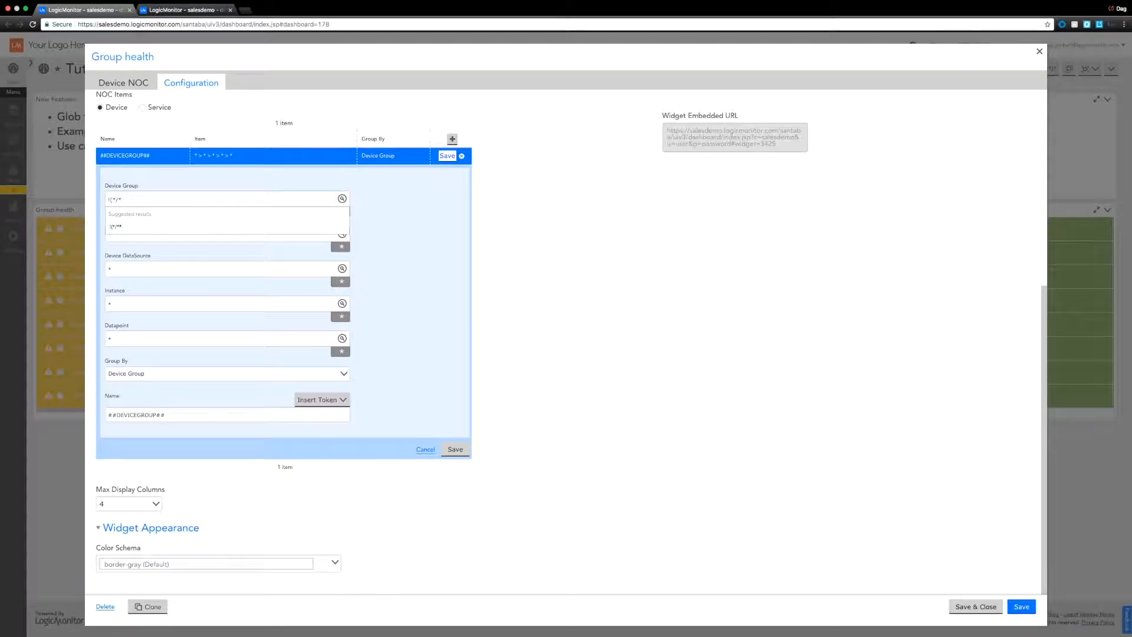
pyautogui.click(217, 200)
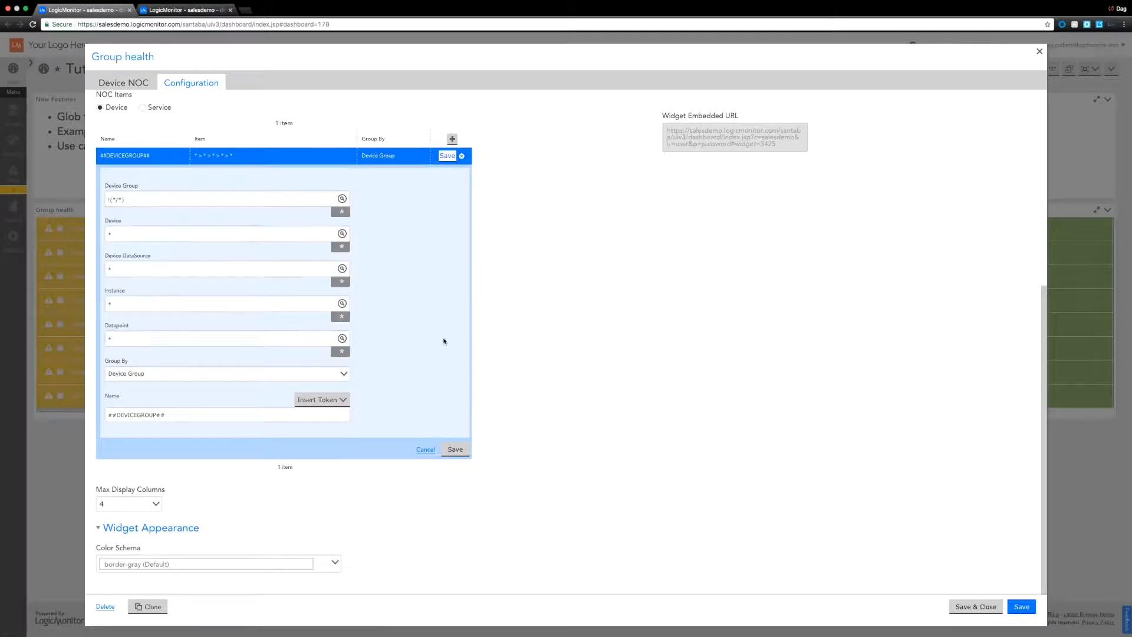
pyautogui.click(454, 448)
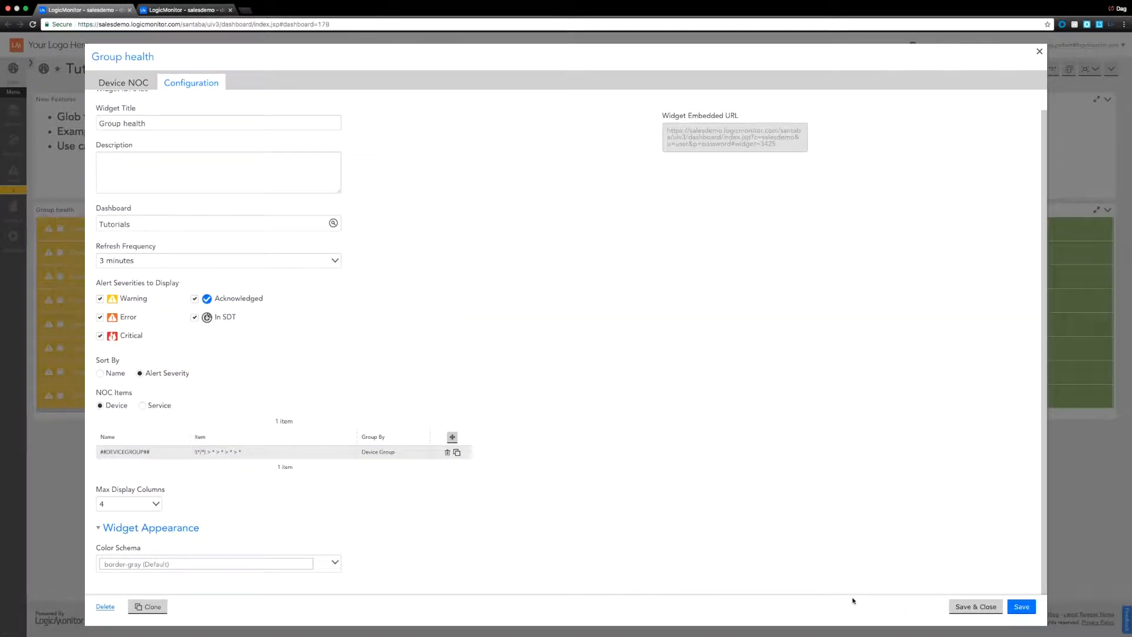
pyautogui.click(975, 606)
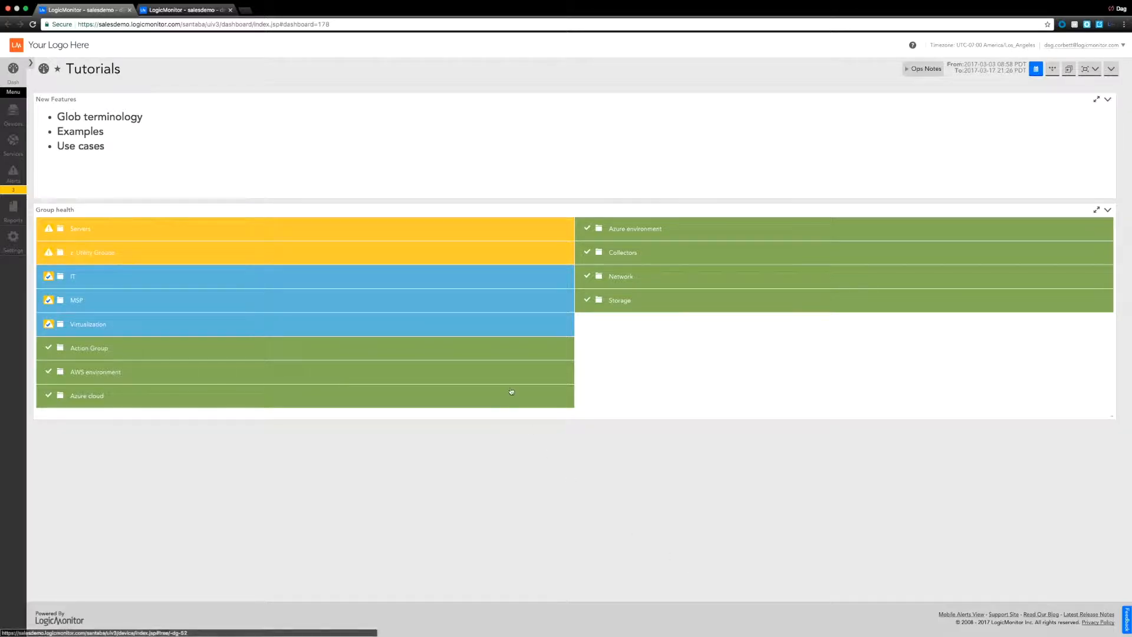
pyautogui.moveTo(521, 296)
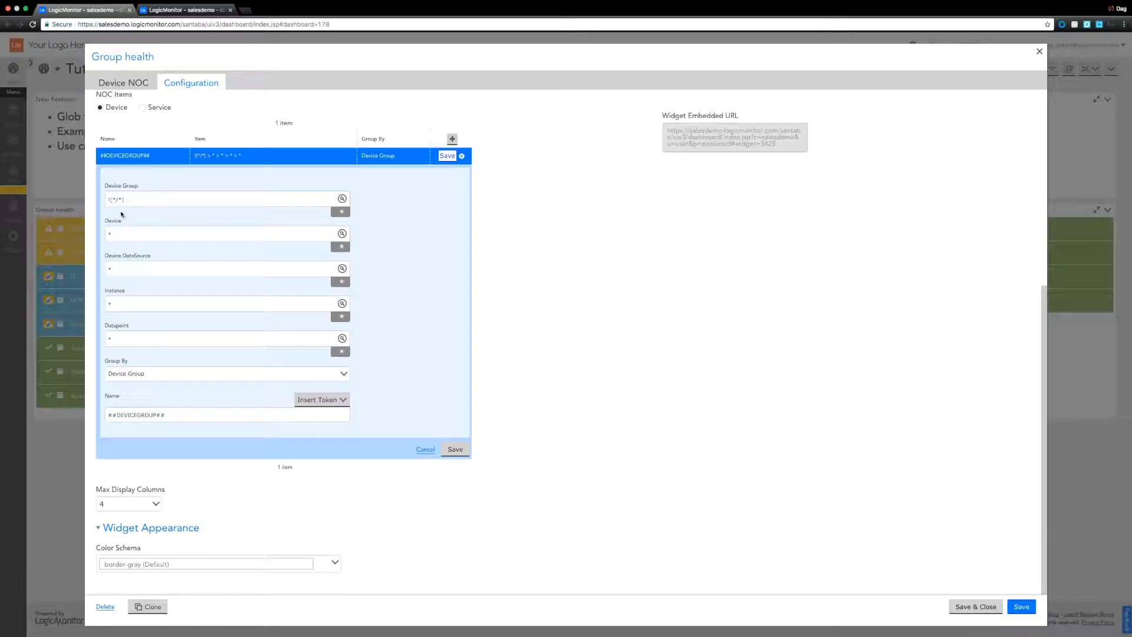
# Set the item's Device Group to an MSP/ glob pattern, save the item and the widget
pyautogui.click(224, 200)
pyautogui.write('MSP')
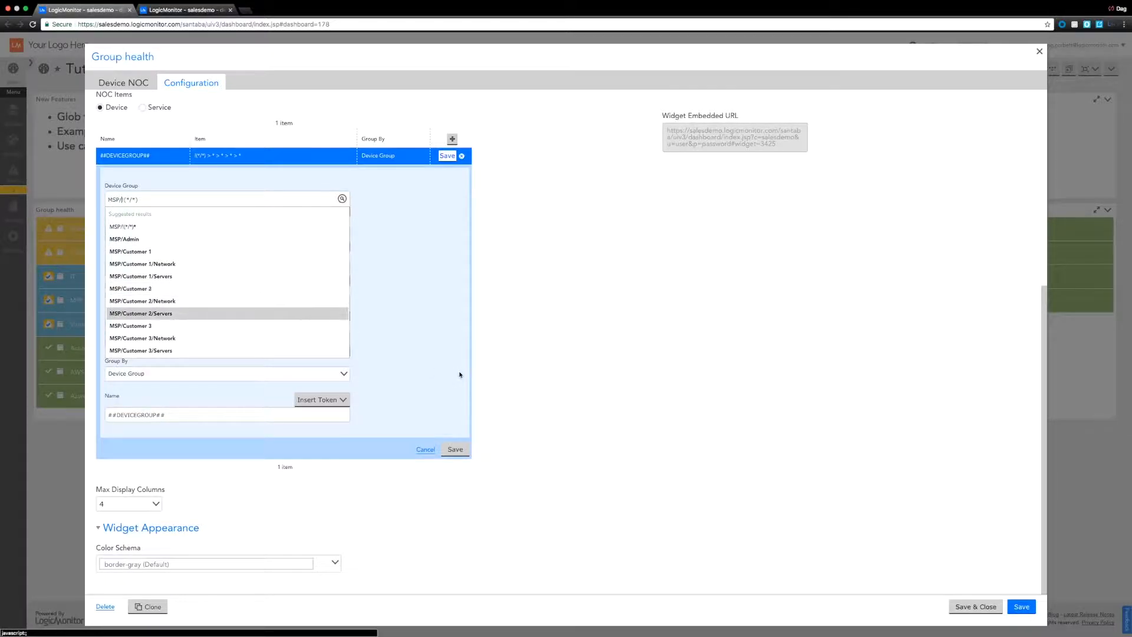
pyautogui.click(455, 450)
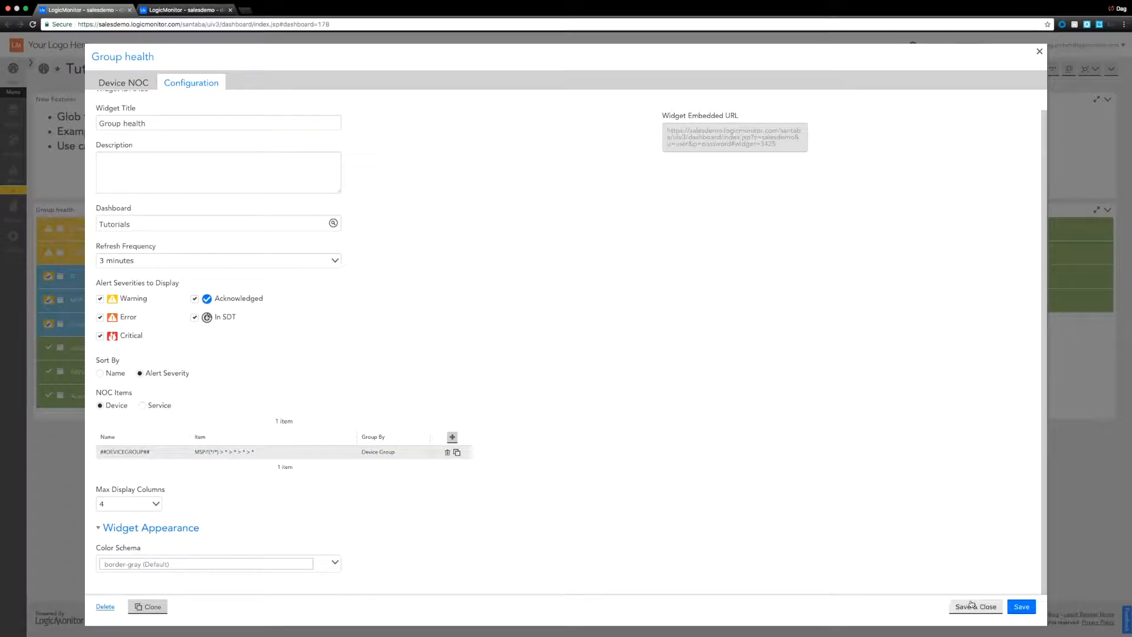
pyautogui.click(975, 606)
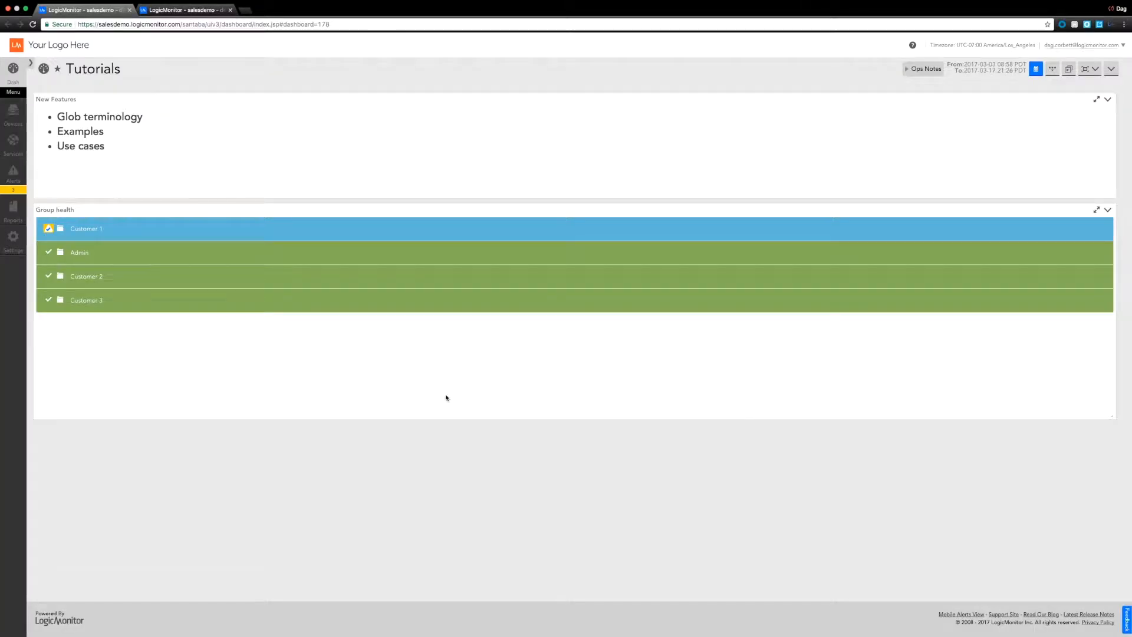
# Check the MSP group in Devices, return to Tutorials and bring up the dashboard actions
pyautogui.click(13, 114)
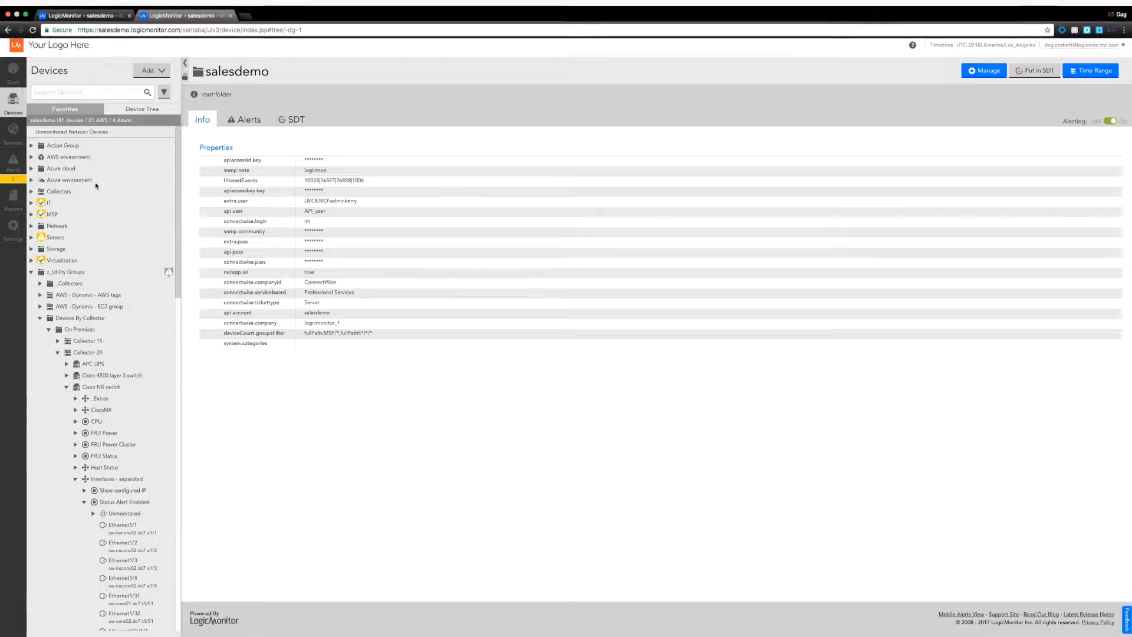
pyautogui.click(51, 213)
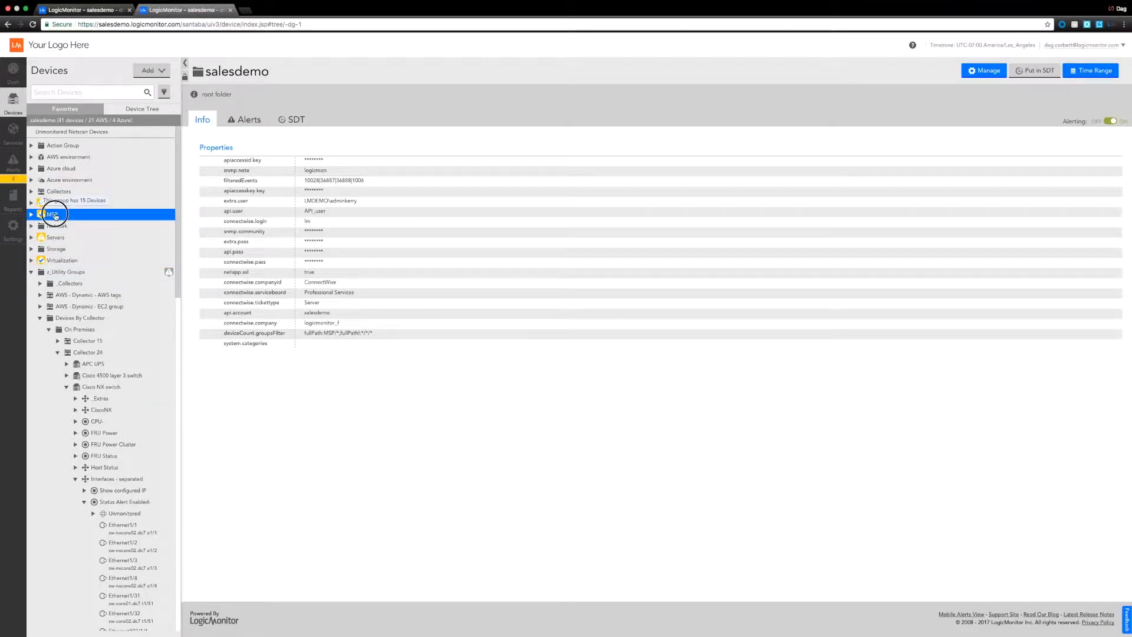
pyautogui.click(51, 214)
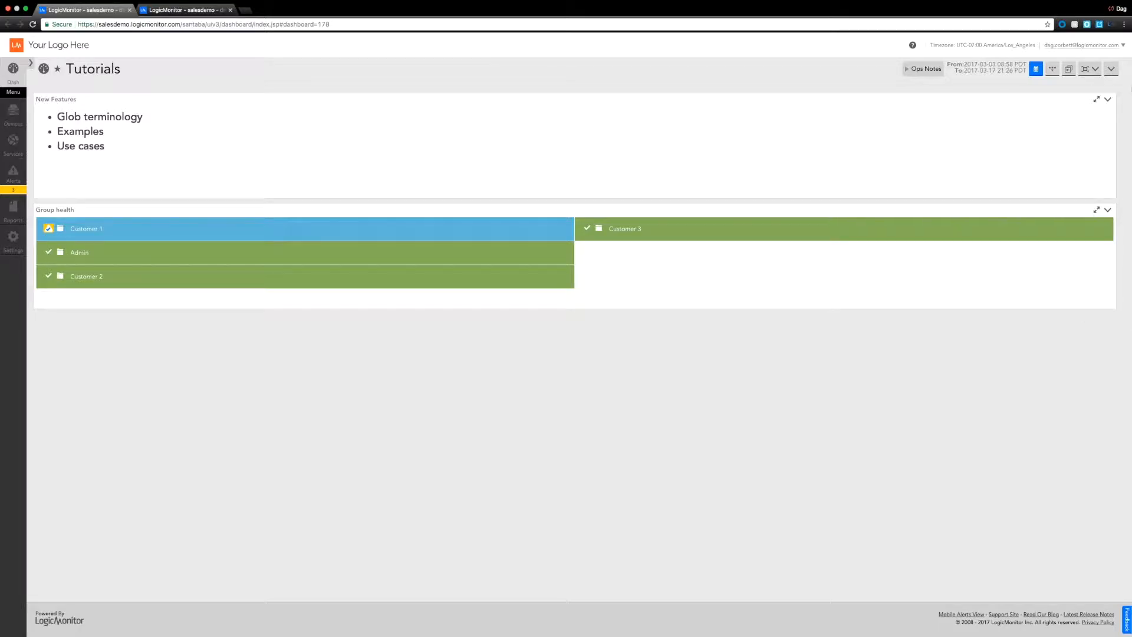
pyautogui.click(1111, 68)
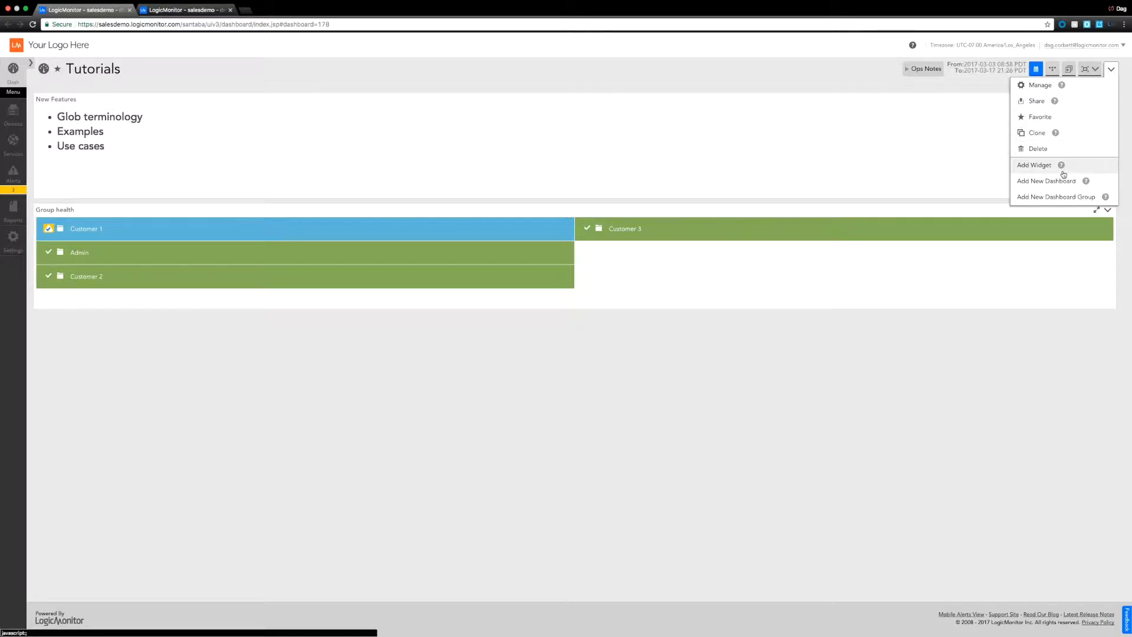
# Add a Custom Graph widget and begin its title 'Ethernet ports inM'
pyautogui.click(1033, 165)
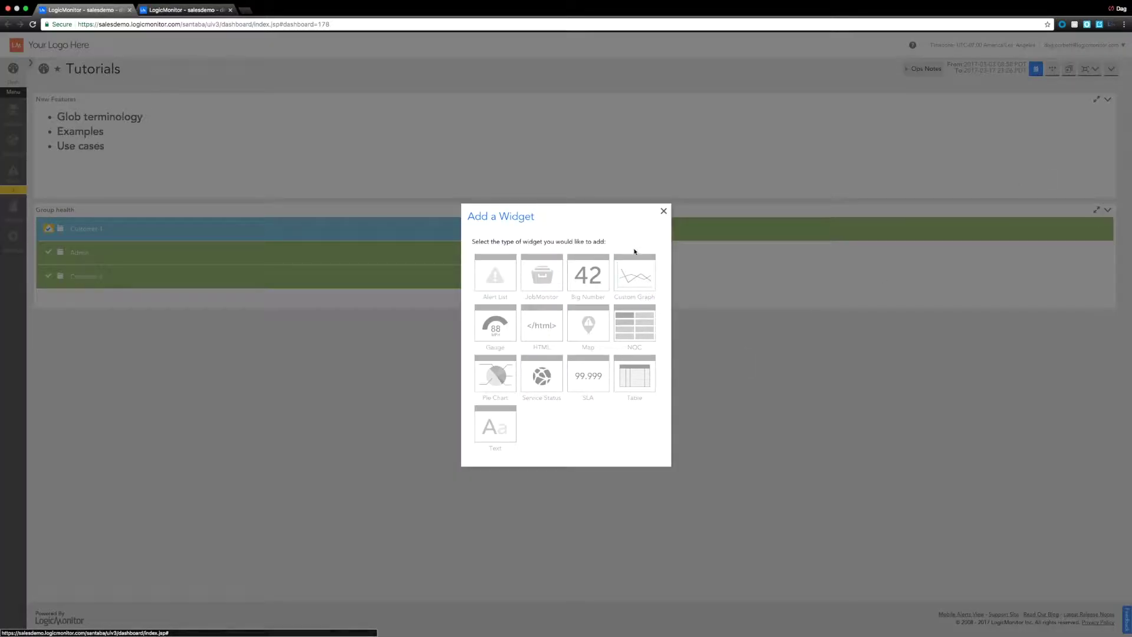
pyautogui.click(634, 274)
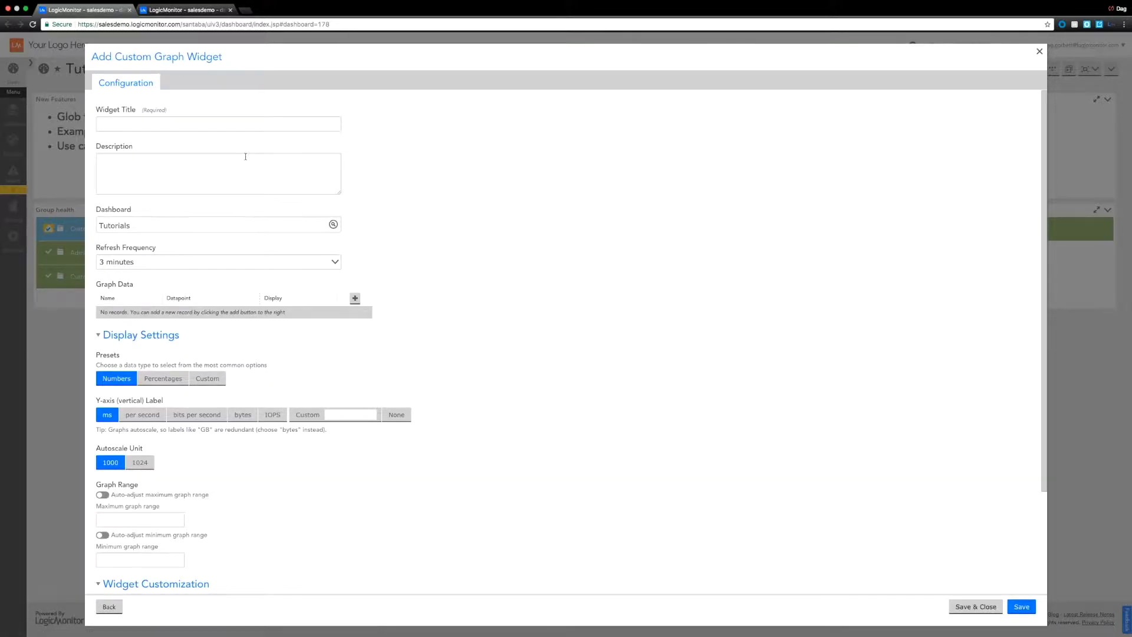
pyautogui.click(217, 124)
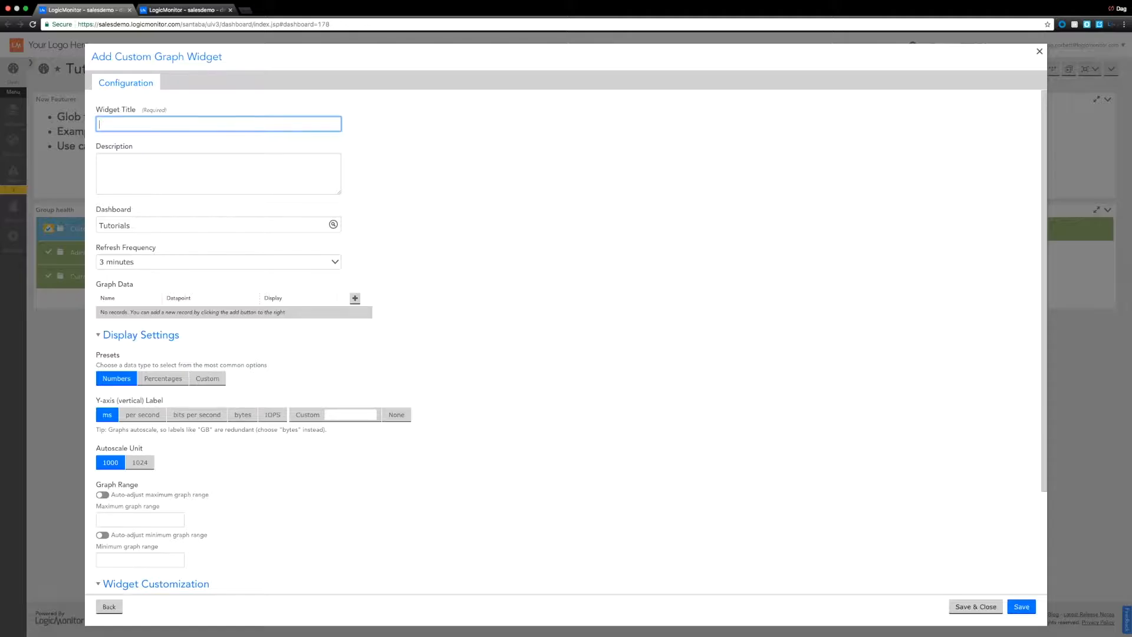
pyautogui.write('Ethernet')
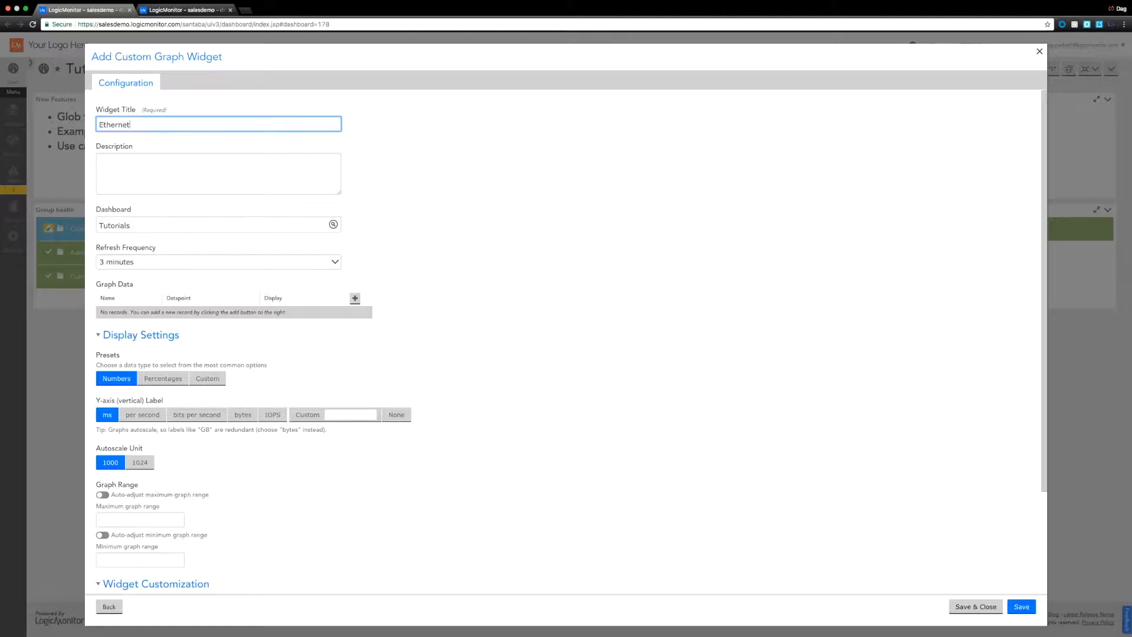
pyautogui.write('ports')
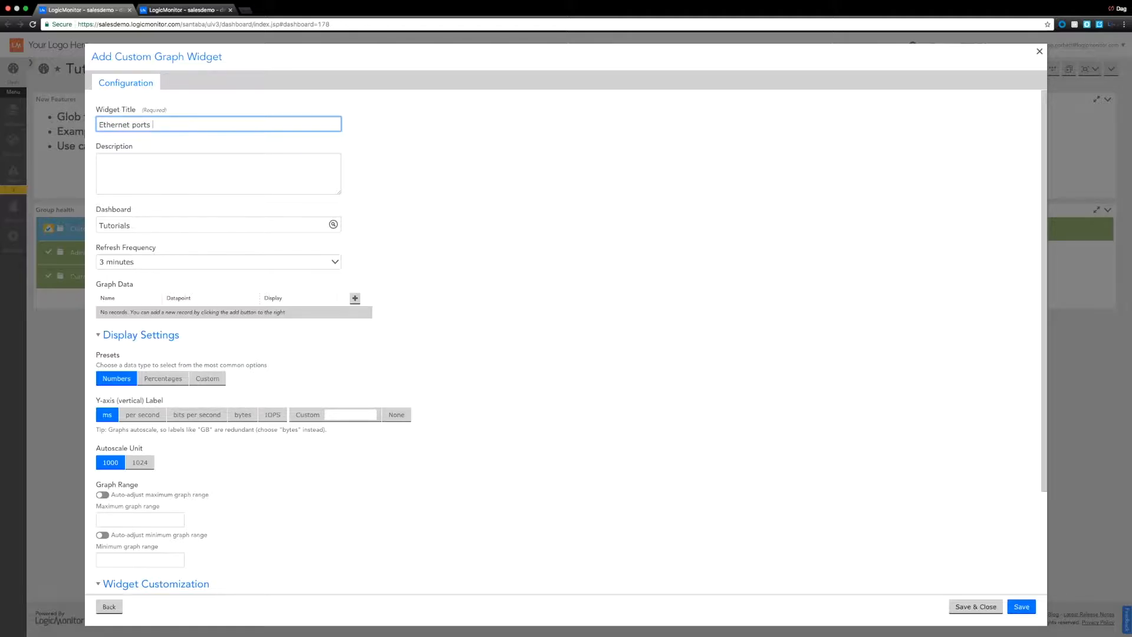
pyautogui.write('inM')
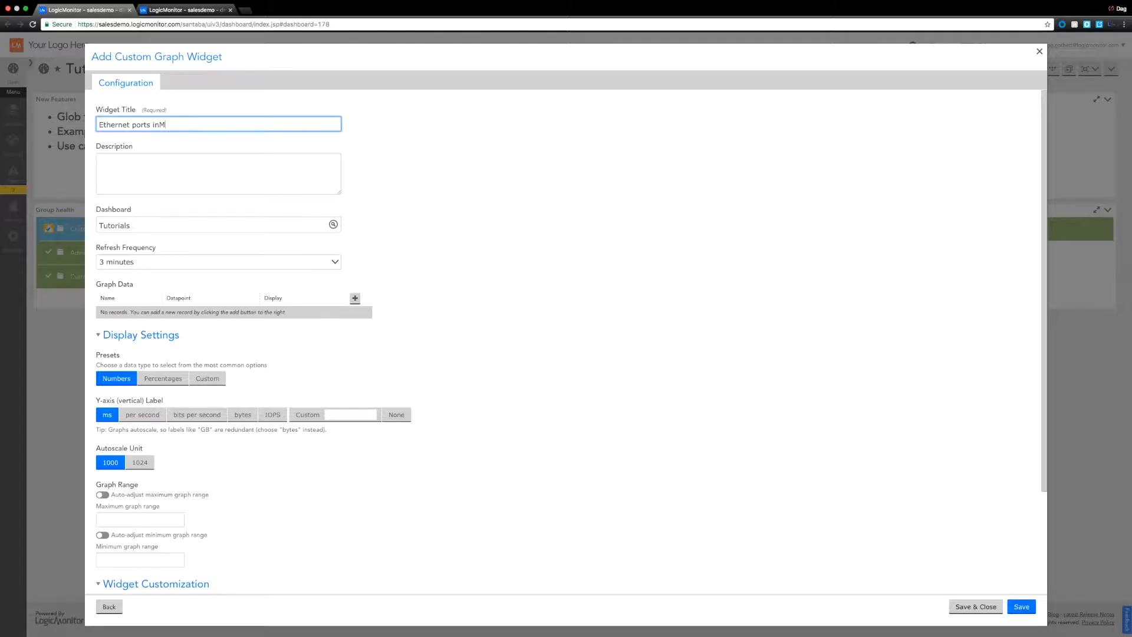
pyautogui.scroll(-3)
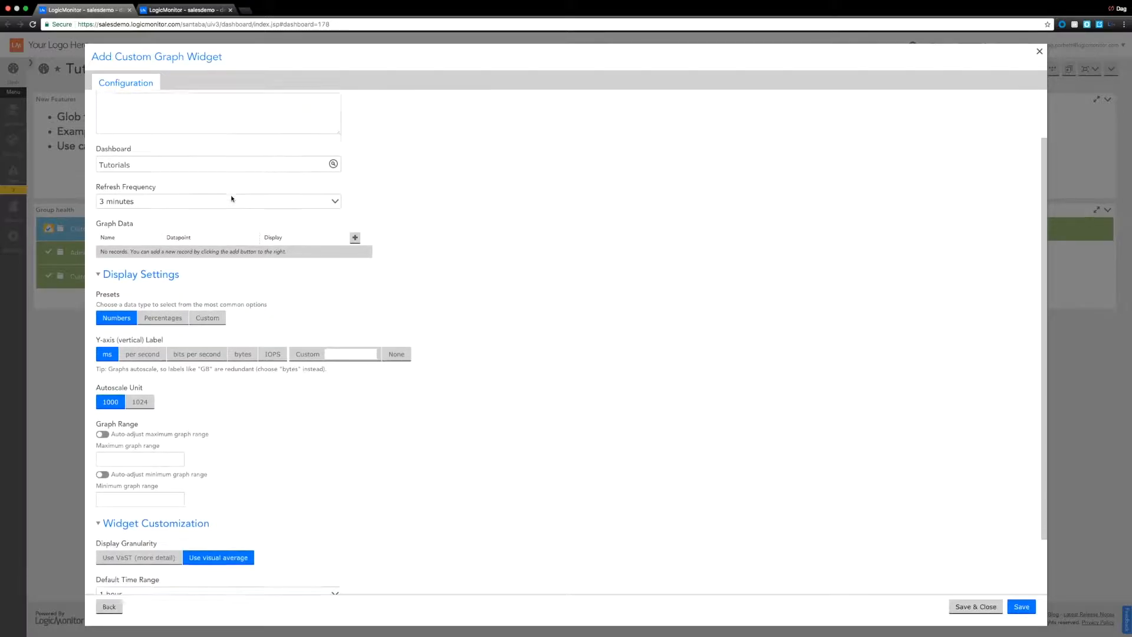
# Add a graph datapoint with * for group and device, searching datasources for 'status alert'
pyautogui.click(355, 237)
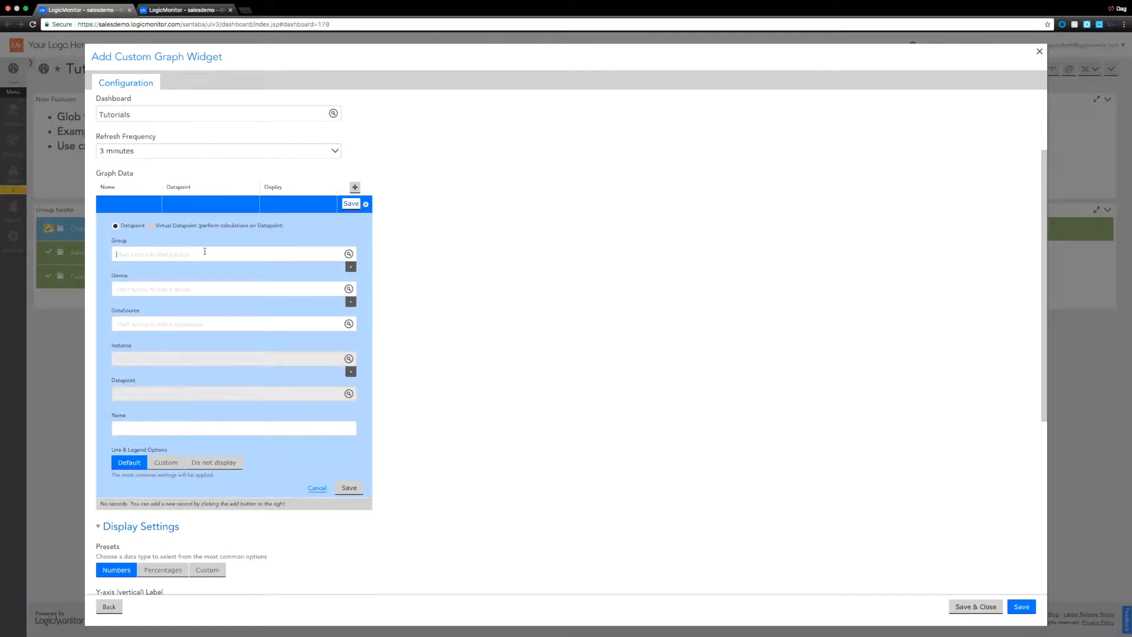
pyautogui.write('*')
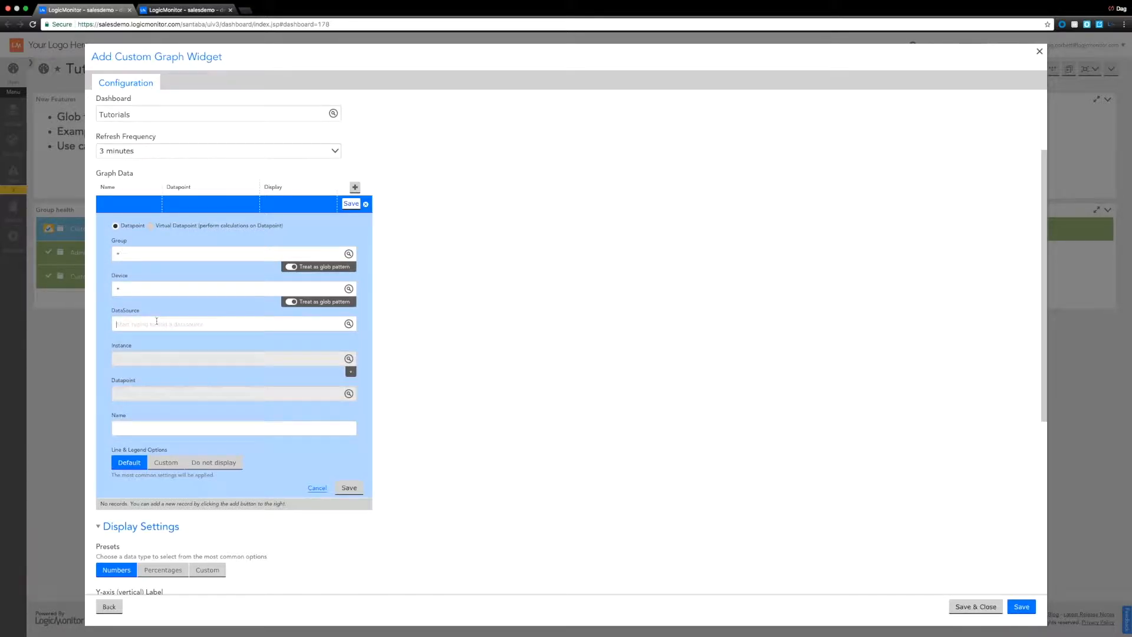
pyautogui.click(231, 323)
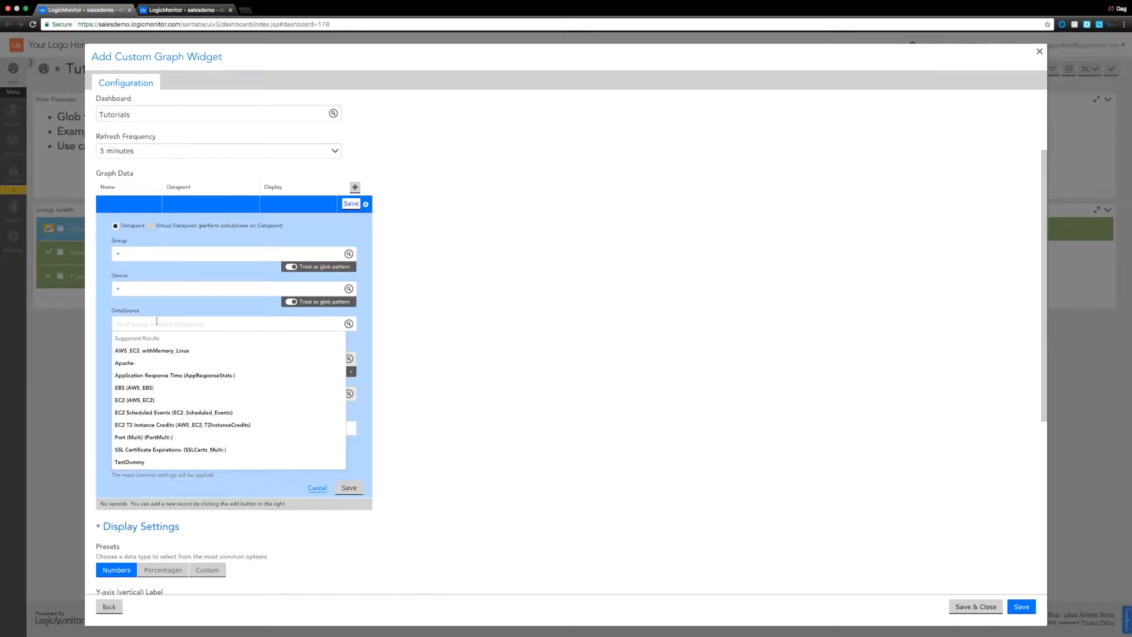
pyautogui.write('sts')
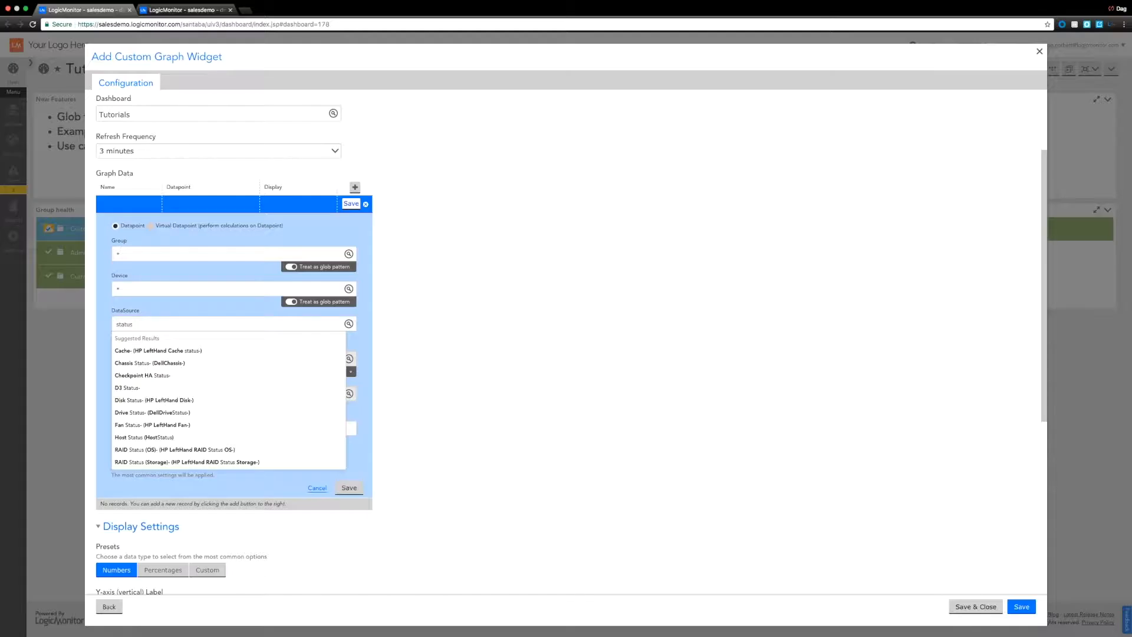
pyautogui.write('alert')
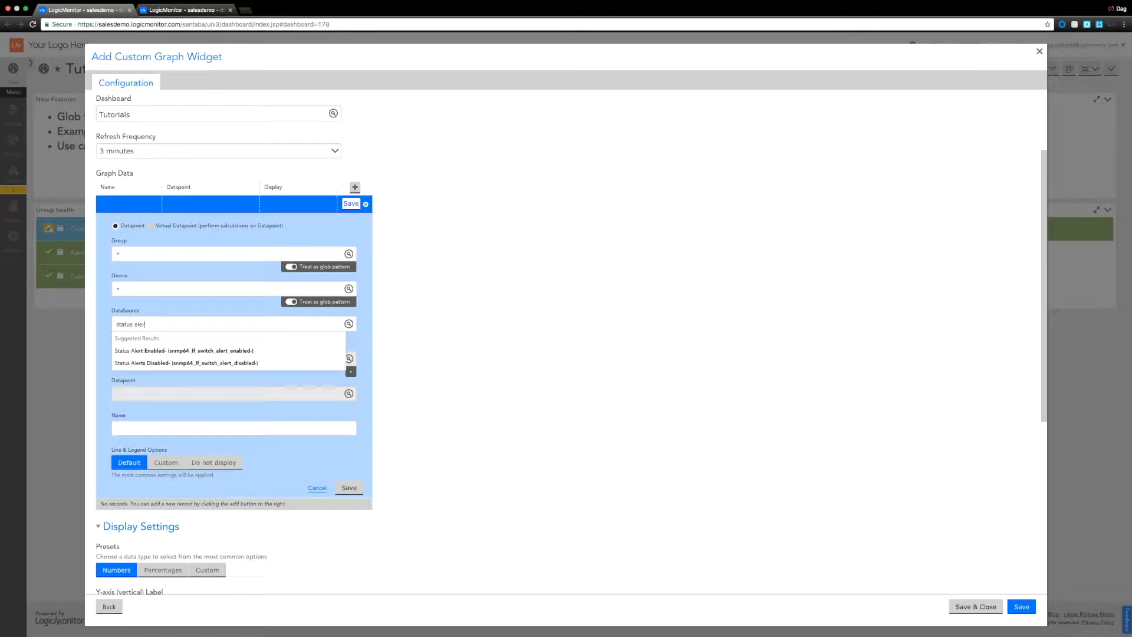
pyautogui.click(184, 351)
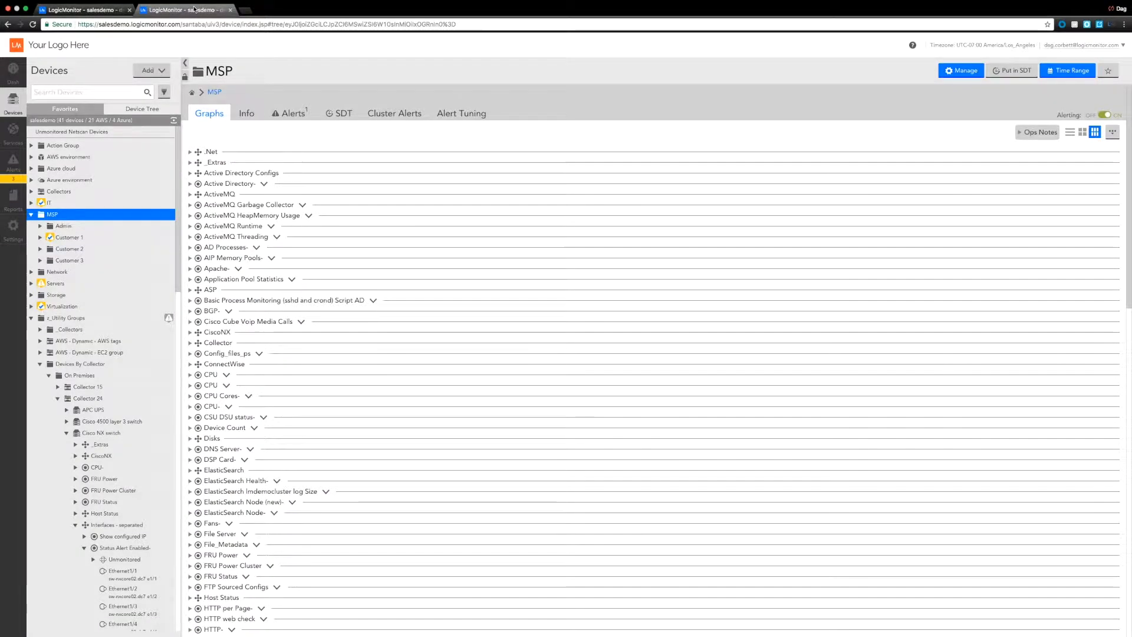
# Expand the Cisco NX switch's separated interfaces datasource, then return to the widget
pyautogui.click(57, 271)
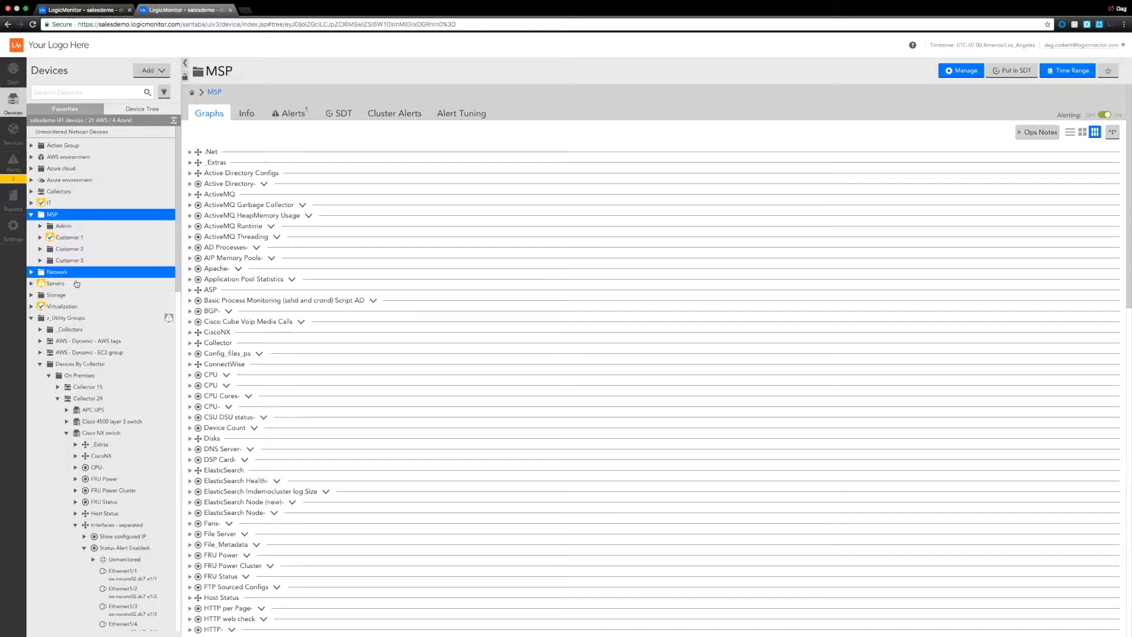
pyautogui.click(57, 271)
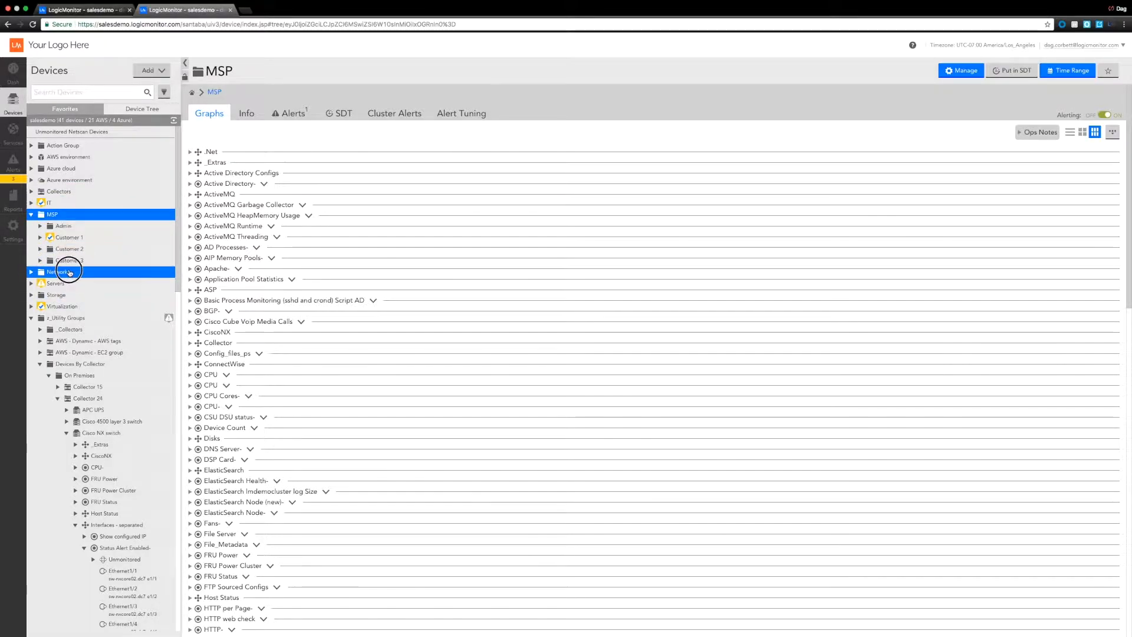
pyautogui.click(57, 271)
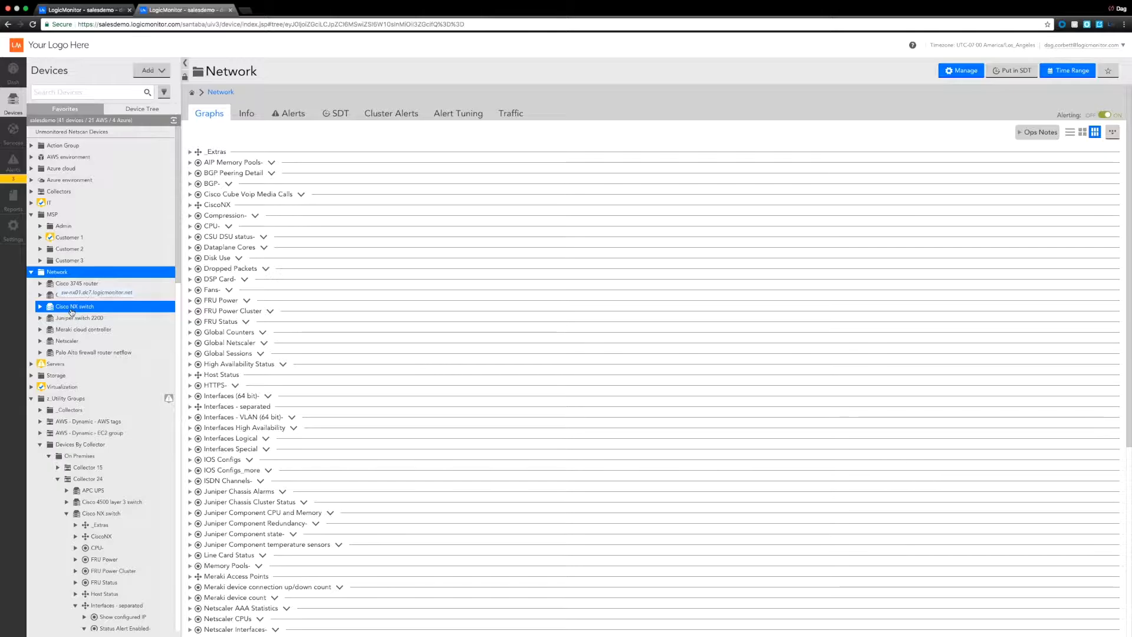
pyautogui.click(74, 305)
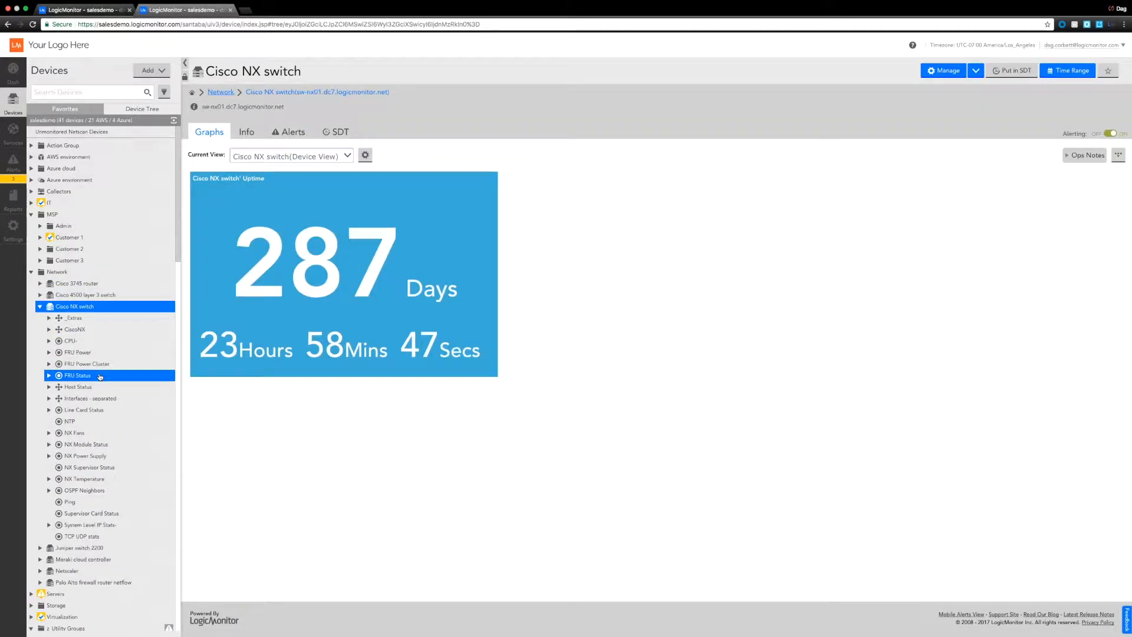
pyautogui.click(88, 398)
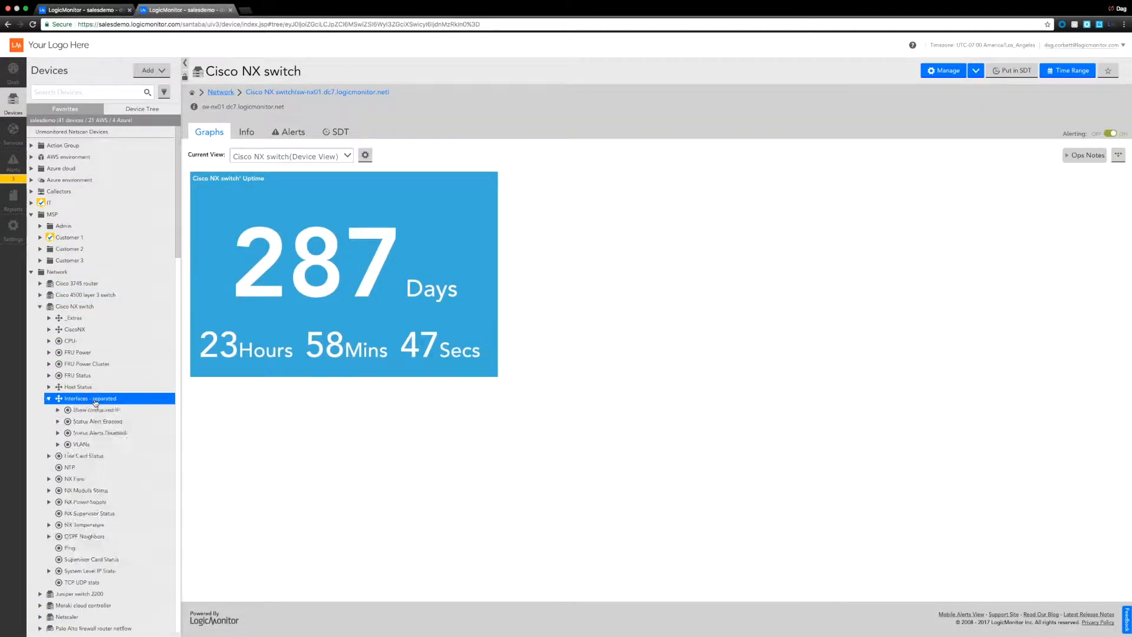
pyautogui.click(97, 421)
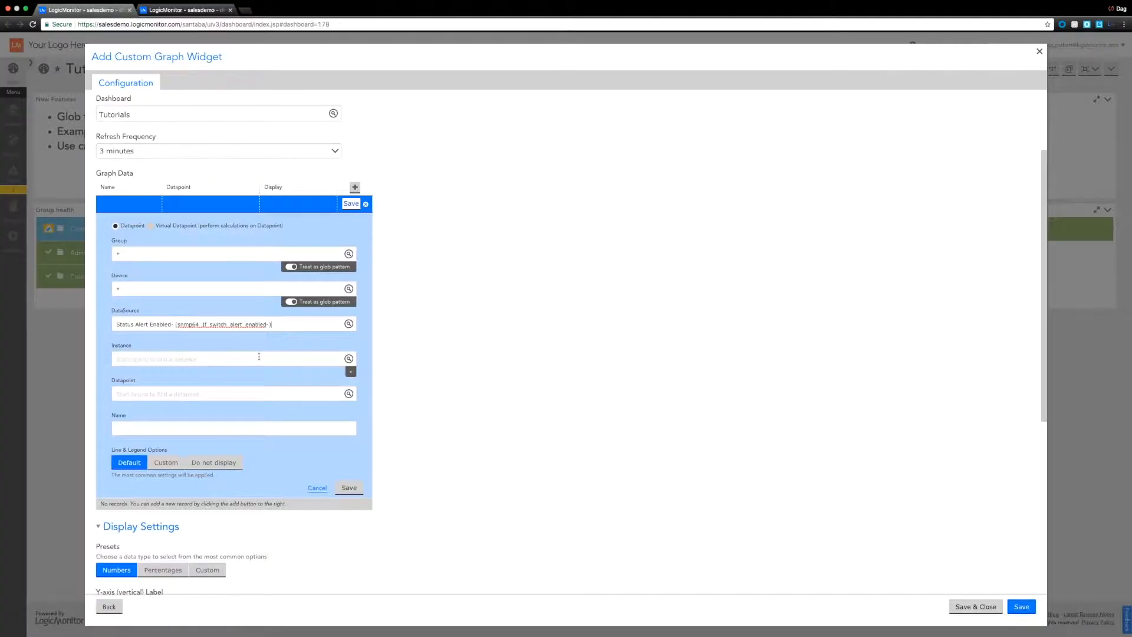
# Enter 'Ethernet' in the Instance field to see suggested Ethernet interfaces
pyautogui.click(224, 359)
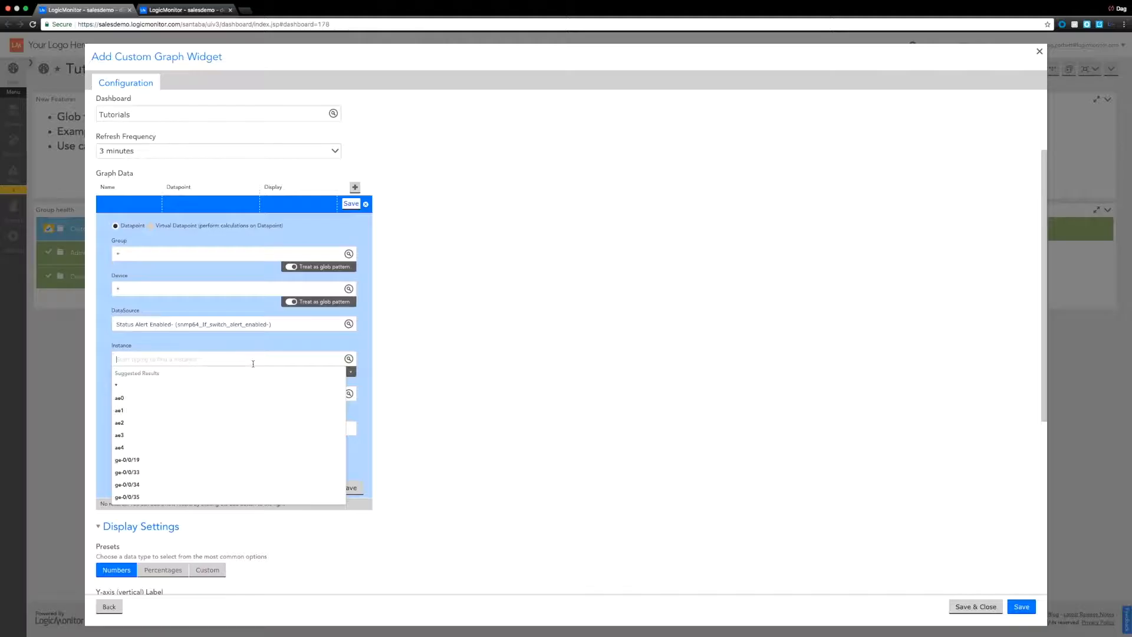
pyautogui.write('Ethernet')
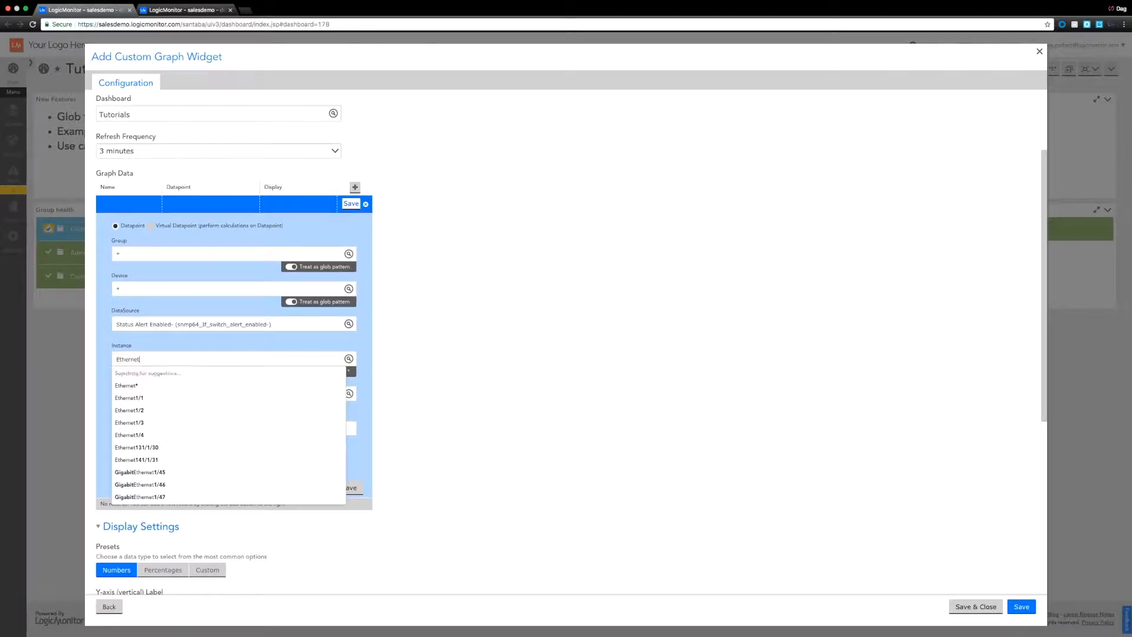
pyautogui.write('?')
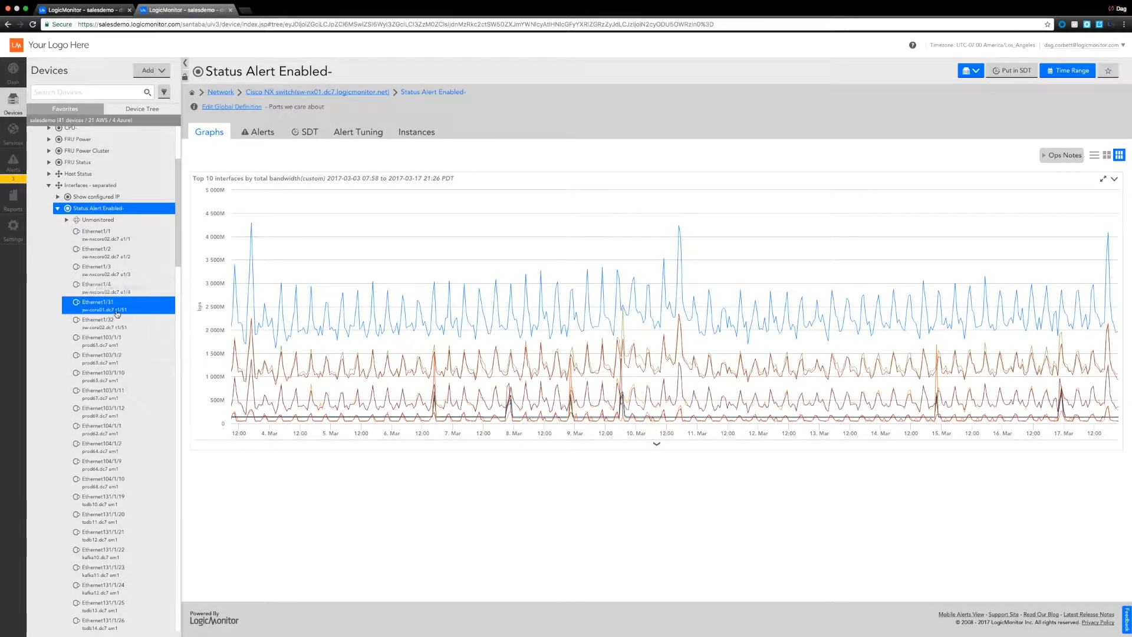
# Browse the Ethernet port names in Devices and return with instance 'Ethernet1' entered
pyautogui.click(98, 231)
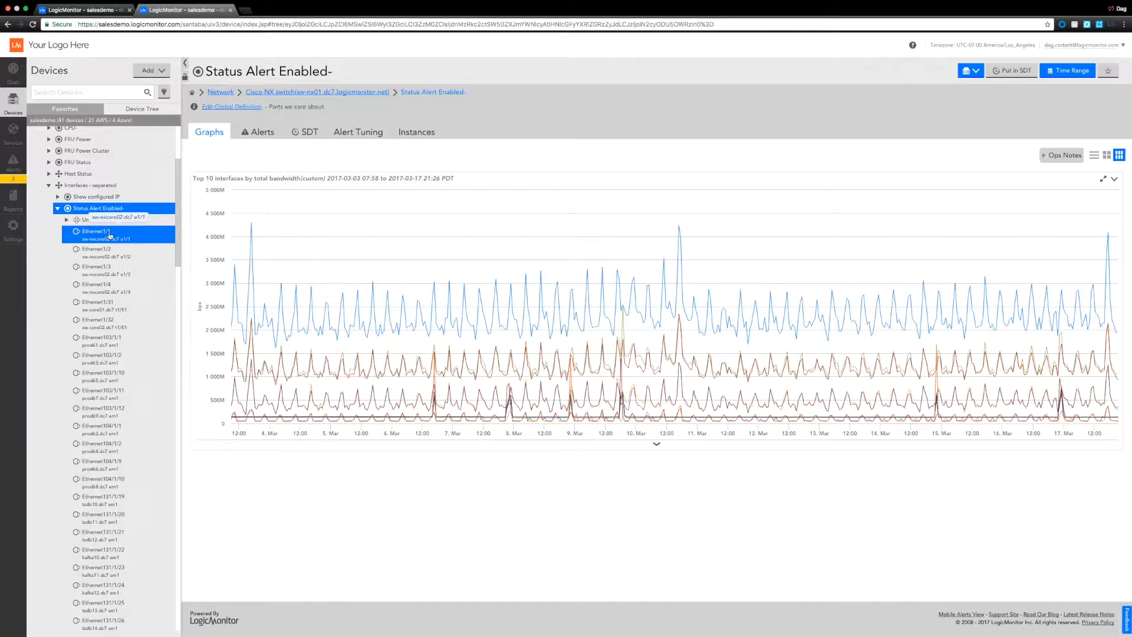
pyautogui.click(98, 302)
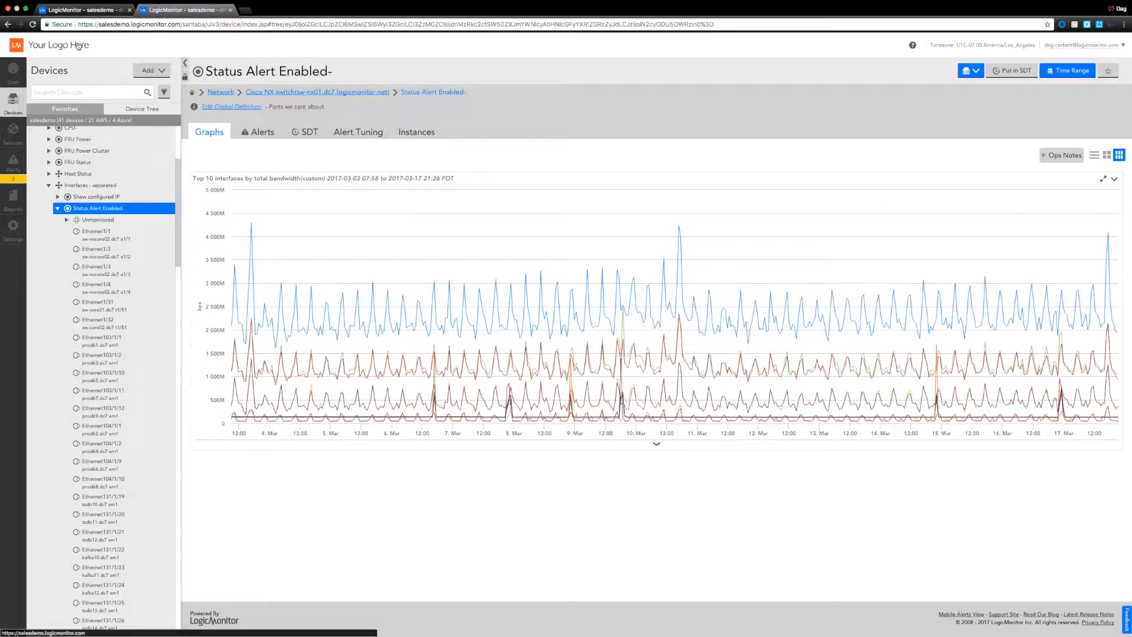
pyautogui.click(102, 356)
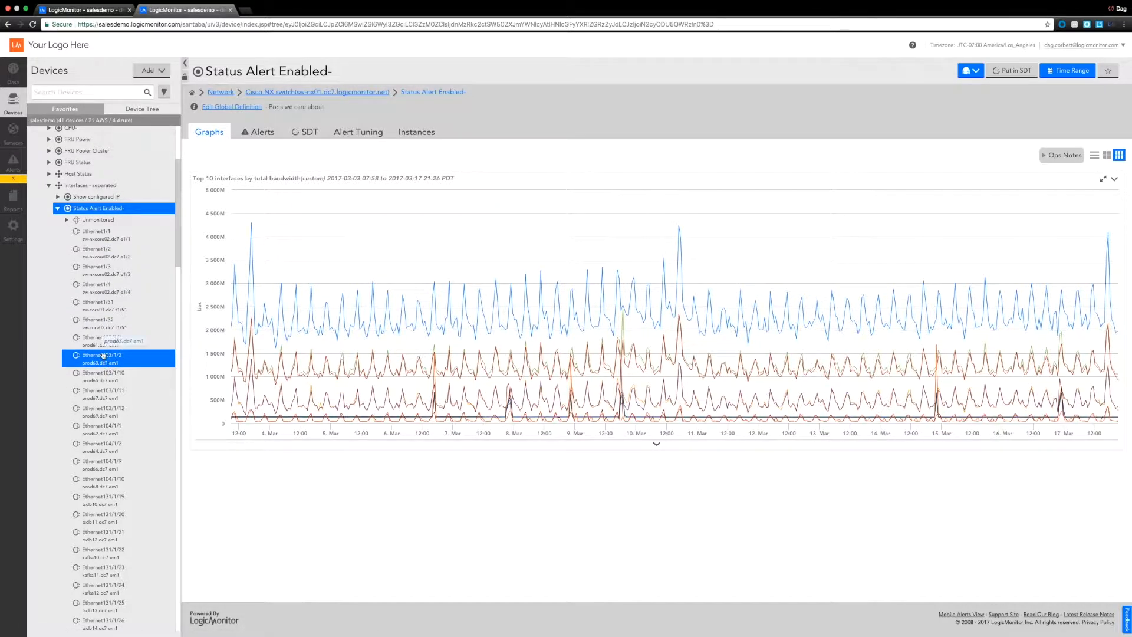
pyautogui.click(103, 411)
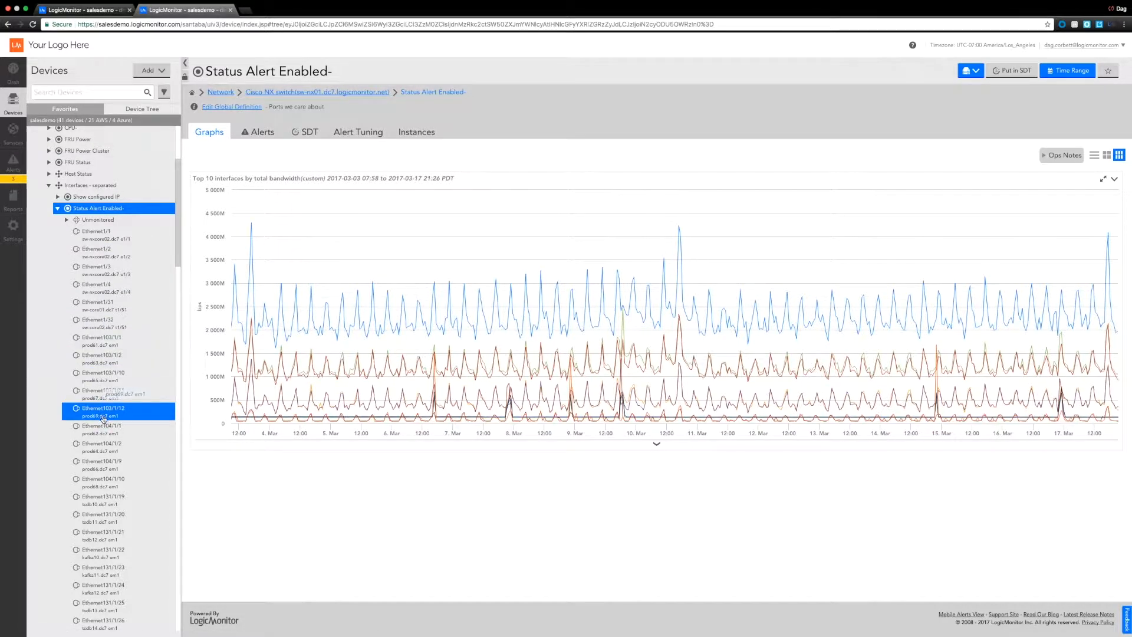
pyautogui.click(104, 428)
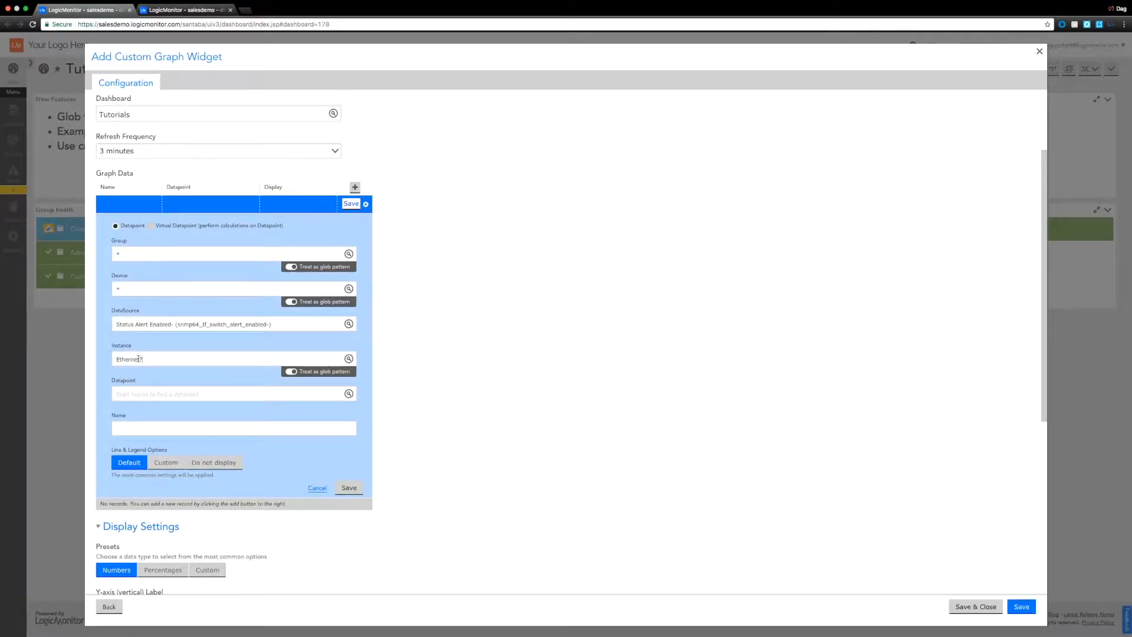
# Complete the instance glob Ethernet?/[1-3], set datapoint InMbps and save the graph data line
pyautogui.write('/')
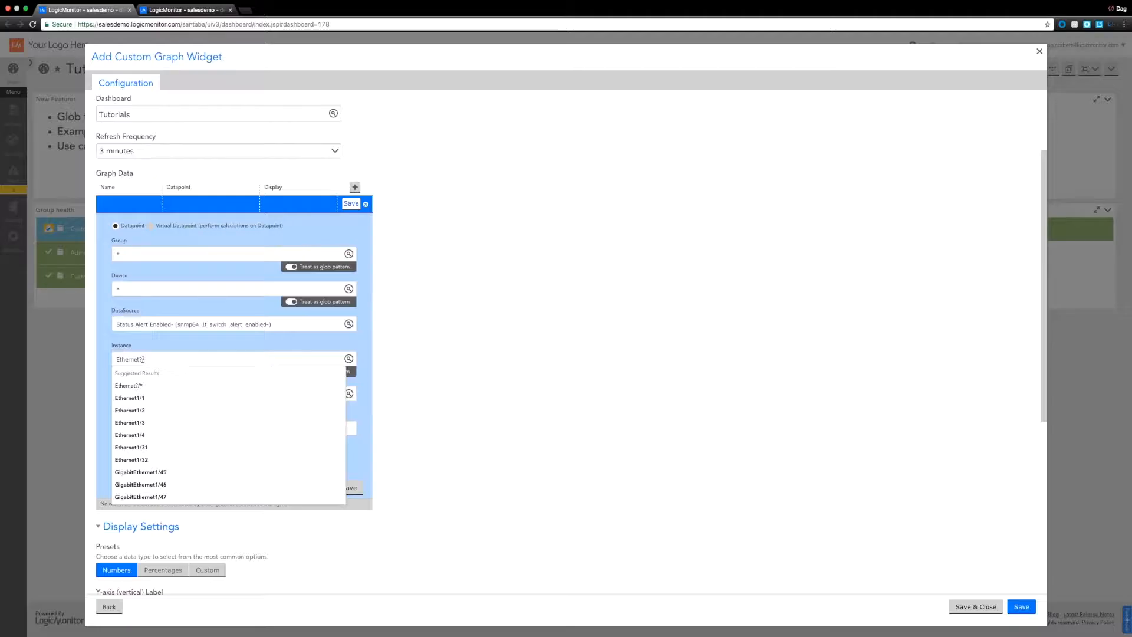
pyautogui.write('/')
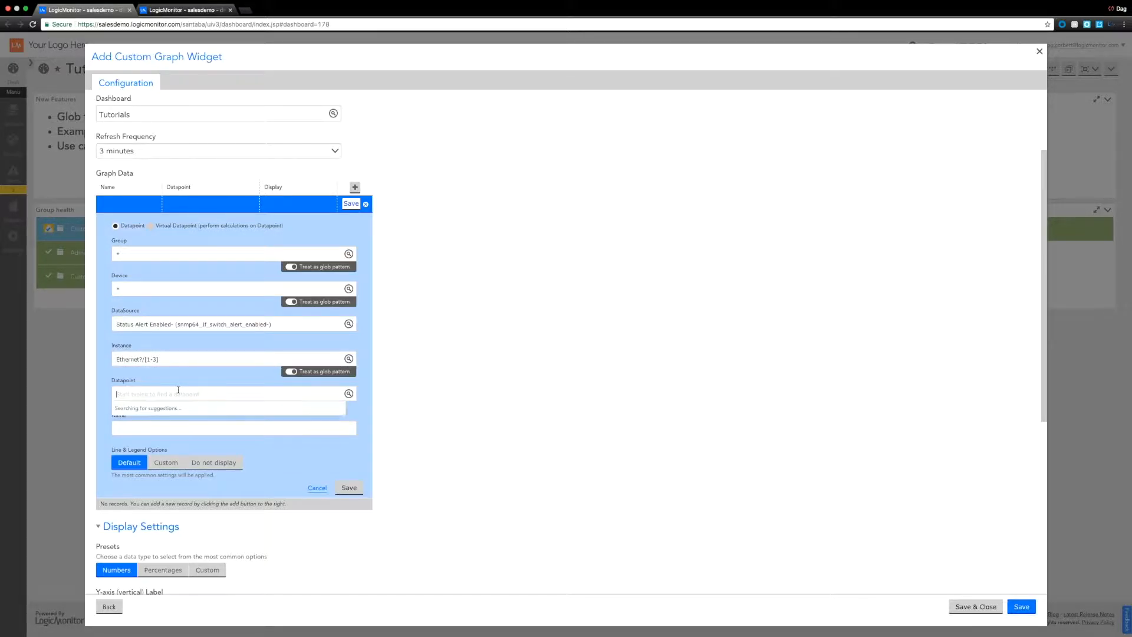
pyautogui.write('InMbps')
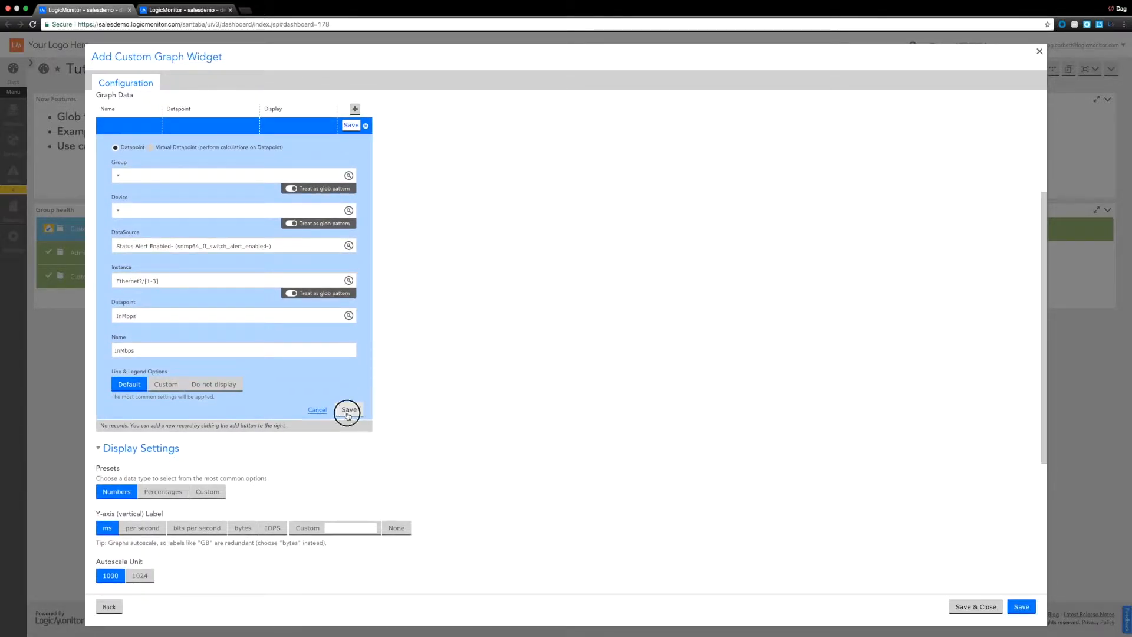
pyautogui.click(349, 409)
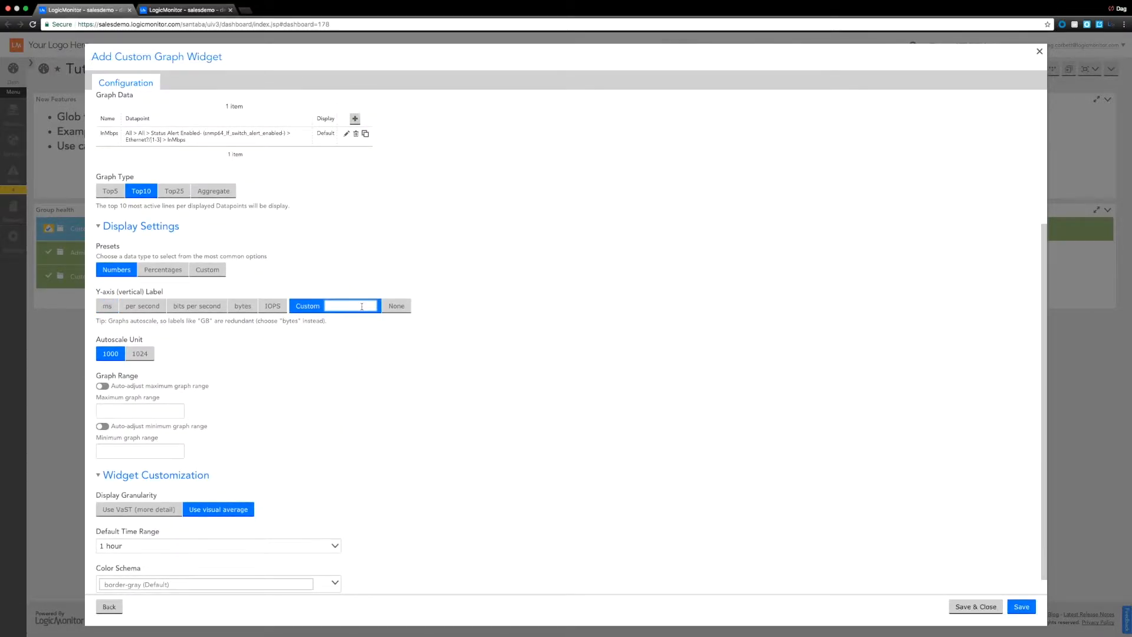
# Give the y-axis the custom label inMbps with autoscale unit 1024
pyautogui.write('InM')
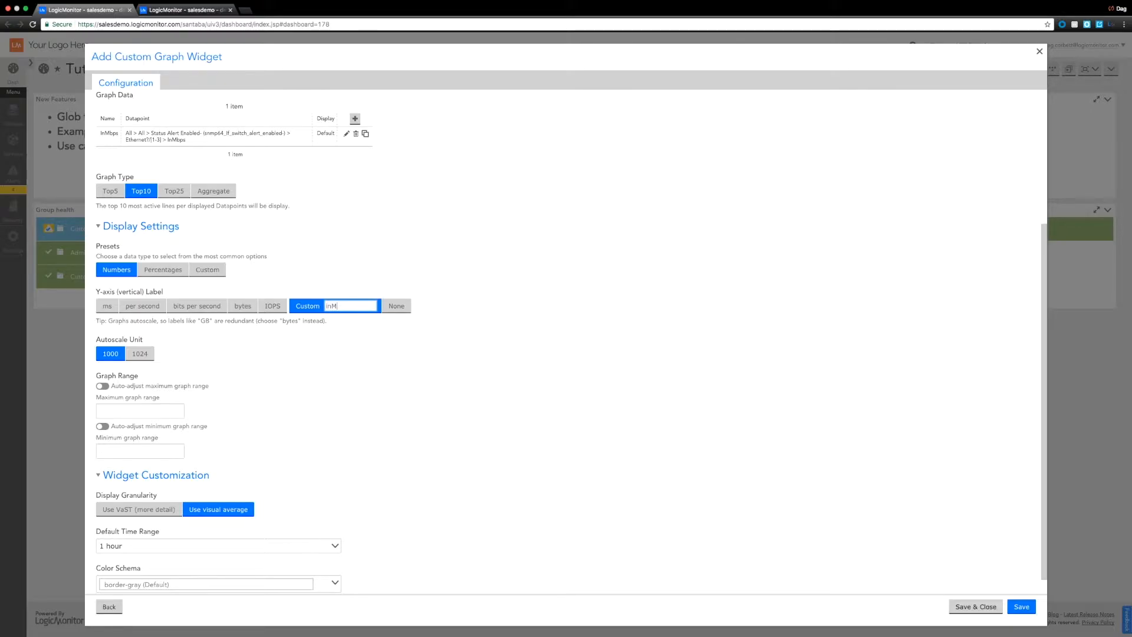
pyautogui.write('bps')
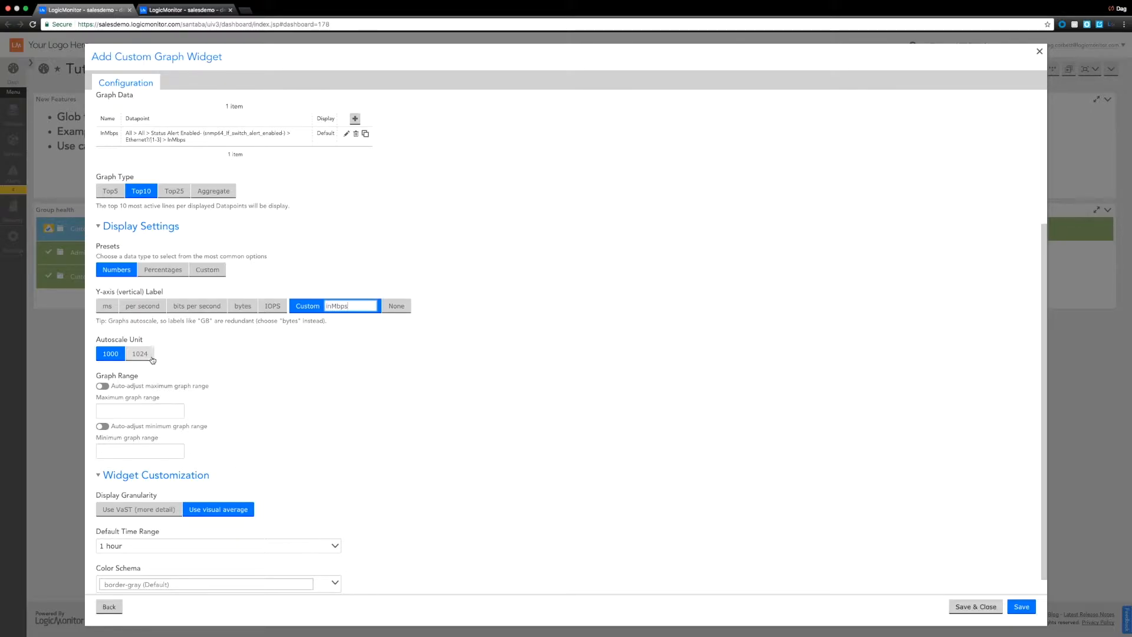
pyautogui.click(139, 353)
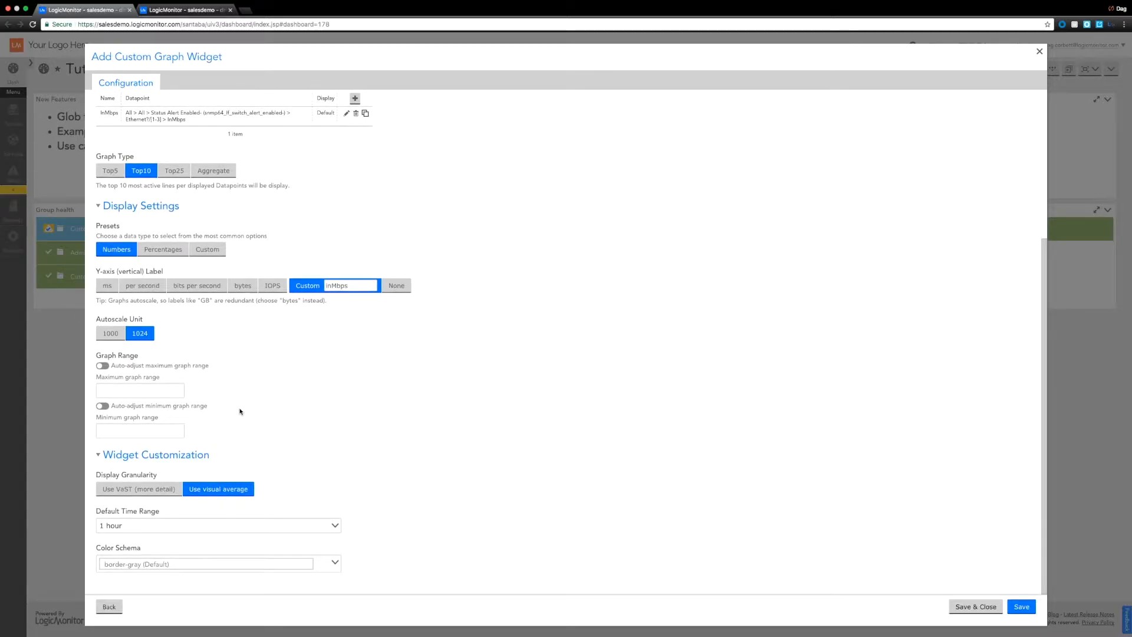
pyautogui.scroll(3)
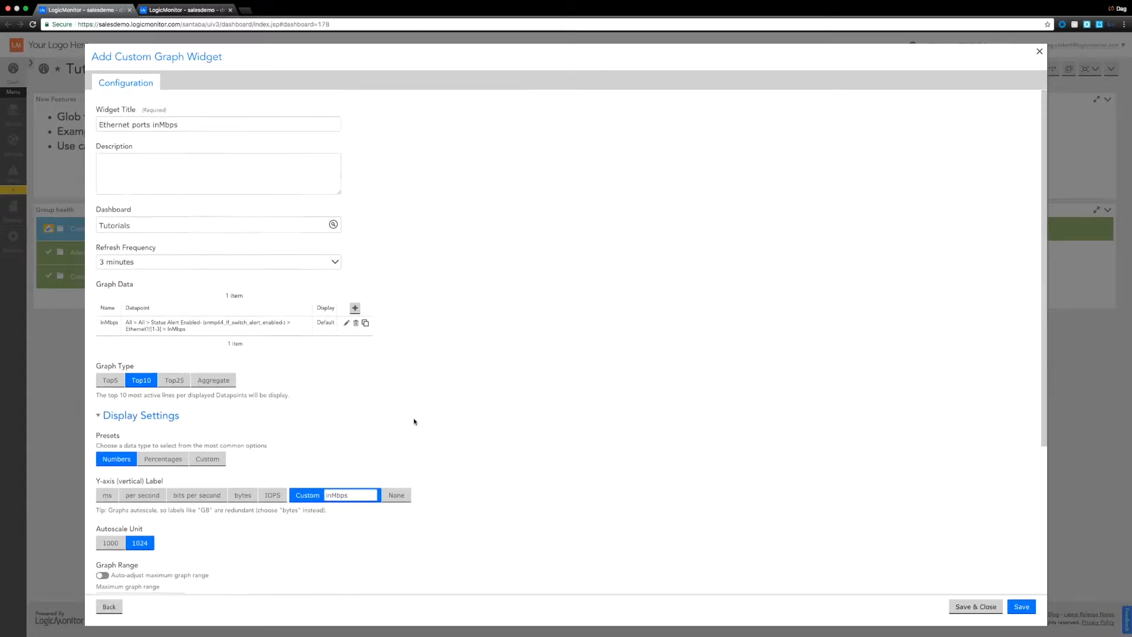
pyautogui.scroll(-3)
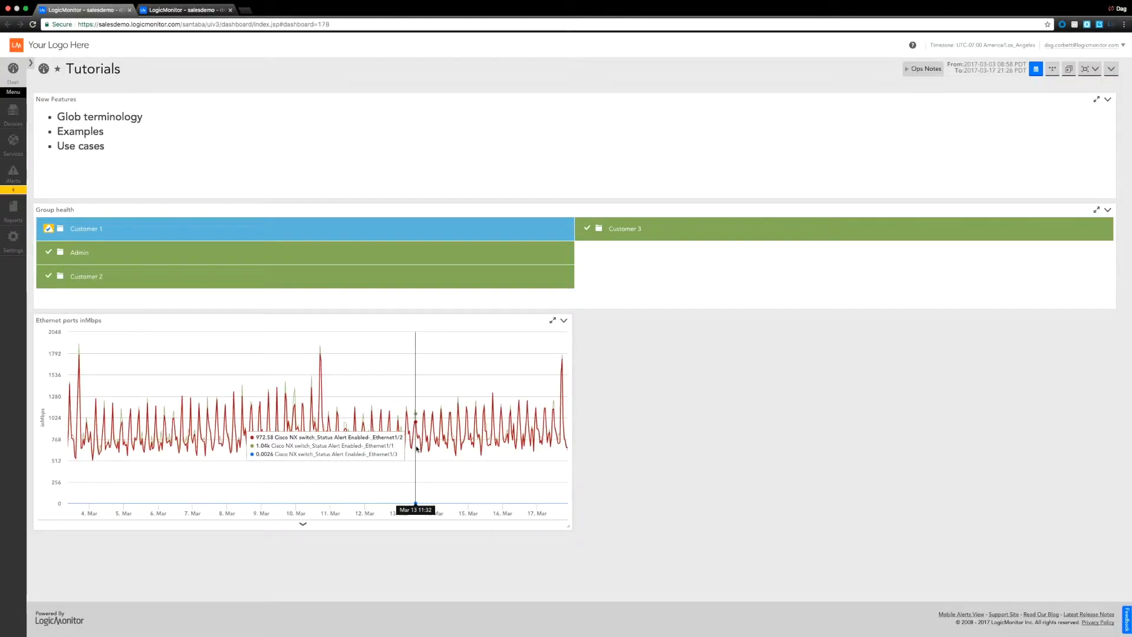
pyautogui.moveTo(370, 455)
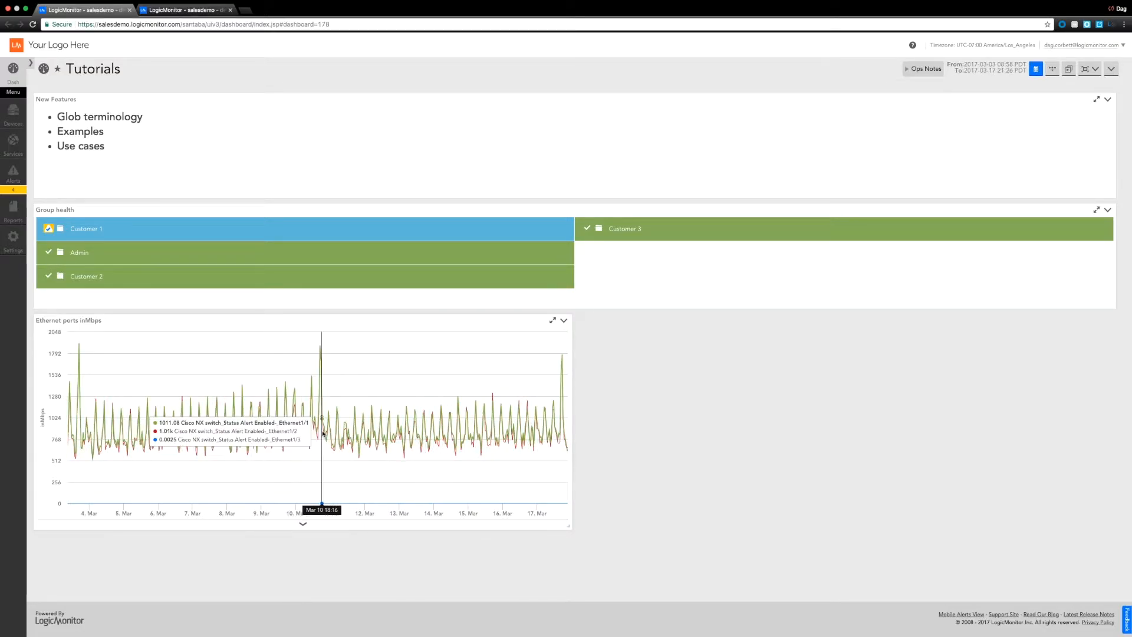
# Bring up the options menu of the Ethernet ports inMbps graph widget
pyautogui.click(564, 320)
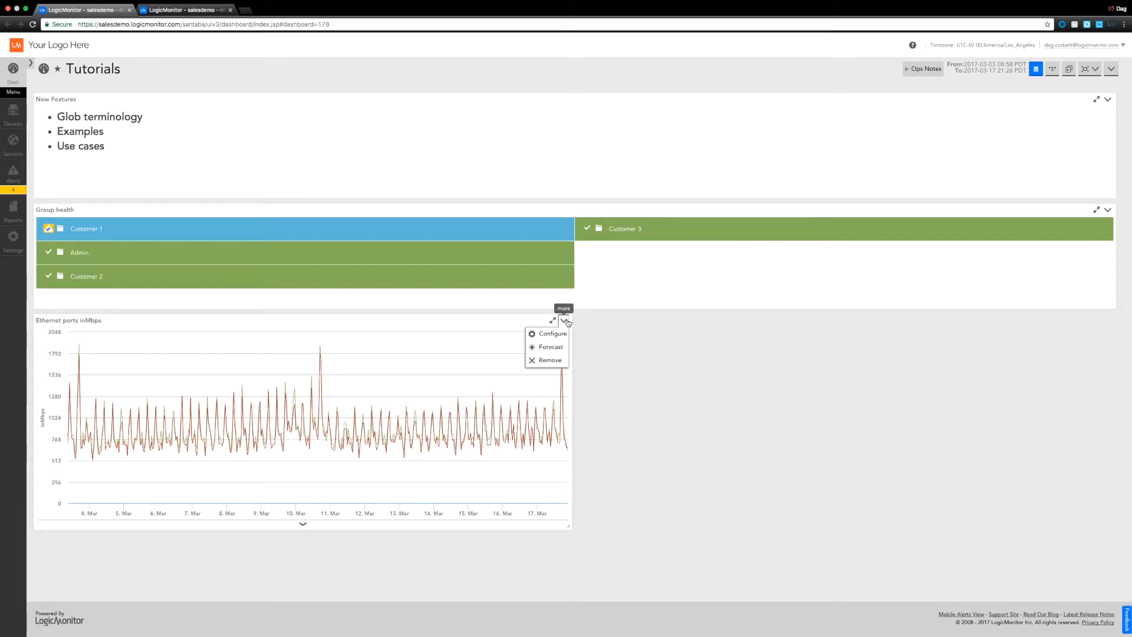
pyautogui.moveTo(567, 321)
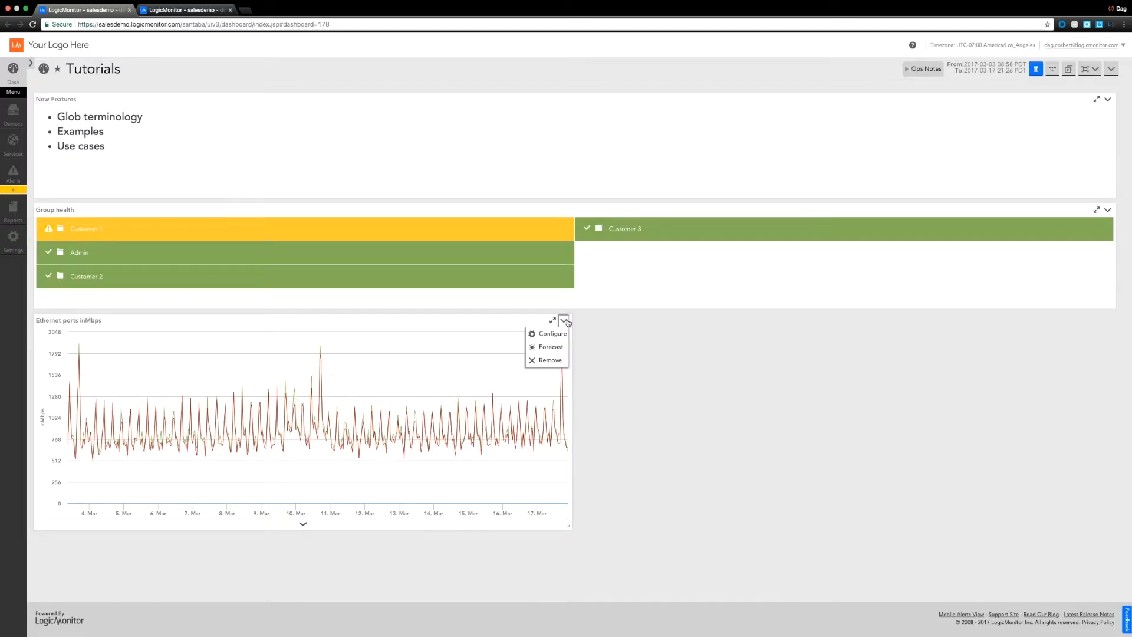
pyautogui.moveTo(551, 346)
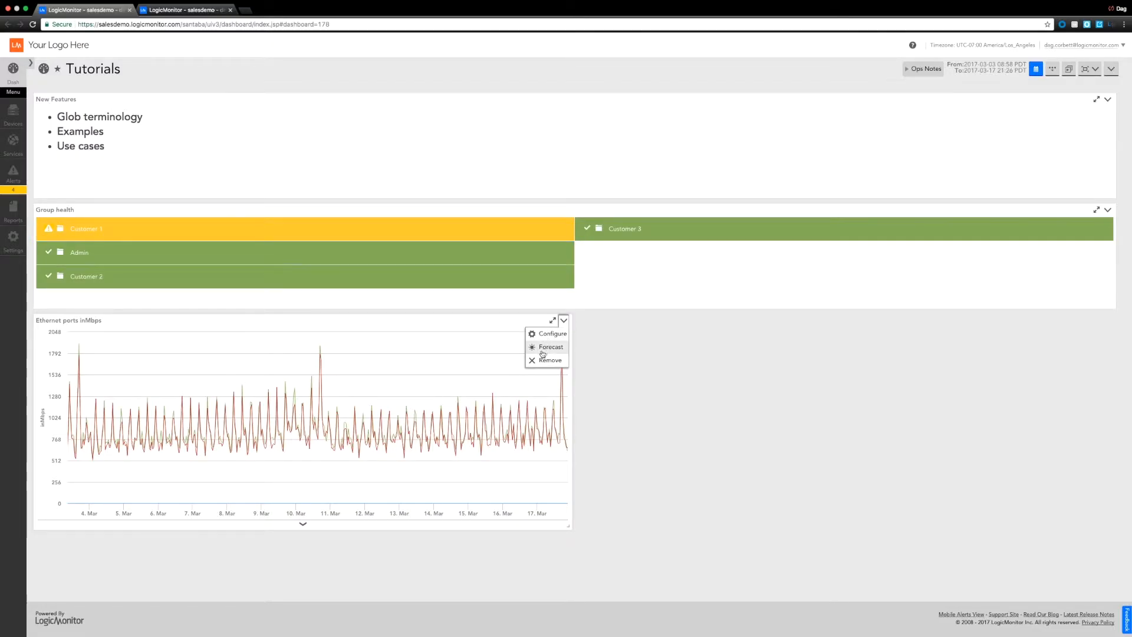
pyautogui.moveTo(405, 431)
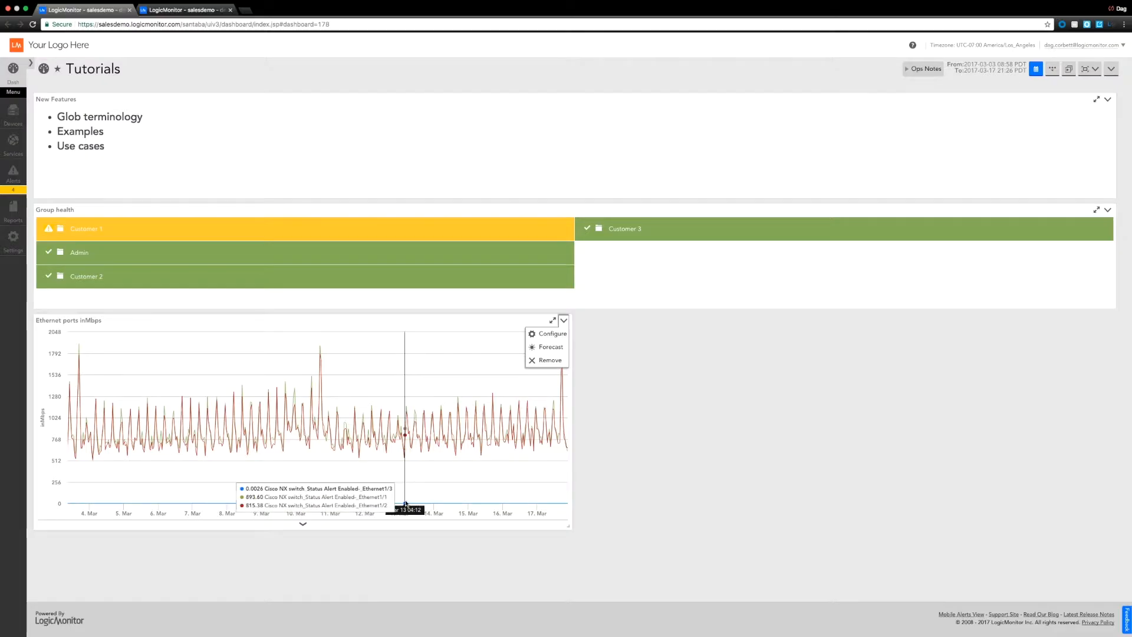
pyautogui.moveTo(414, 495)
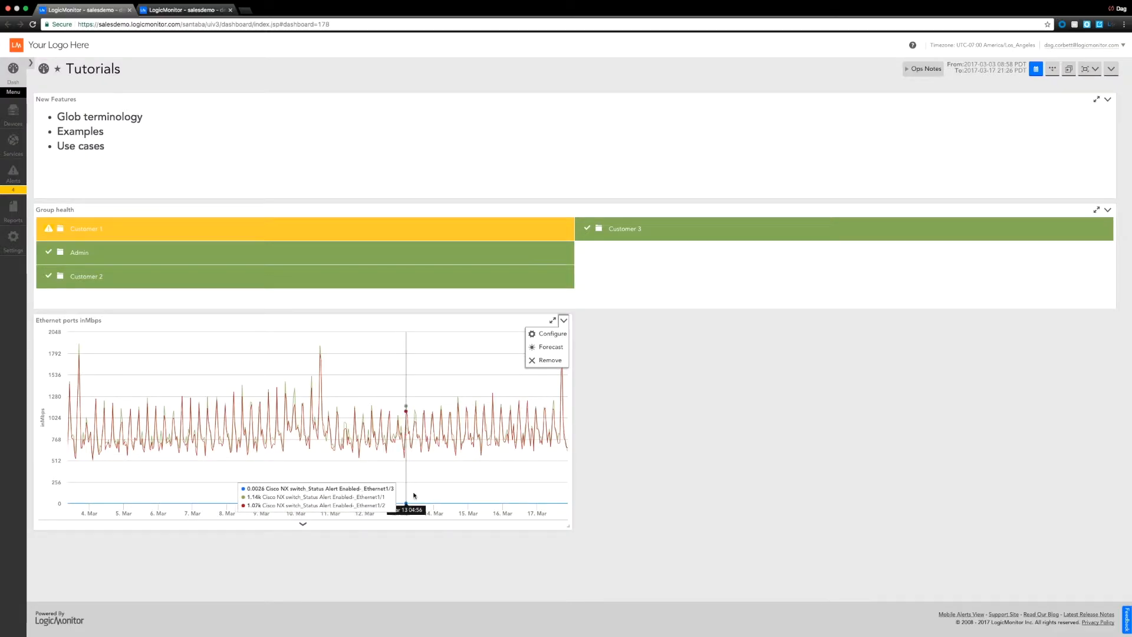
# Retitle the cloned widget to Ethernet ports inMbps - Lower bandwidth
pyautogui.click(552, 334)
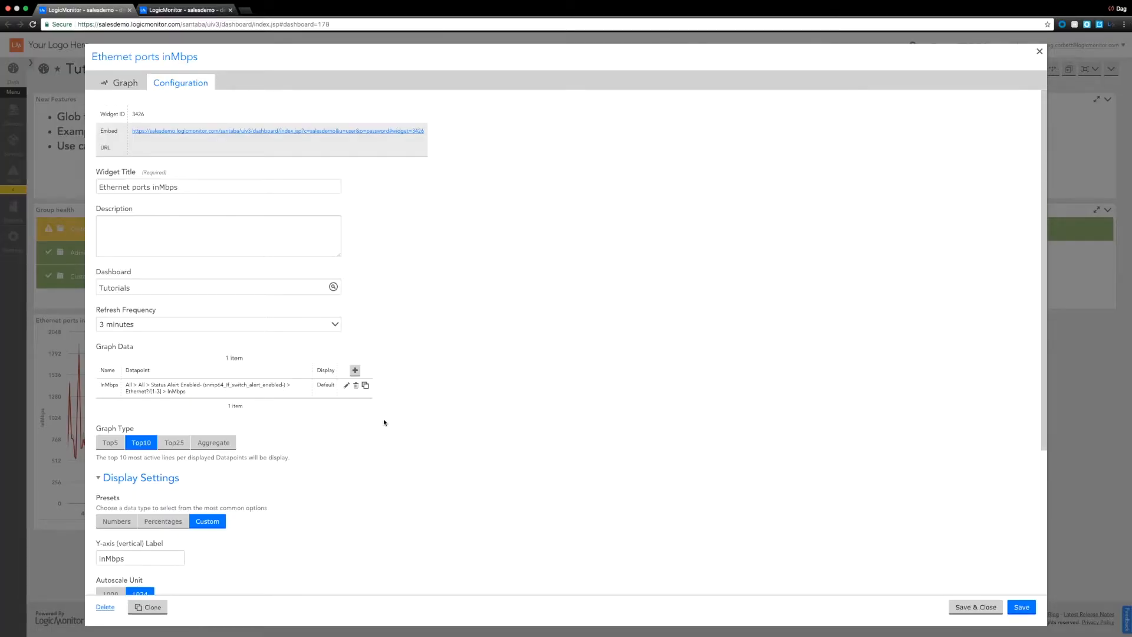
pyautogui.click(147, 606)
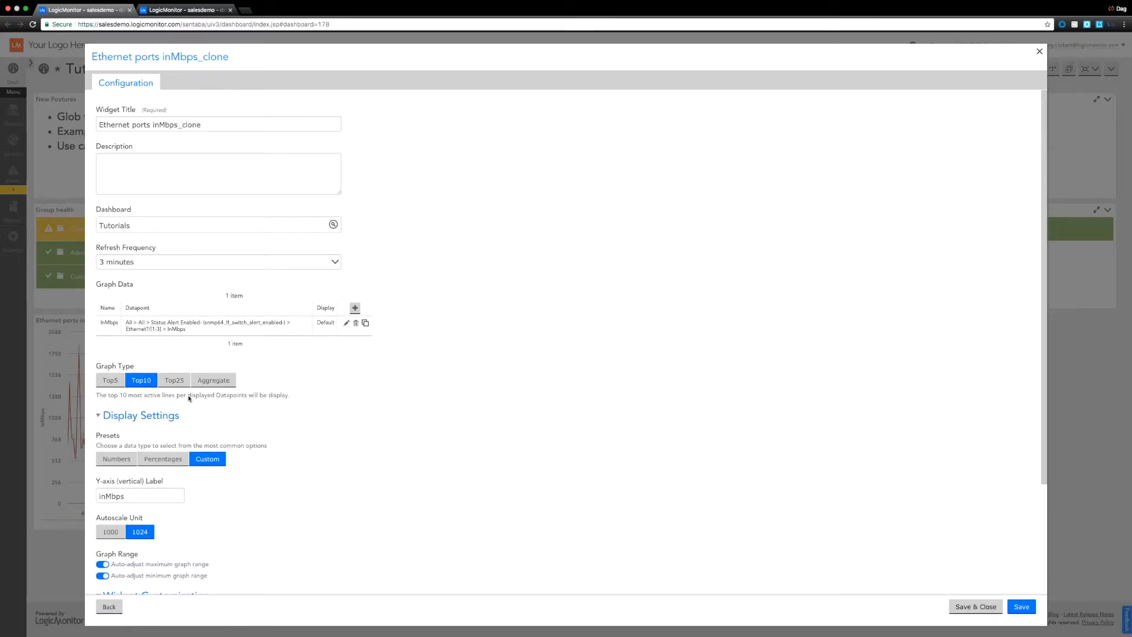
pyautogui.doubleClick(188, 123)
pyautogui.write(' - Lower bandw')
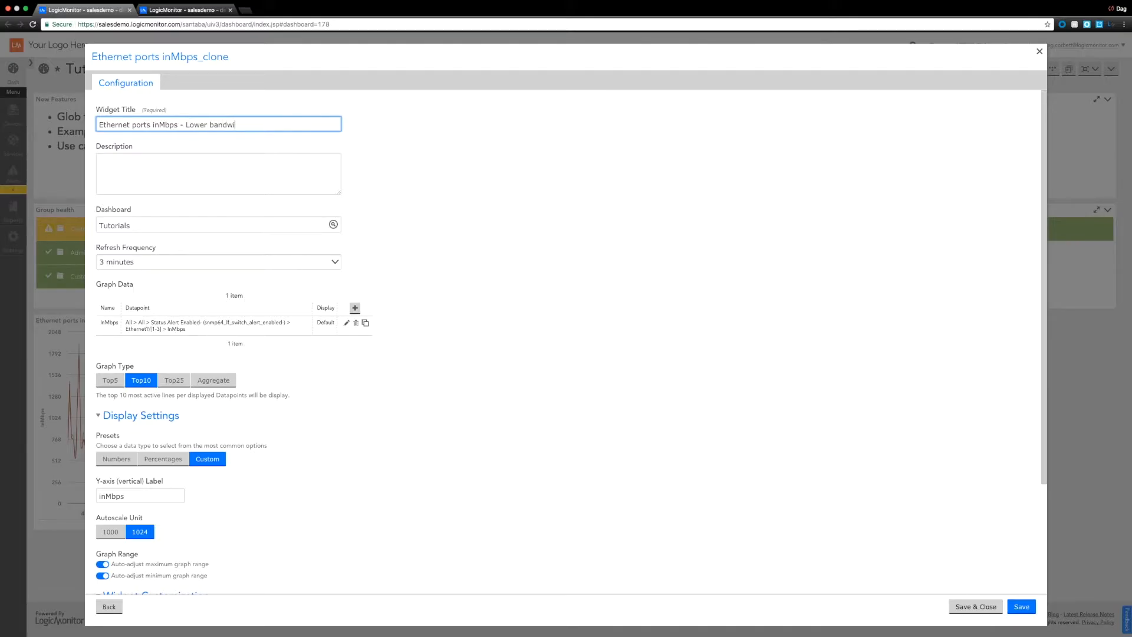
pyautogui.write('th')
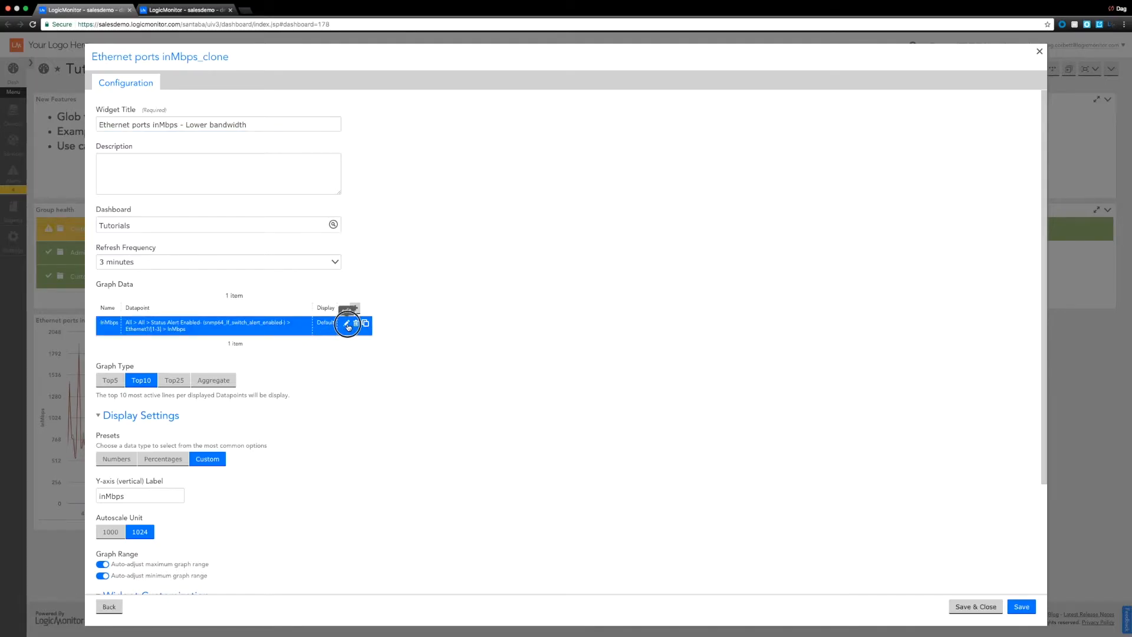
# Edit the InMbps datapoint's instance filter toward the negated glob Ethernet1/[^1-3]
pyautogui.click(347, 324)
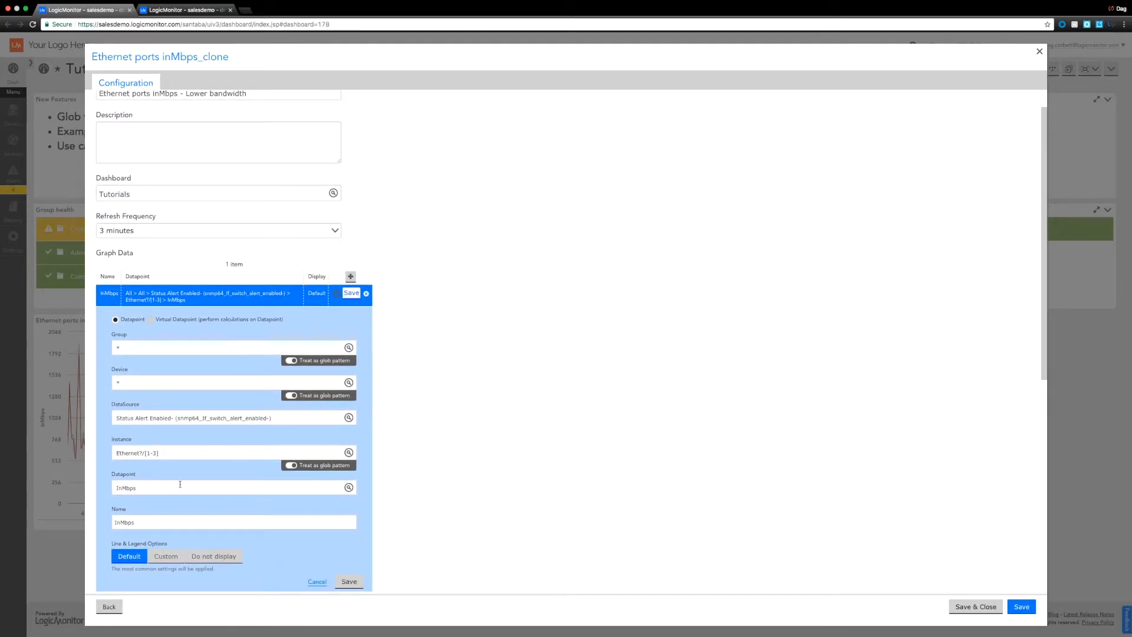
pyautogui.click(217, 453)
pyautogui.write('^')
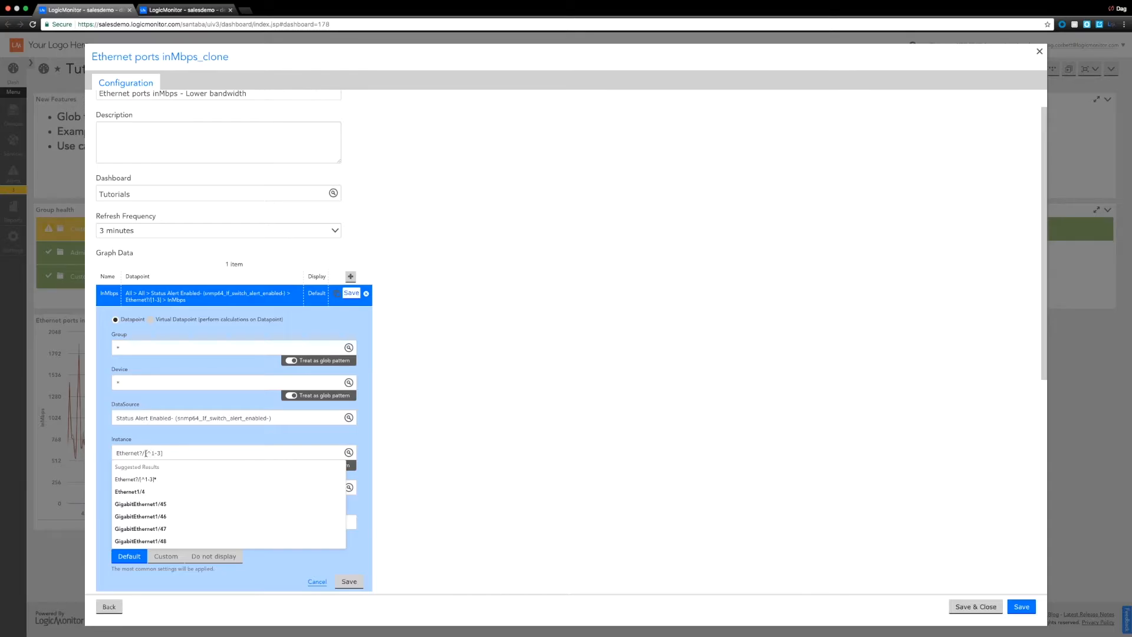
pyautogui.moveTo(369, 439)
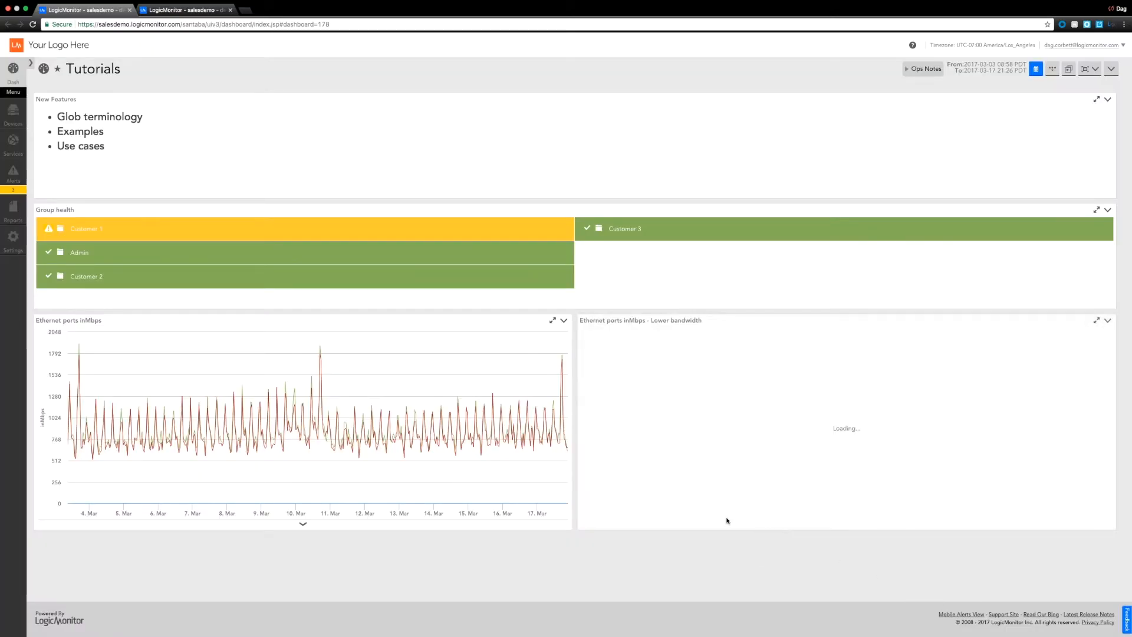
pyautogui.moveTo(550, 449)
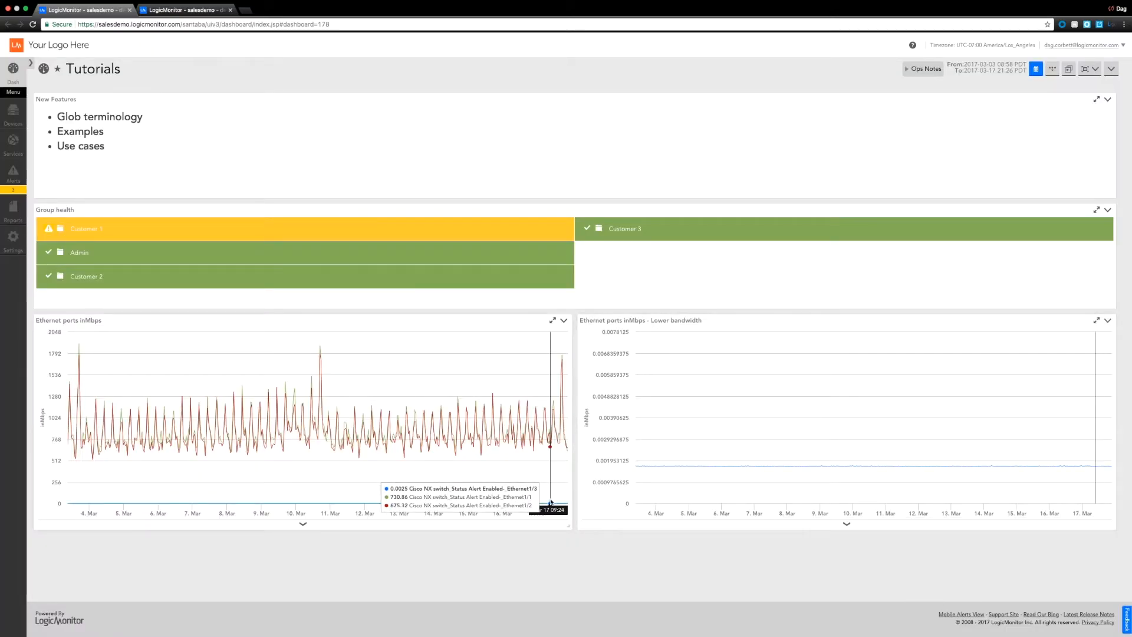
pyautogui.moveTo(432, 503)
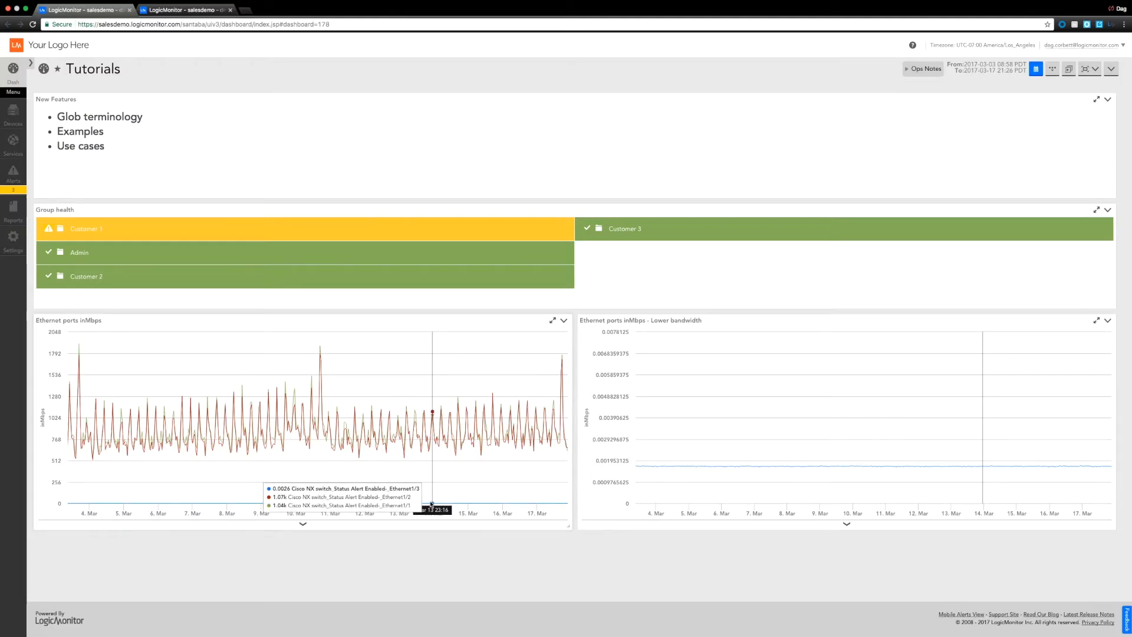
pyautogui.moveTo(411, 503)
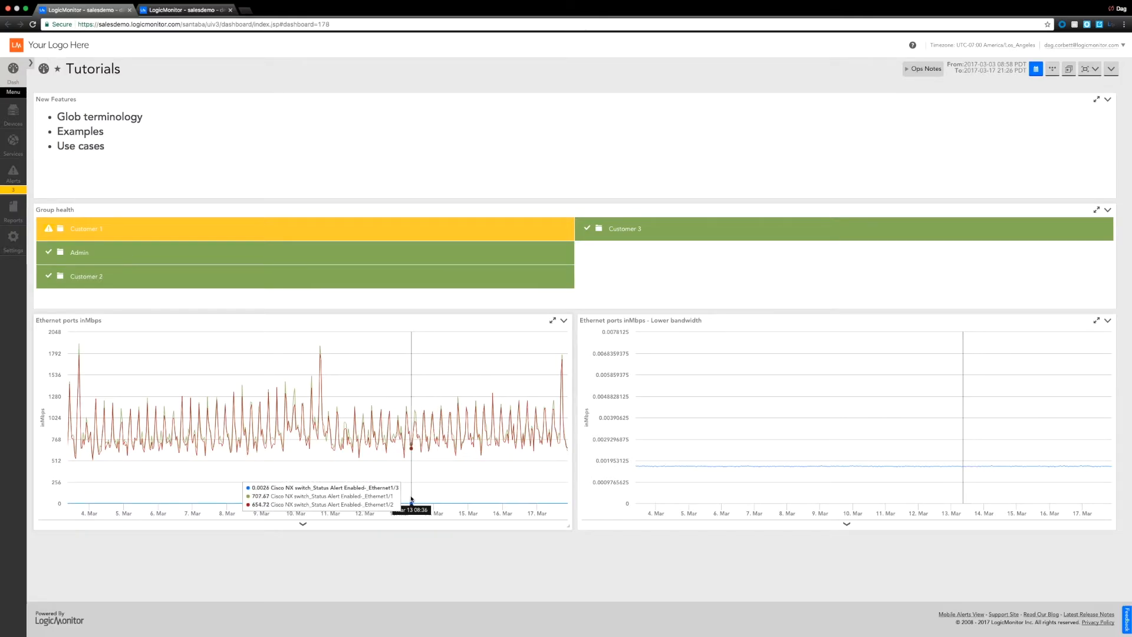
pyautogui.moveTo(455, 502)
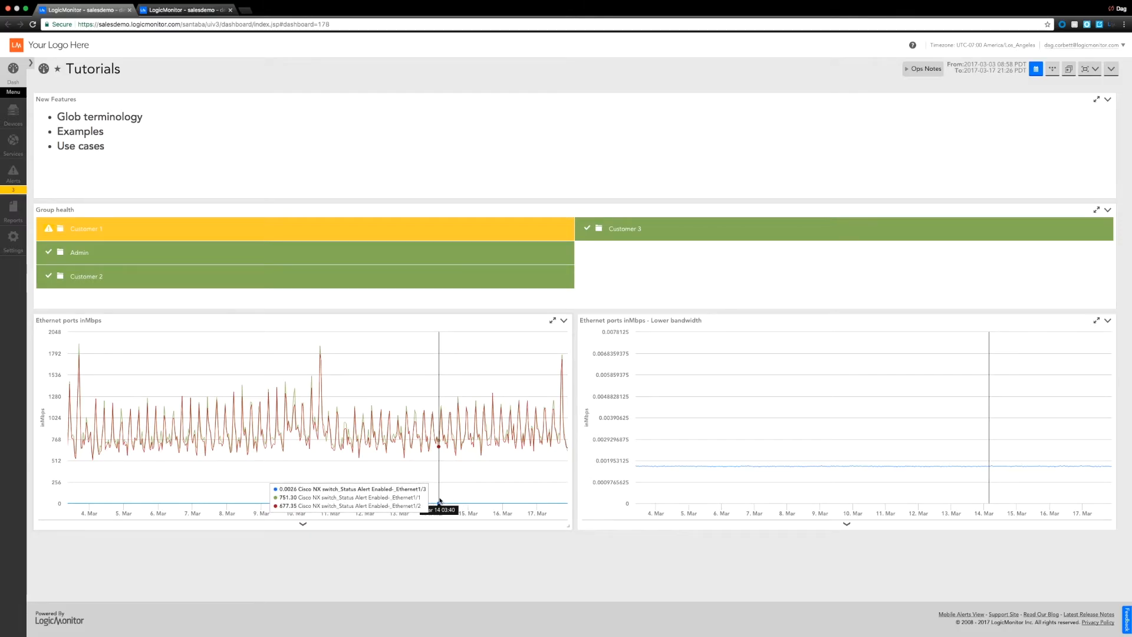
pyautogui.moveTo(698, 476)
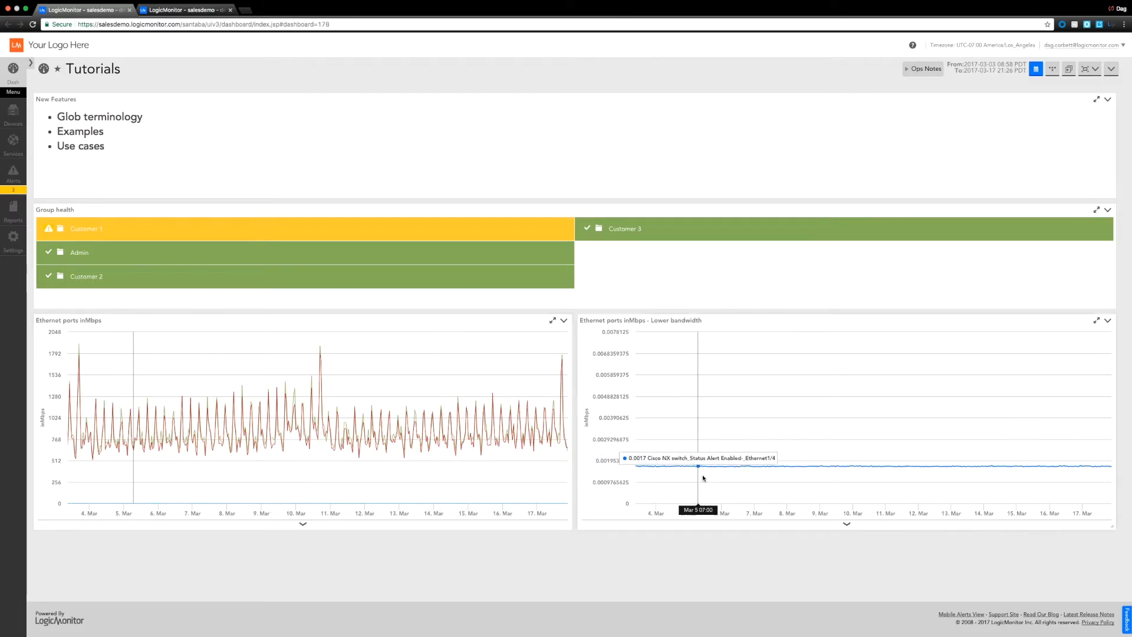
pyautogui.moveTo(693, 464)
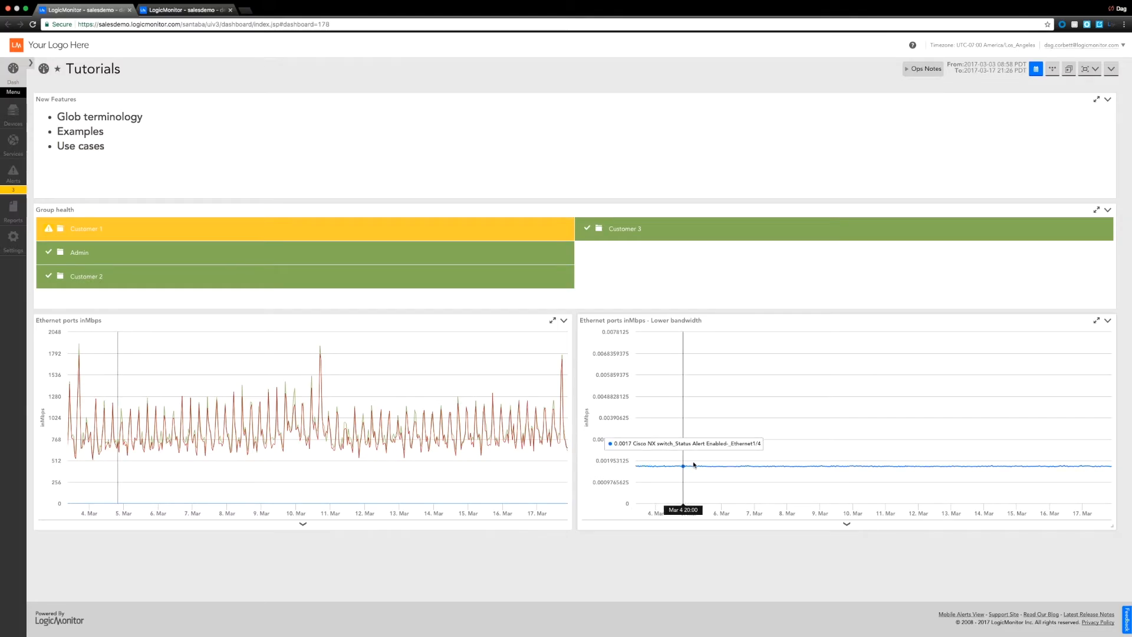
pyautogui.moveTo(911, 496)
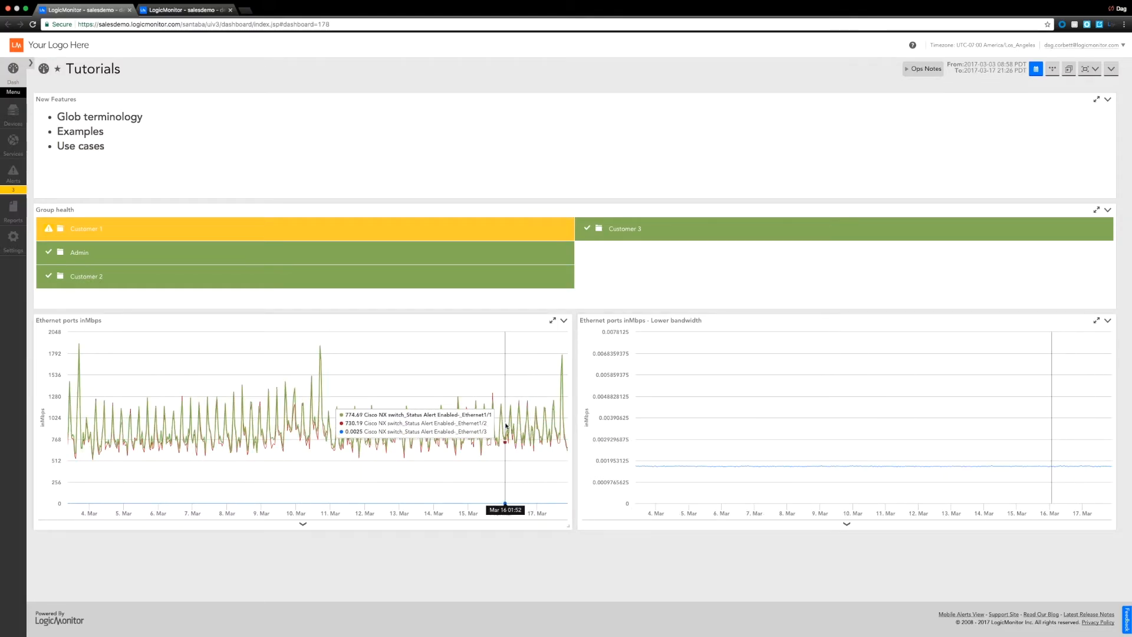
pyautogui.moveTo(336, 411)
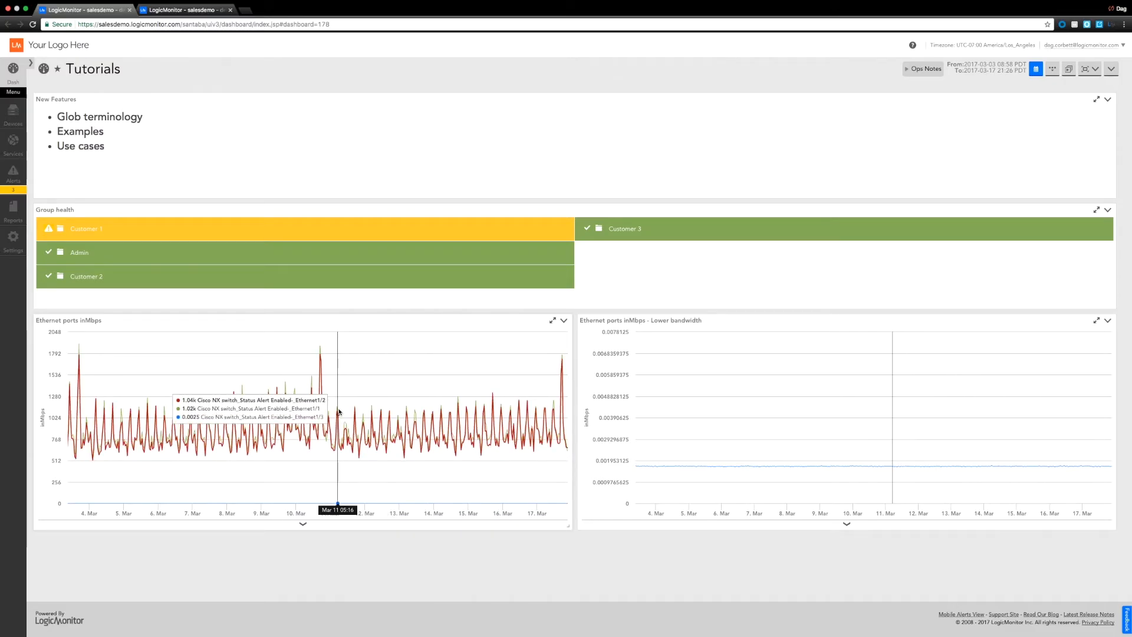
pyautogui.moveTo(718, 224)
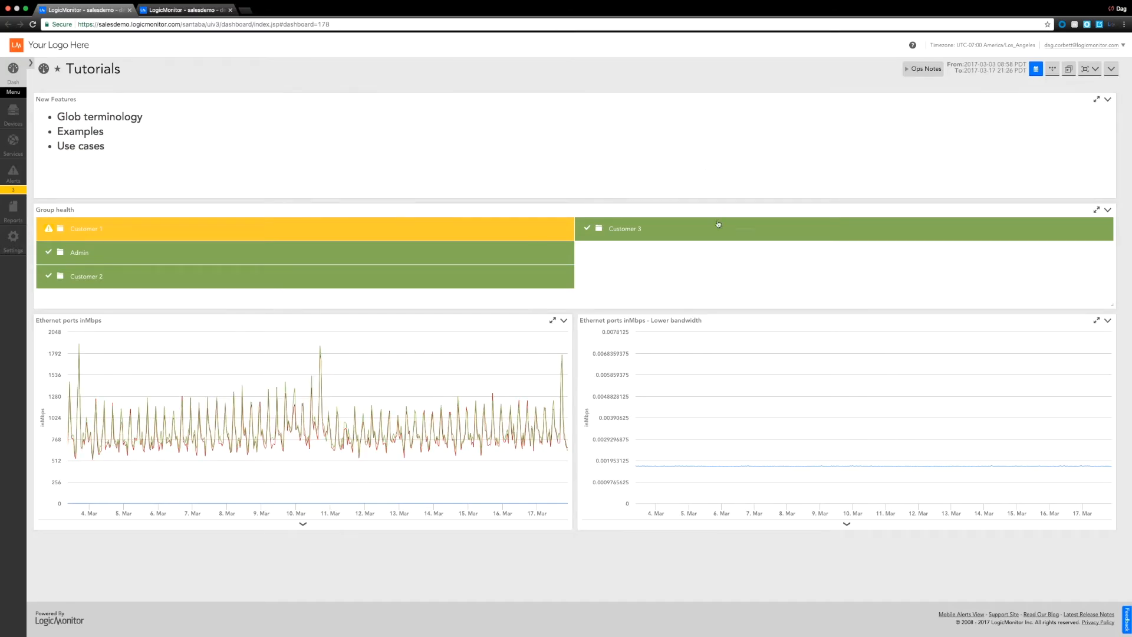
pyautogui.moveTo(860, 52)
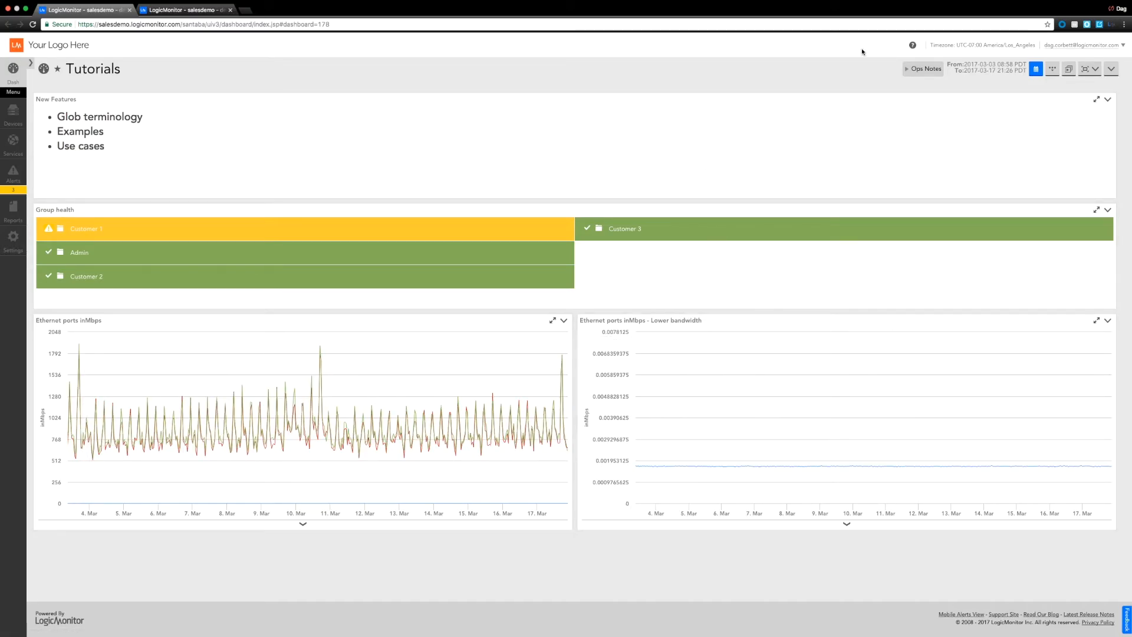
pyautogui.moveTo(943, 45)
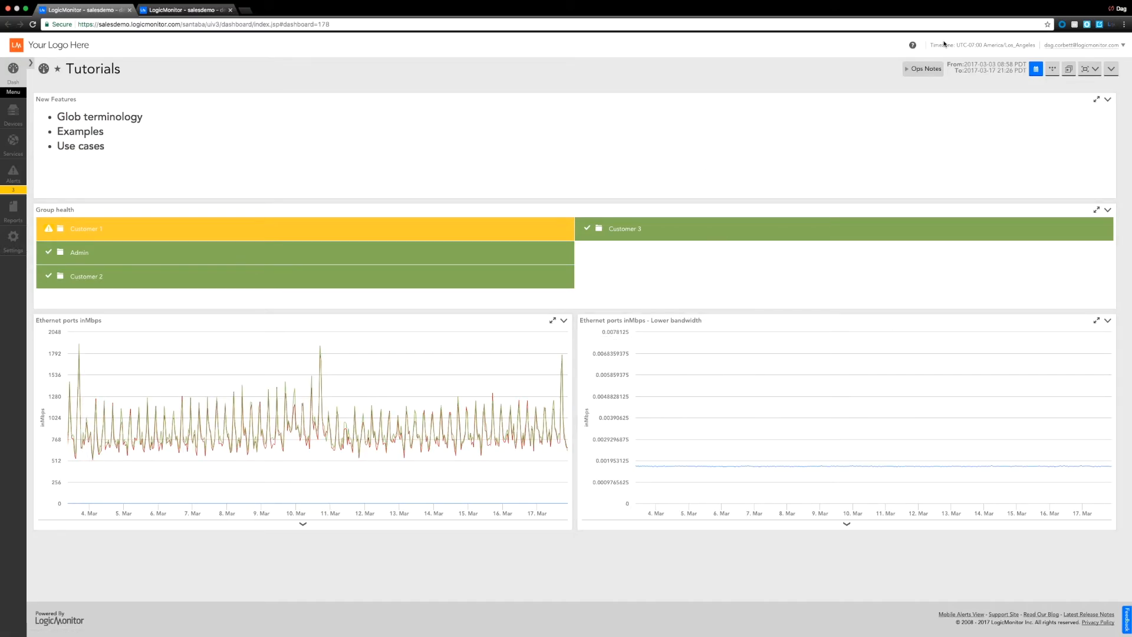
# Search help for 'glob' and open the Using Glob throughout your account article
pyautogui.click(912, 44)
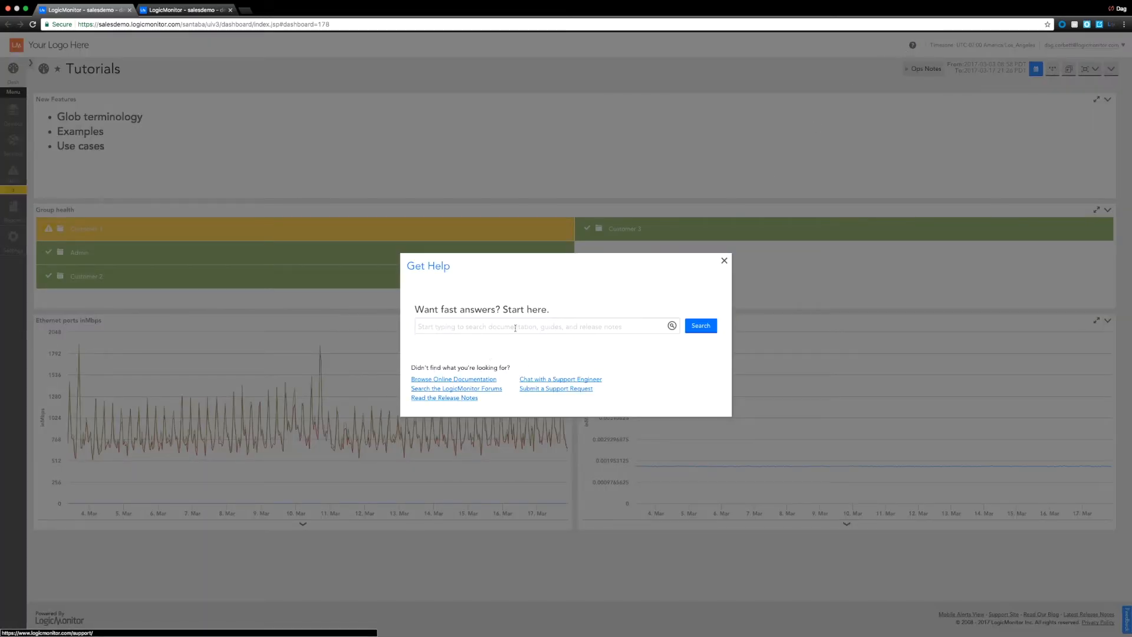
pyautogui.write('glob')
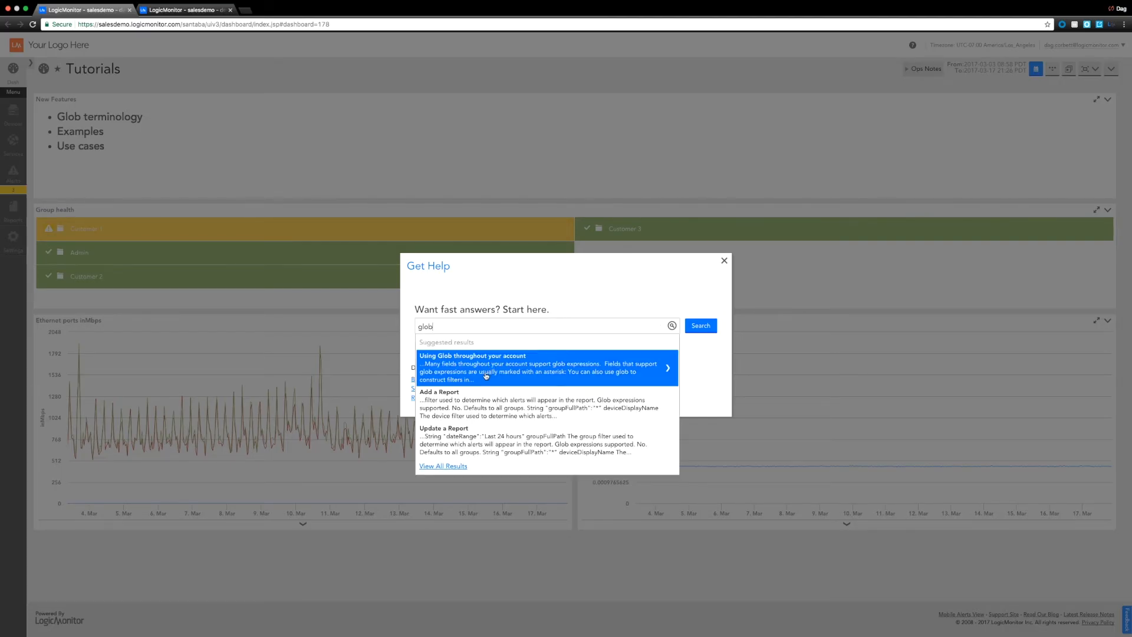
pyautogui.click(538, 368)
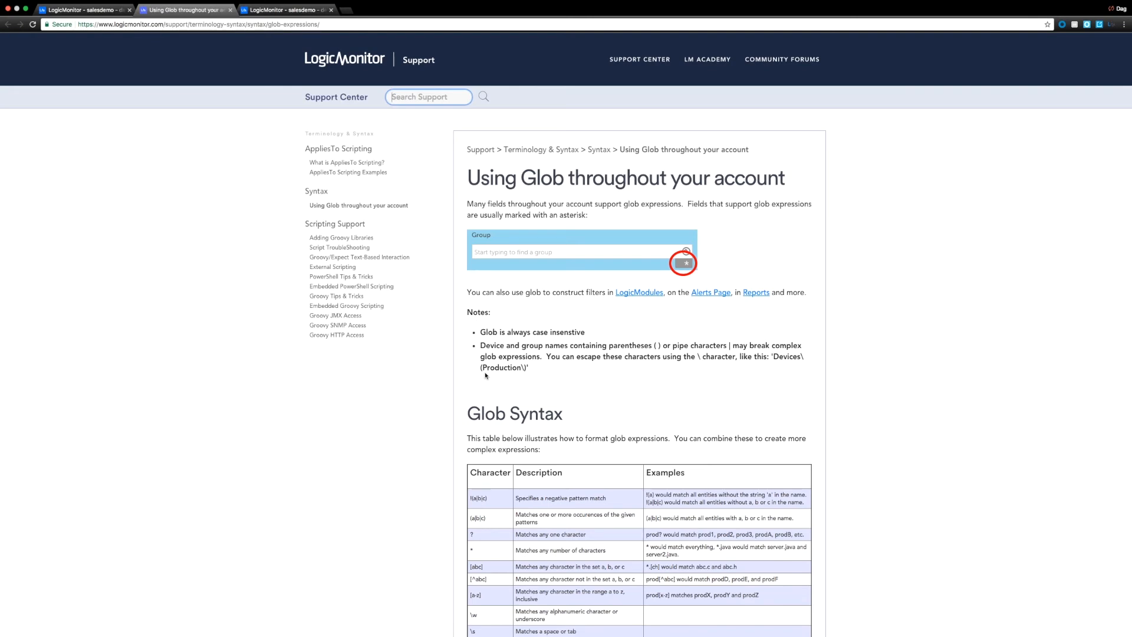
pyautogui.moveTo(632, 450)
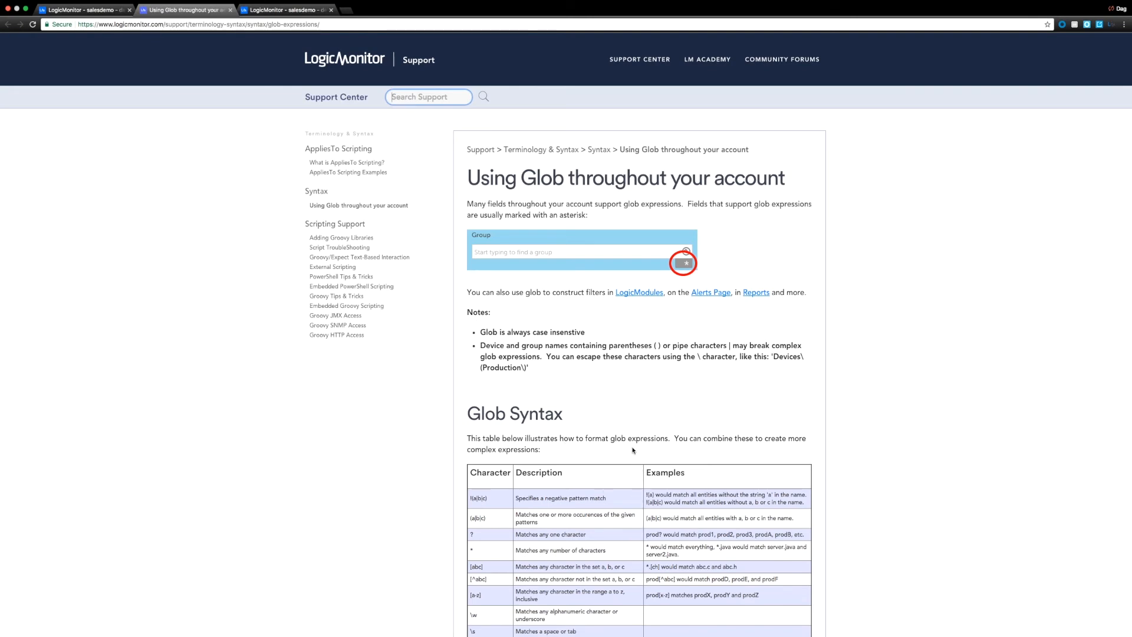
pyautogui.scroll(-3)
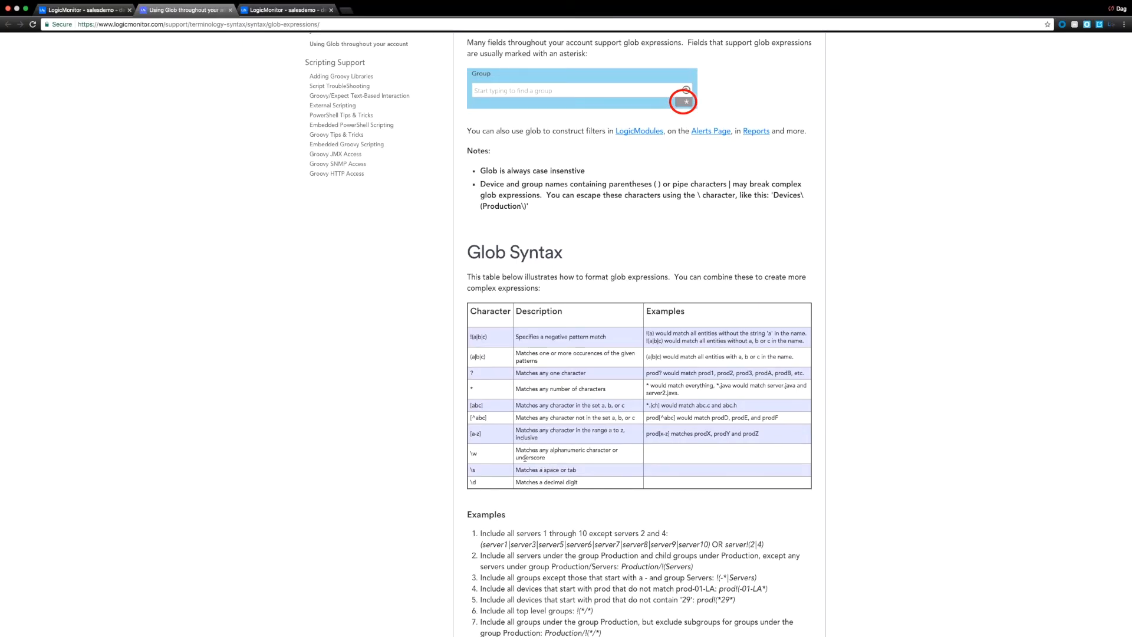
pyautogui.moveTo(603, 519)
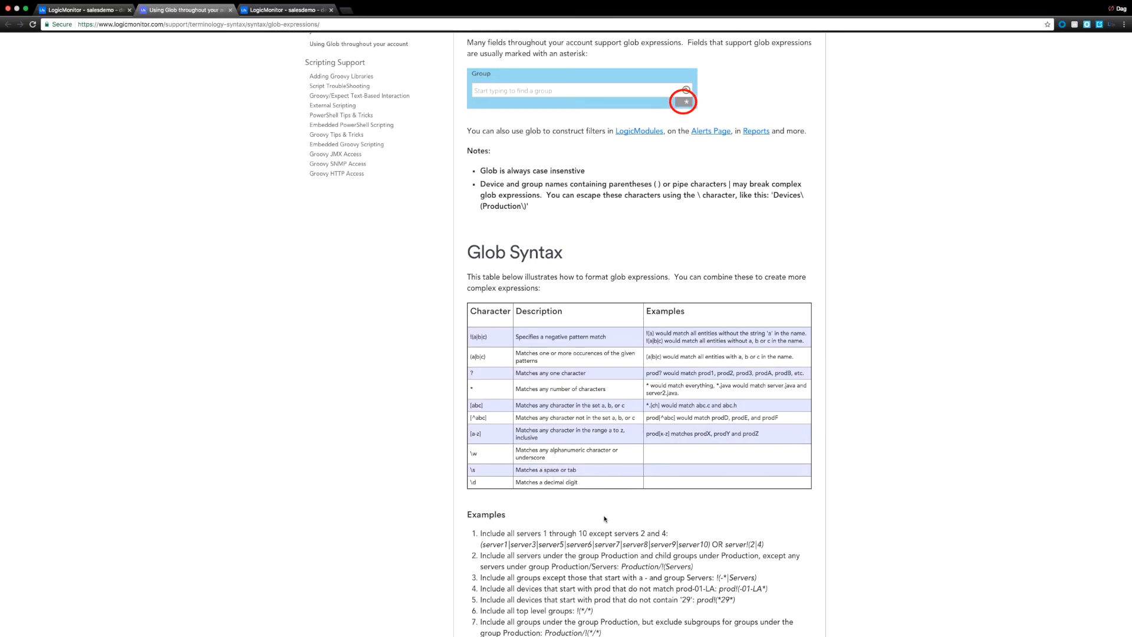
pyautogui.scroll(-3)
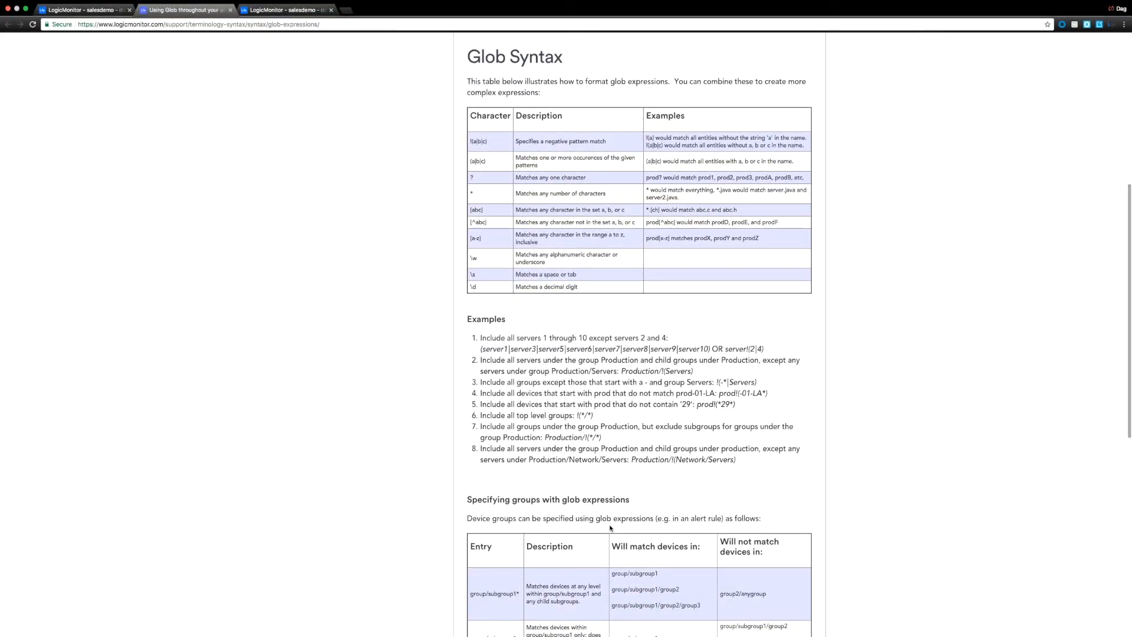
pyautogui.scroll(3)
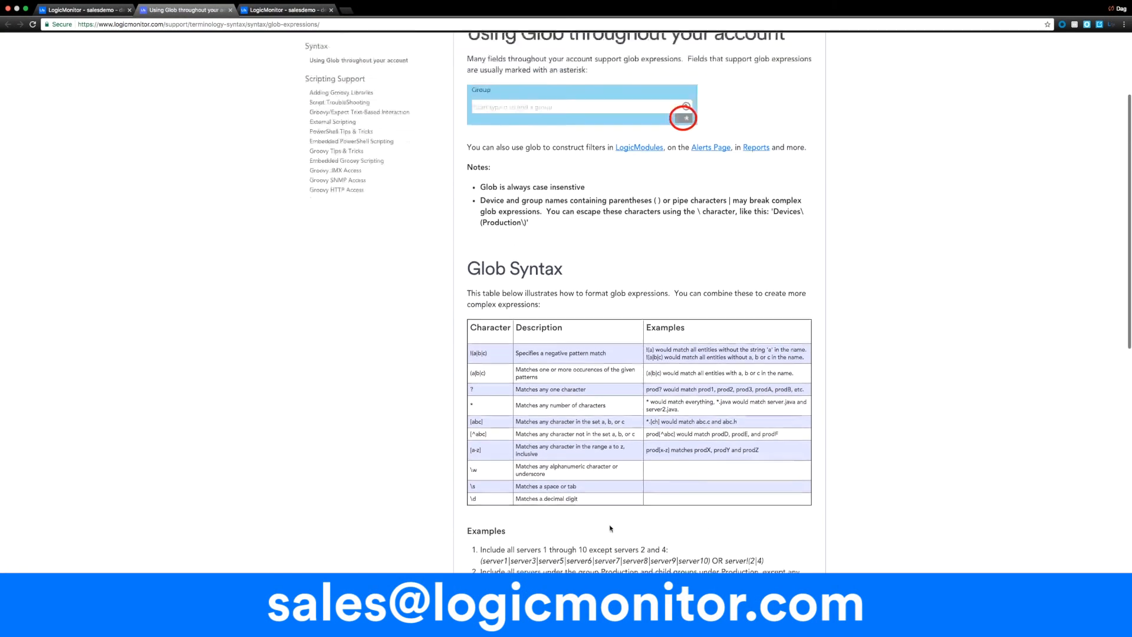